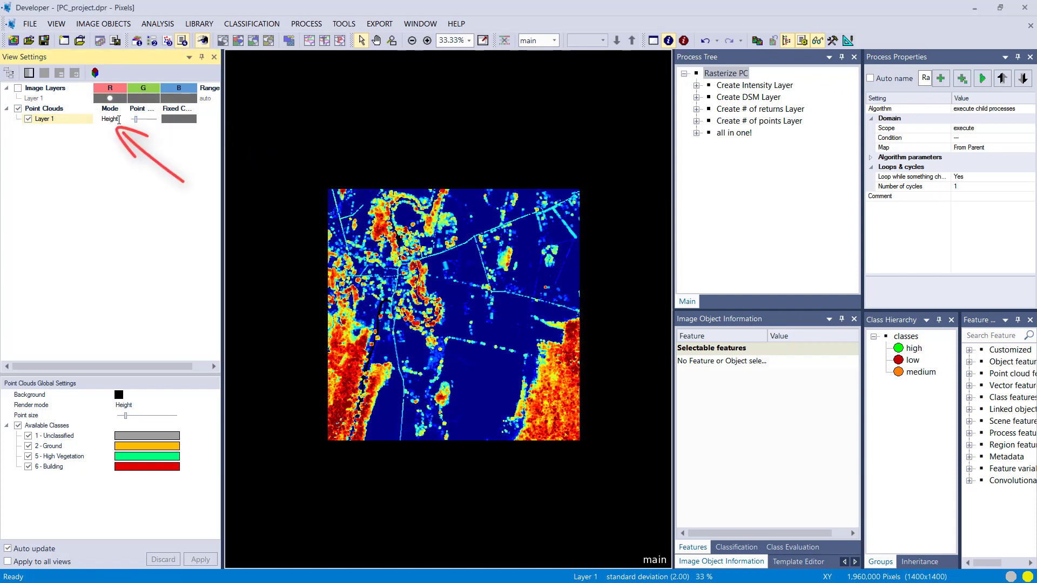
Step: Colour the point cloud by classification, then RGB, intensity, and back to height
left_click(122, 119)
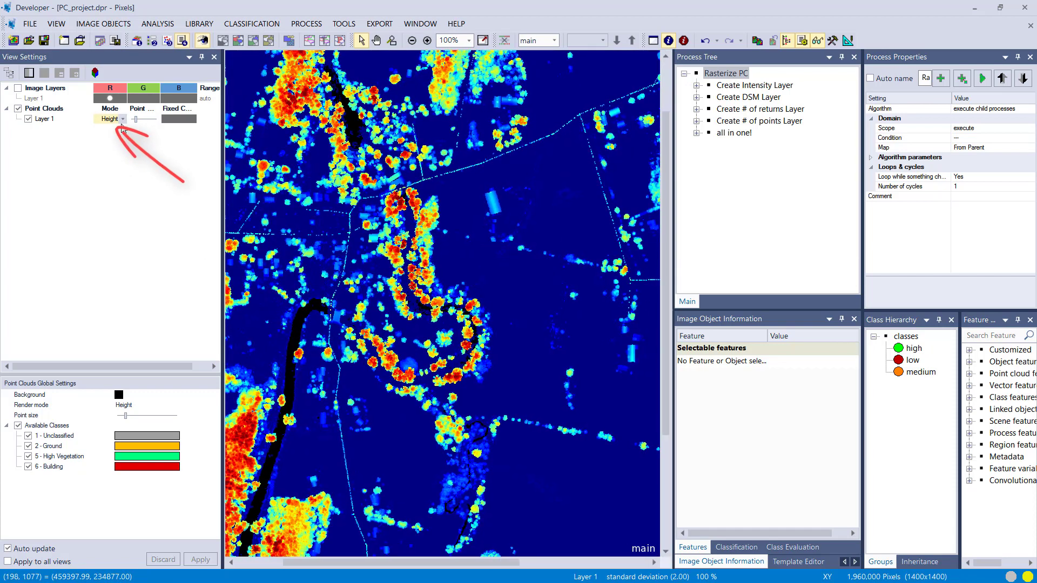
left_click(121, 119)
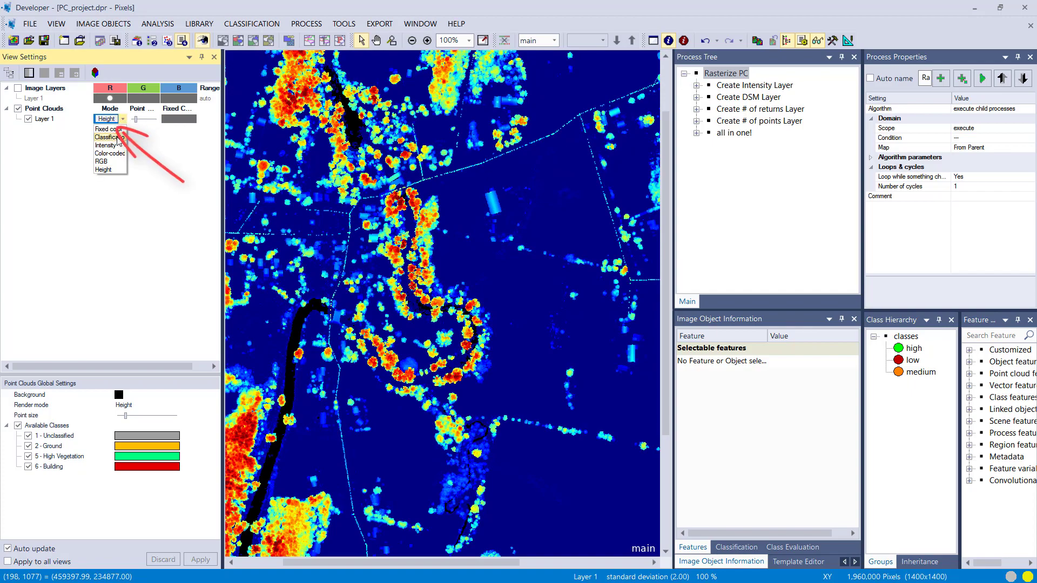
left_click(111, 137)
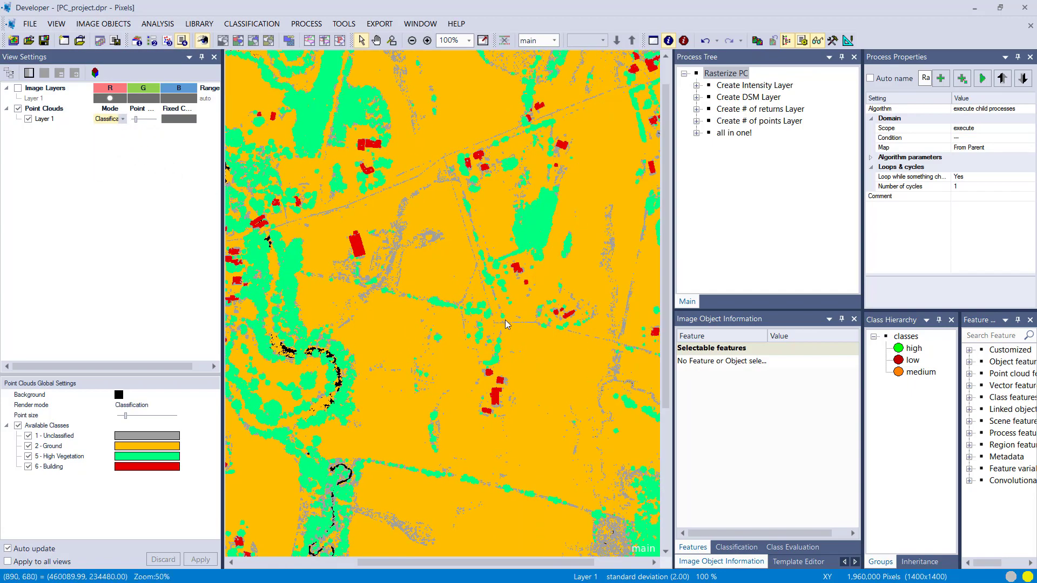
left_click(411, 41)
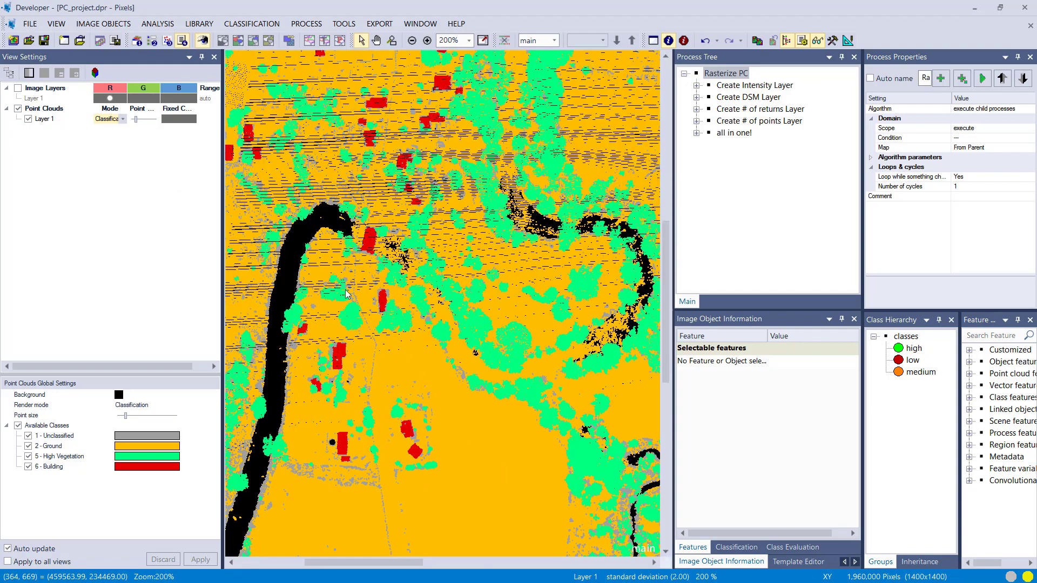
left_click(122, 118)
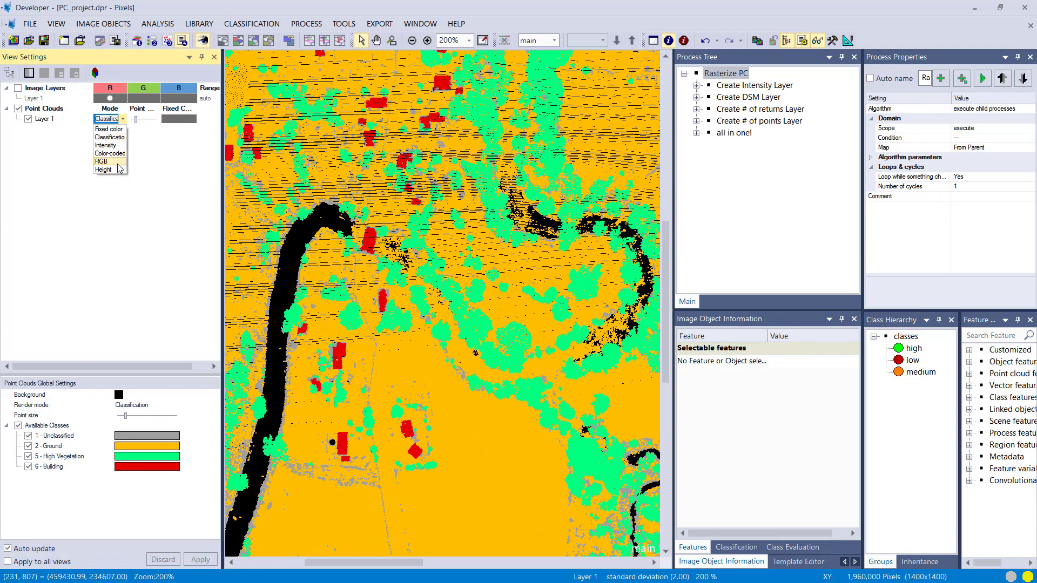
left_click(103, 161)
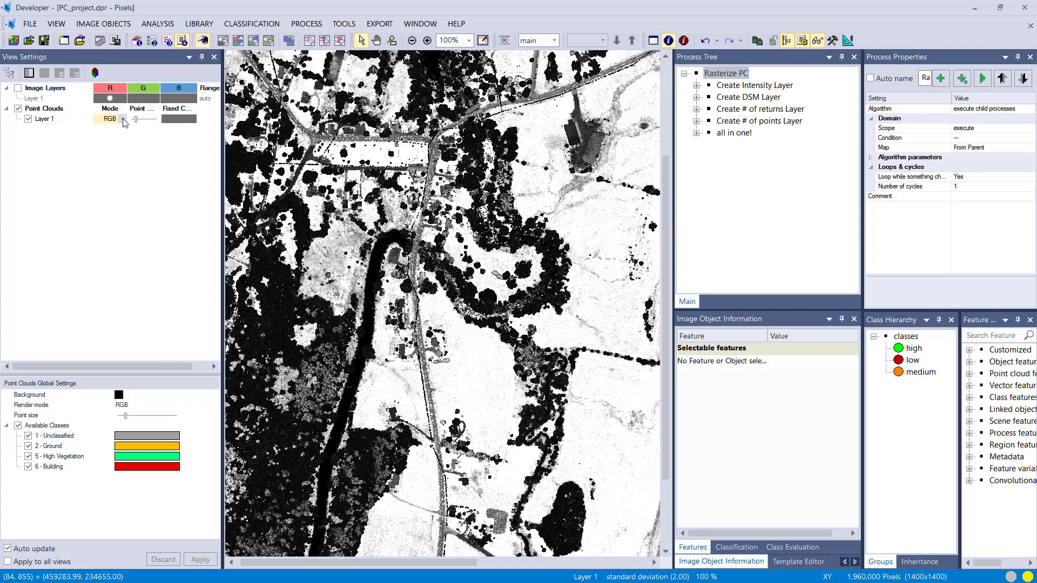
left_click(108, 118)
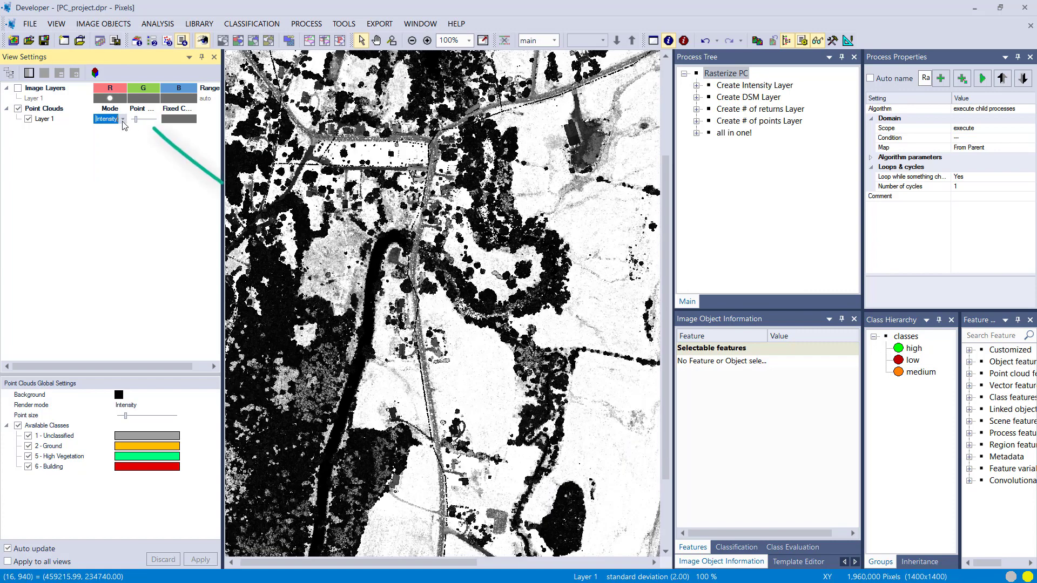
left_click(106, 118)
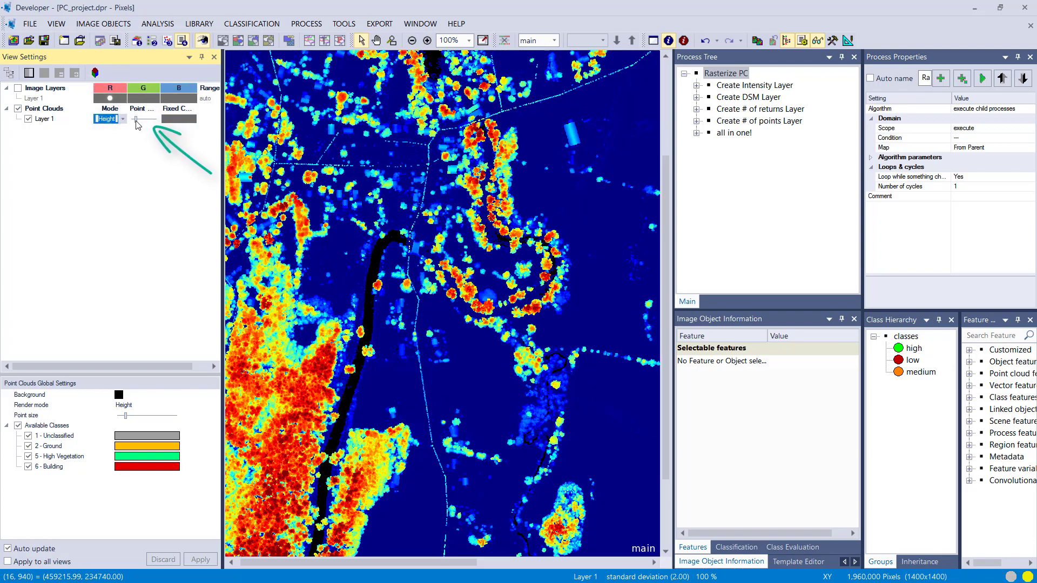
Step: Try a larger point size, then inspect a marked map area in the 3D view and close it
left_click_drag(137, 118, 144, 119)
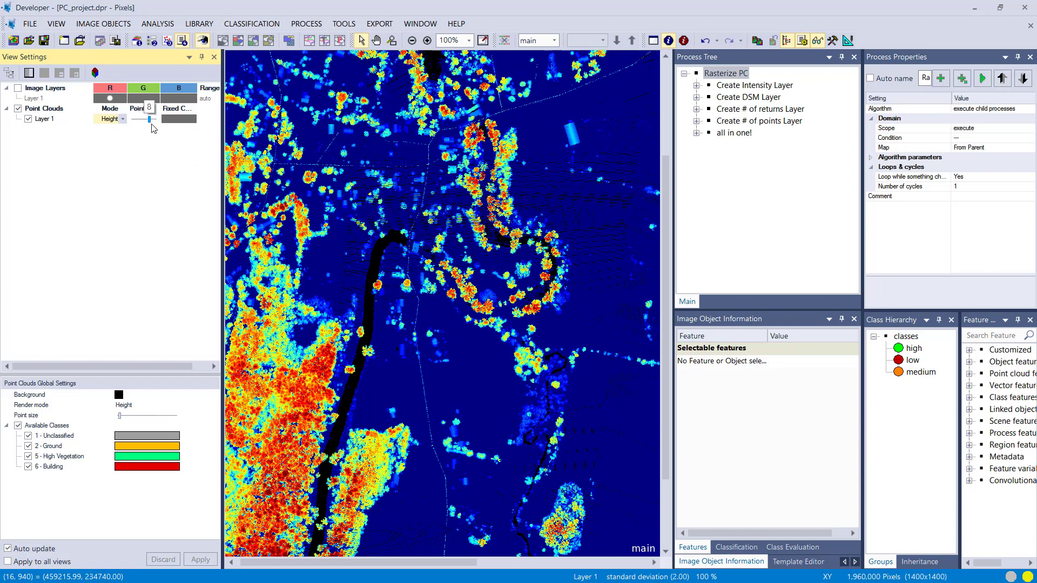
left_click_drag(149, 119, 138, 118)
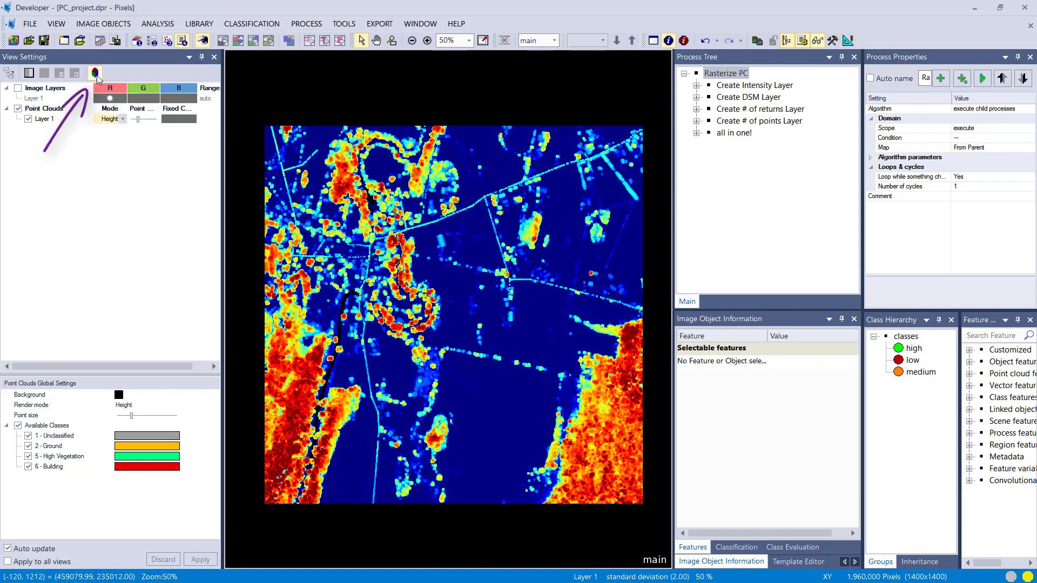
left_click_drag(392, 200, 471, 271)
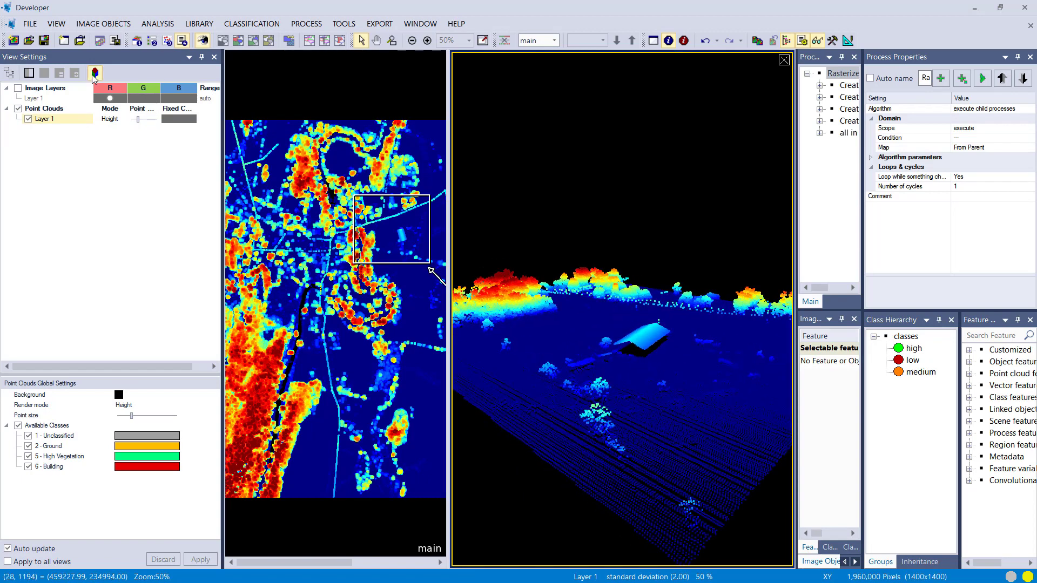
mouse_move(555, 327)
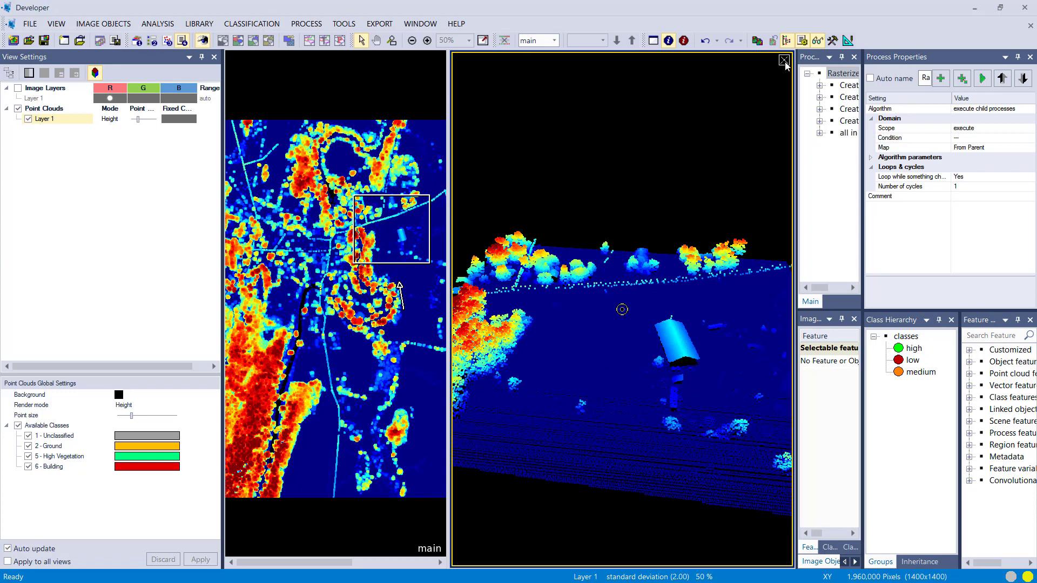
left_click(784, 61)
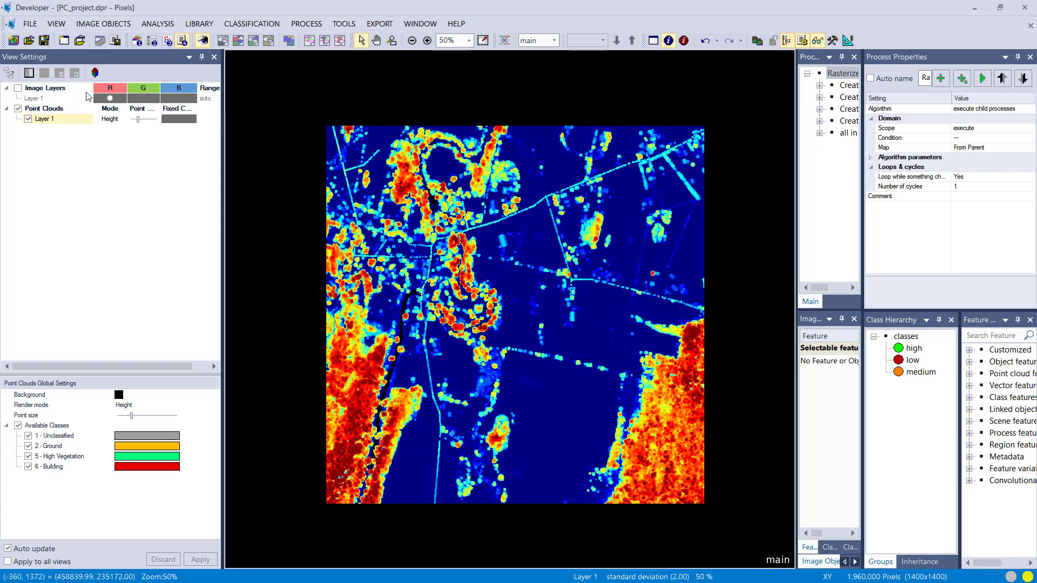
mouse_move(583, 270)
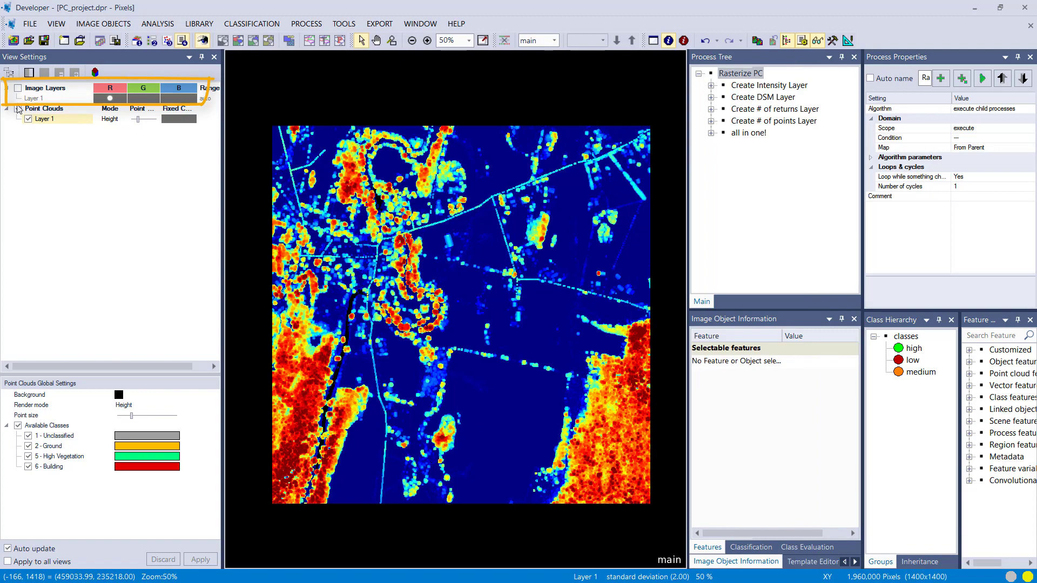
Step: Display the grayscale raster Image Layers and hide the Point Clouds display
left_click(18, 87)
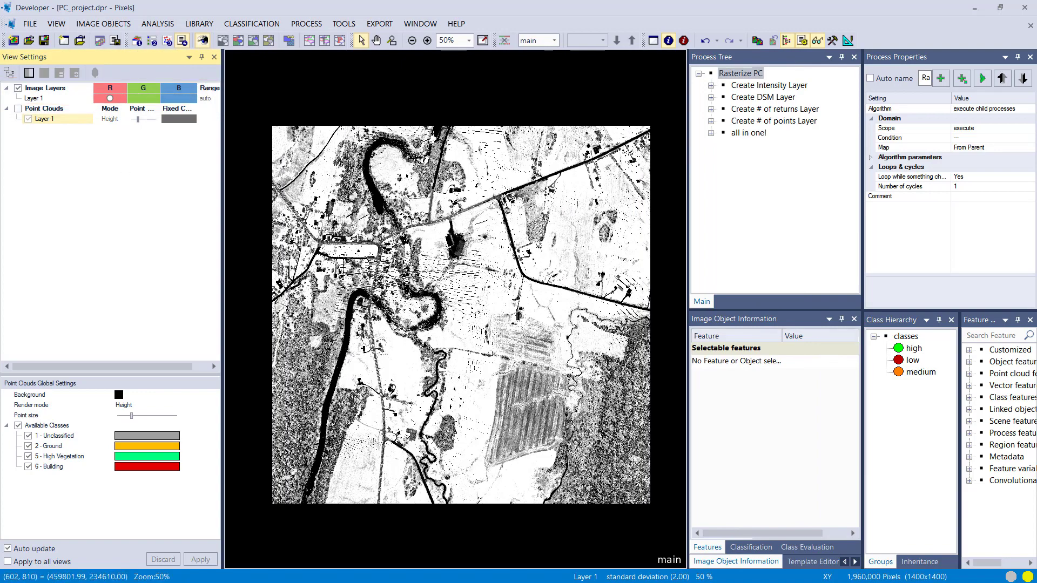
left_click(427, 40)
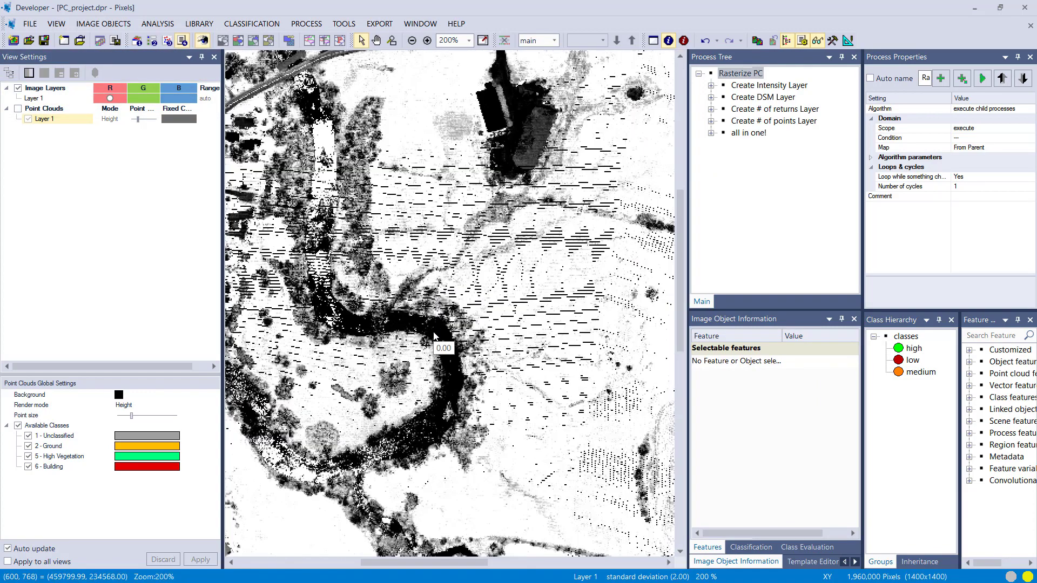
left_click(410, 40)
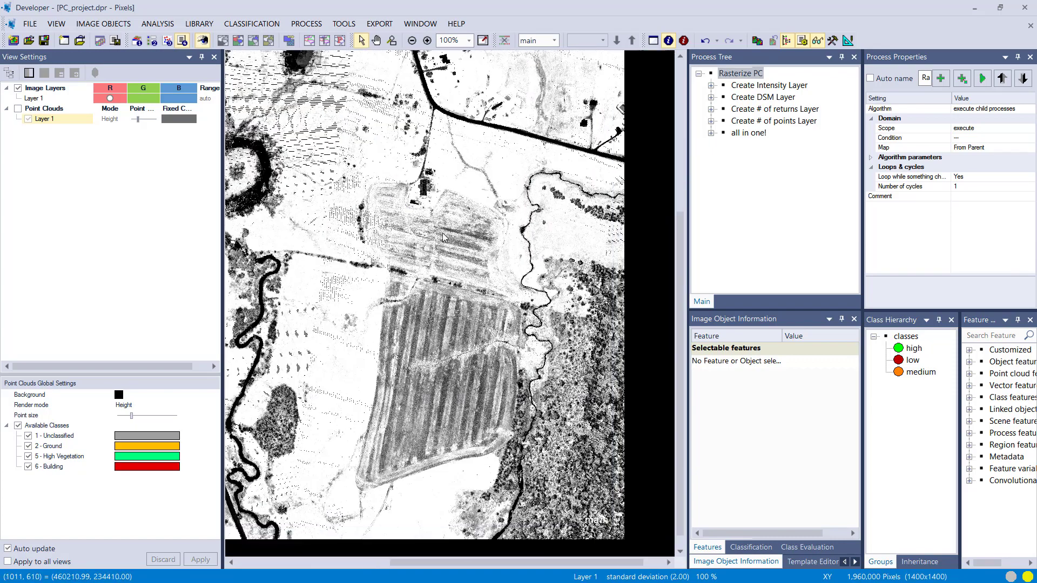
left_click(412, 40)
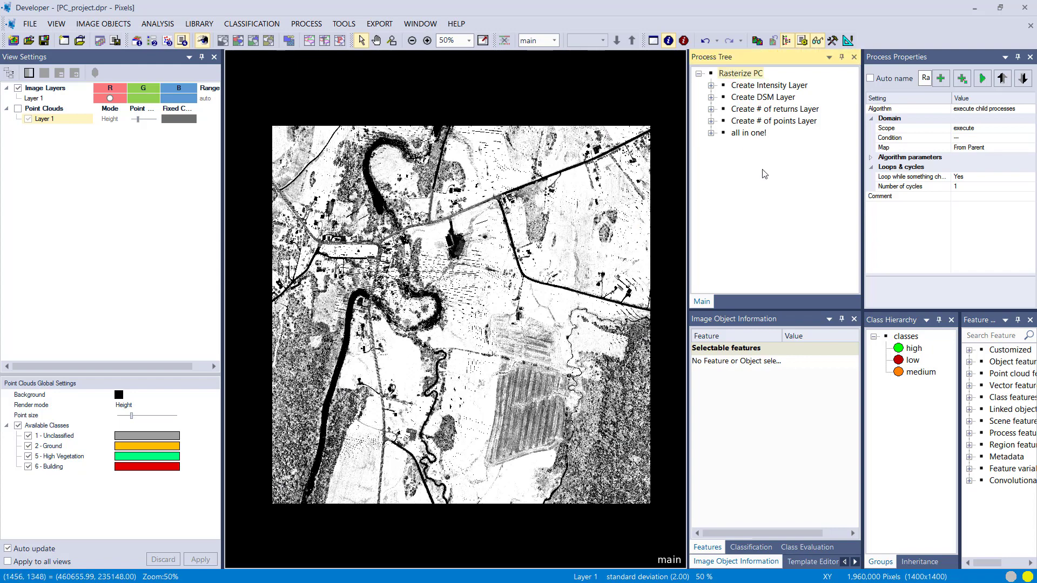
mouse_move(652, 146)
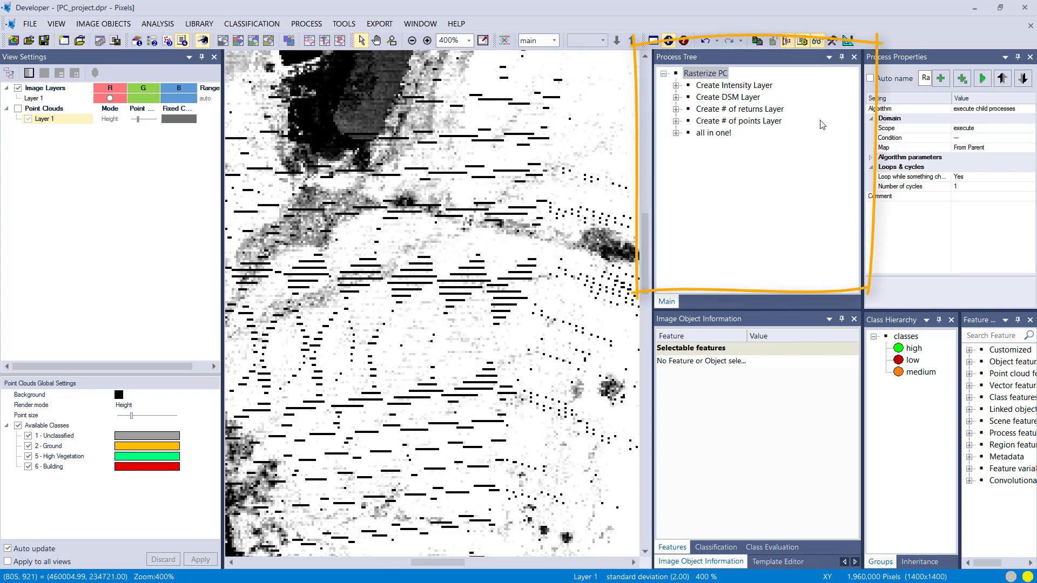
Step: Expand Create Intensity Layer in the Process Tree and select its rasterize step
left_click(733, 85)
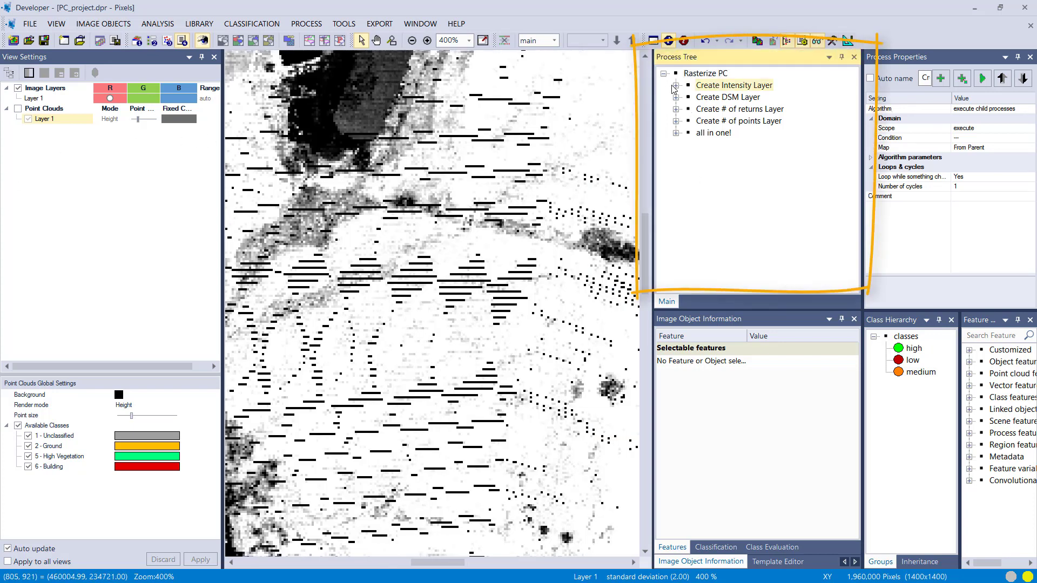
left_click(674, 85)
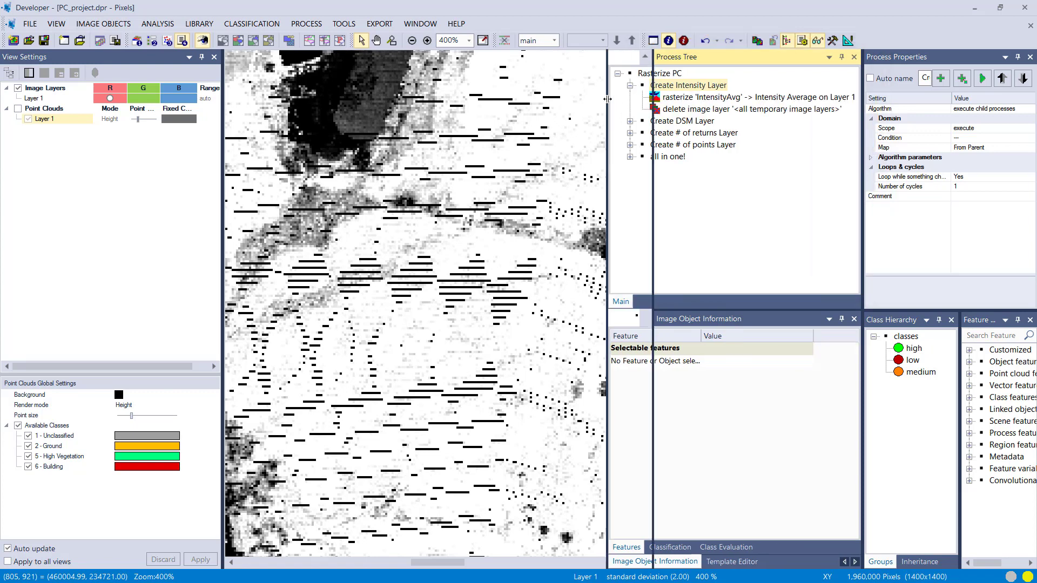
left_click(754, 97)
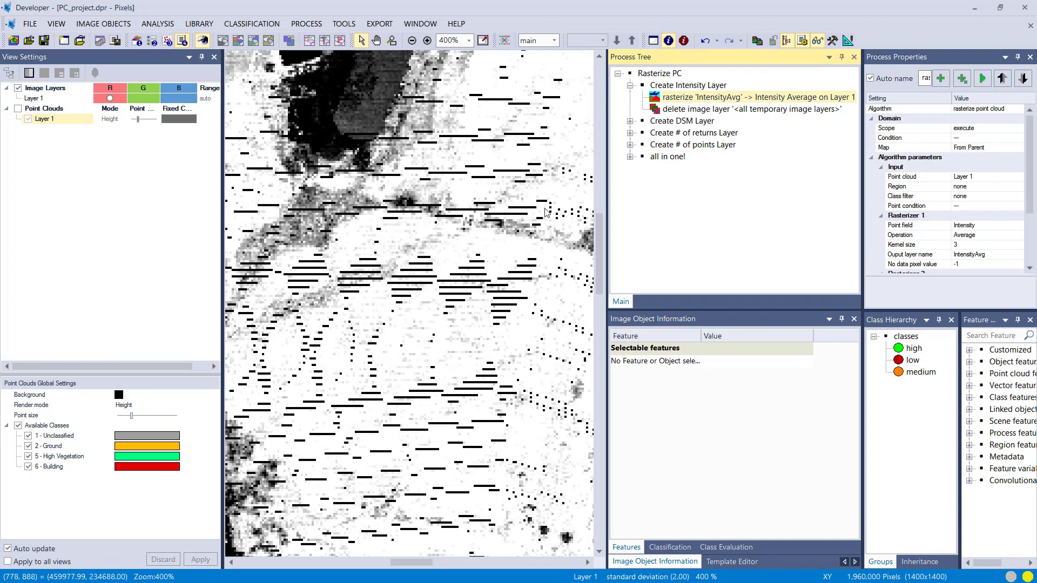
mouse_move(749, 106)
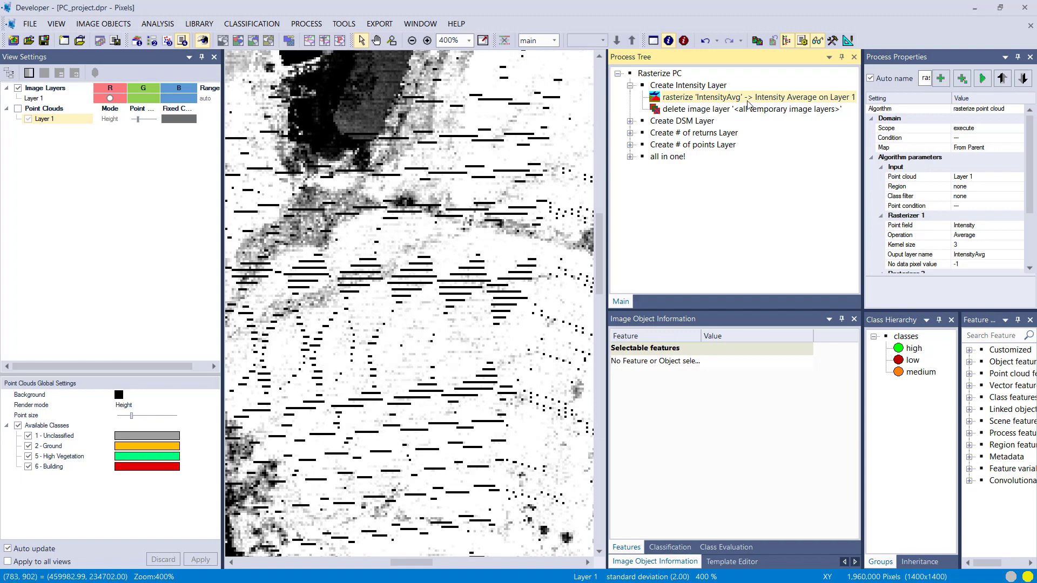
double_click(760, 97)
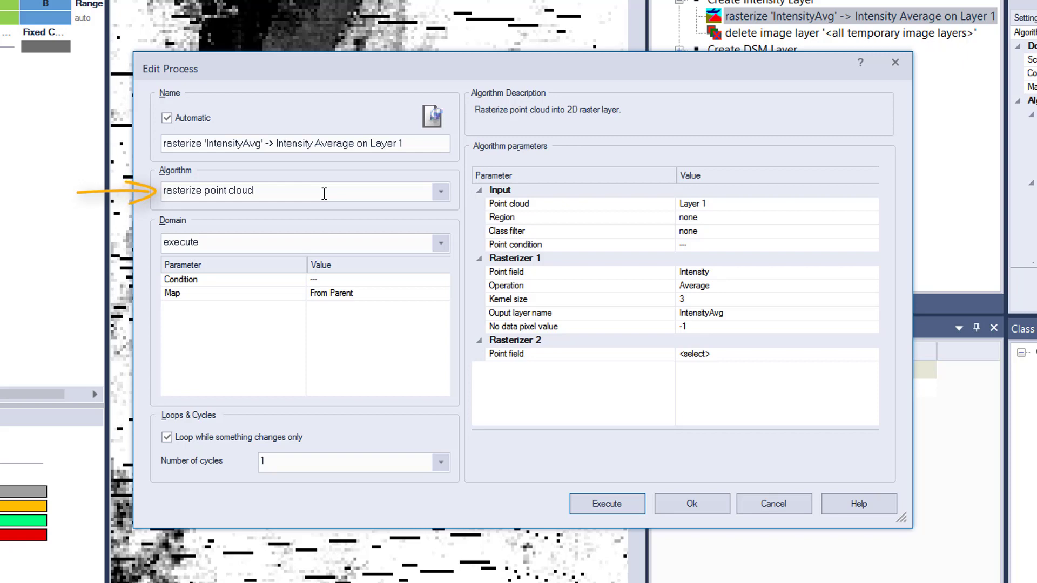
left_click(509, 204)
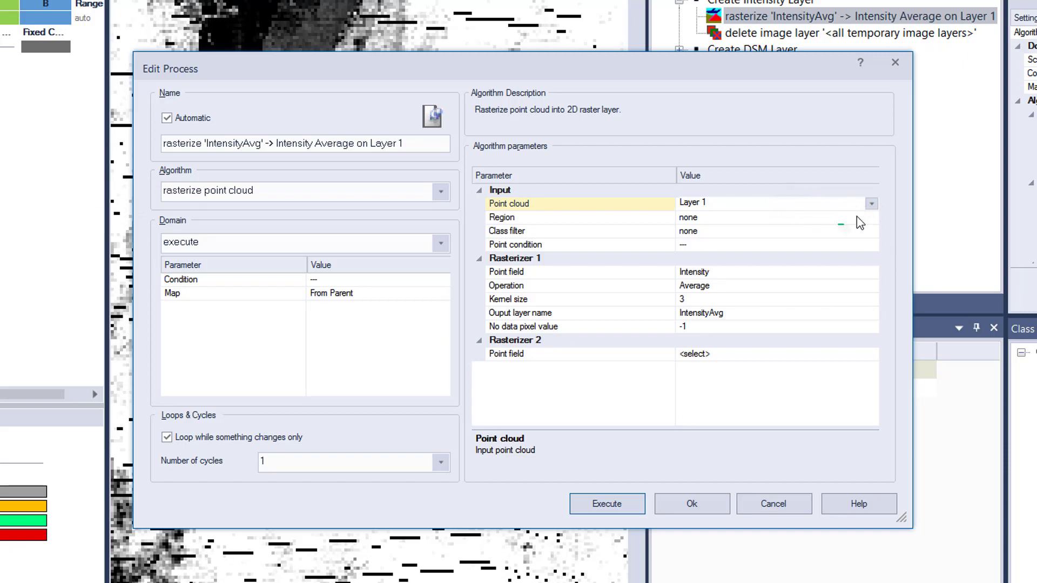
left_click(507, 231)
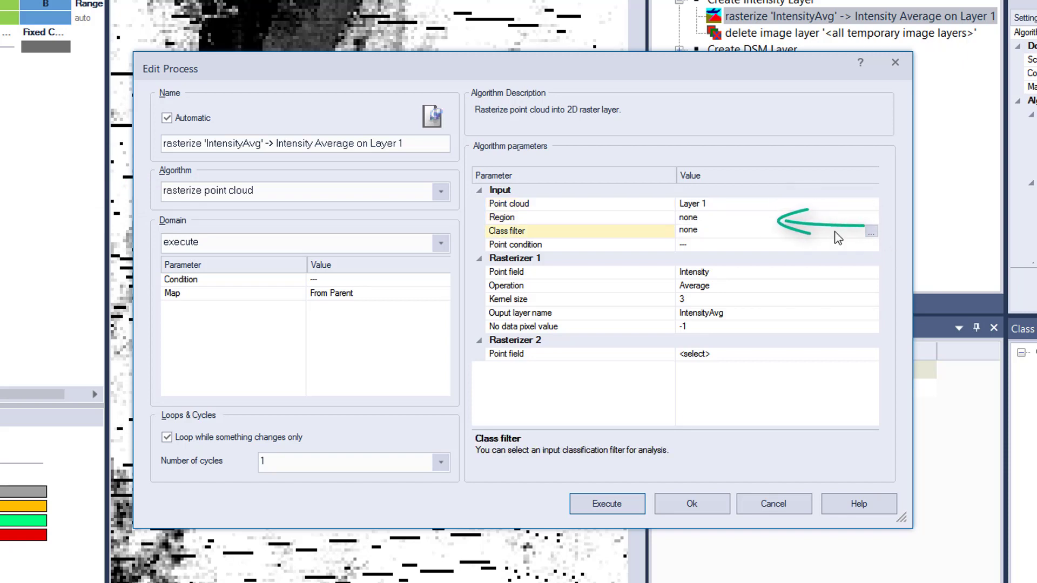
left_click(515, 245)
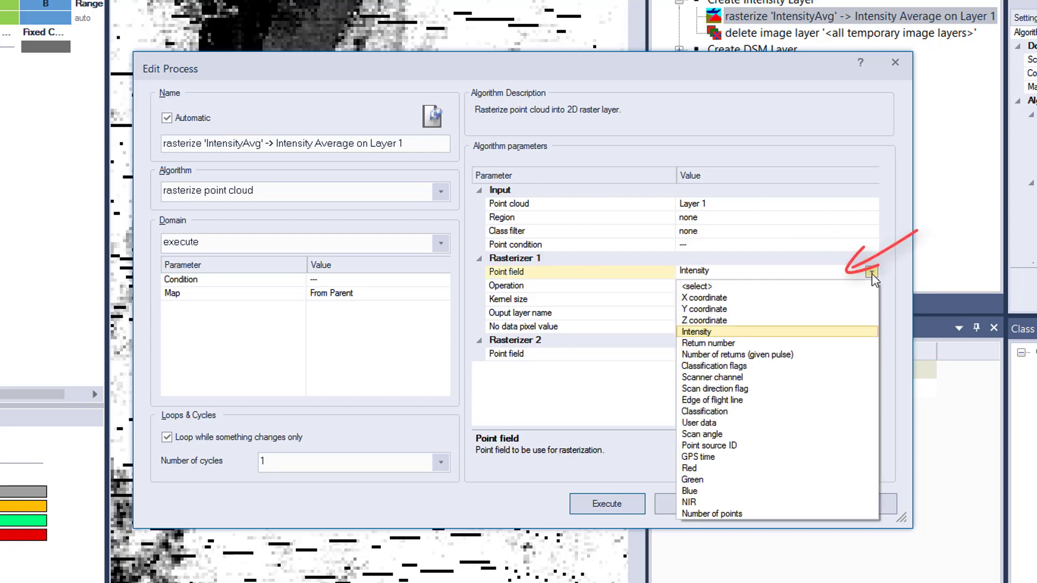
left_click(695, 332)
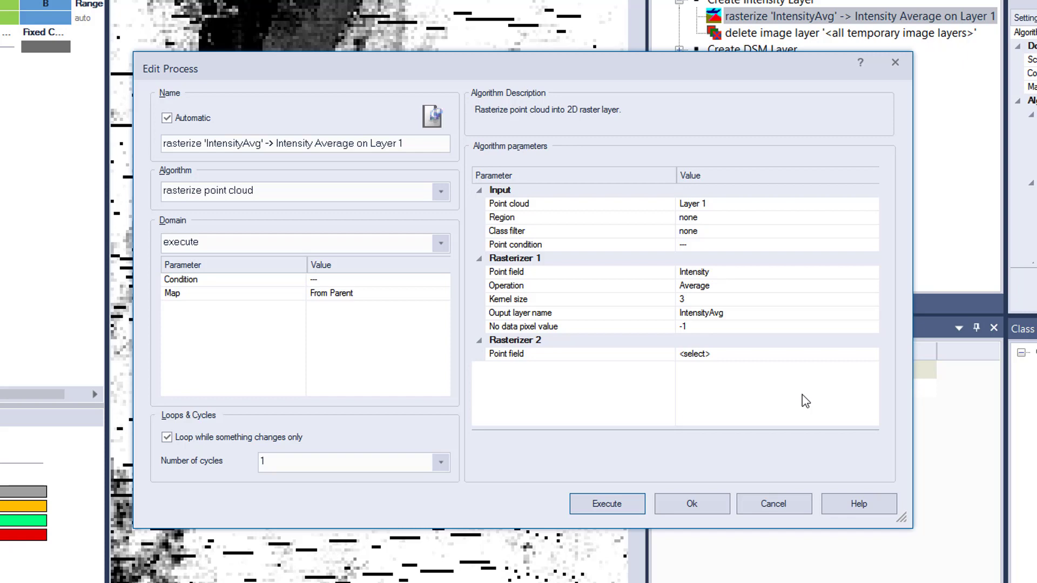
mouse_move(878, 296)
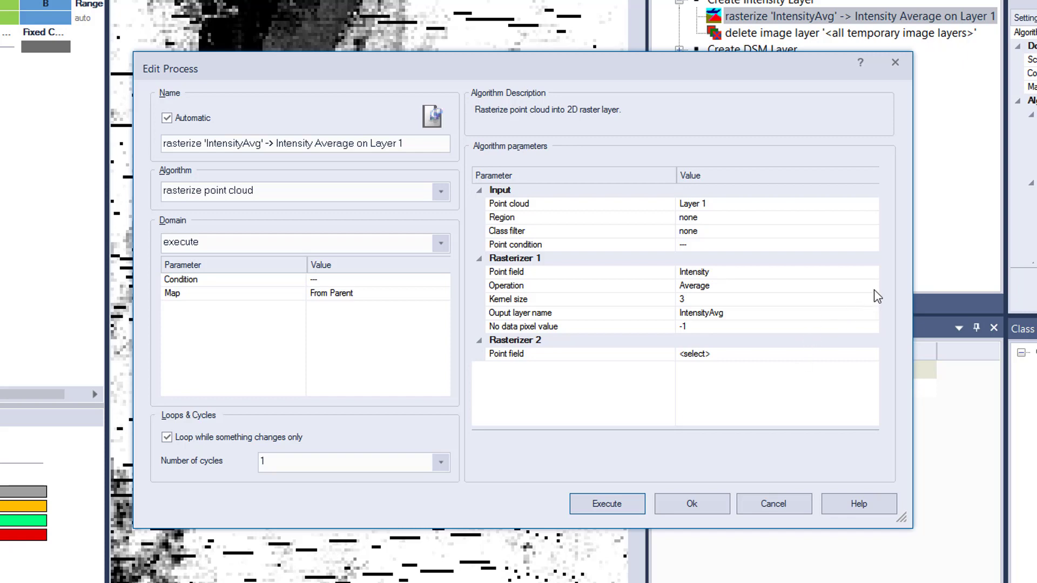
left_click(871, 285)
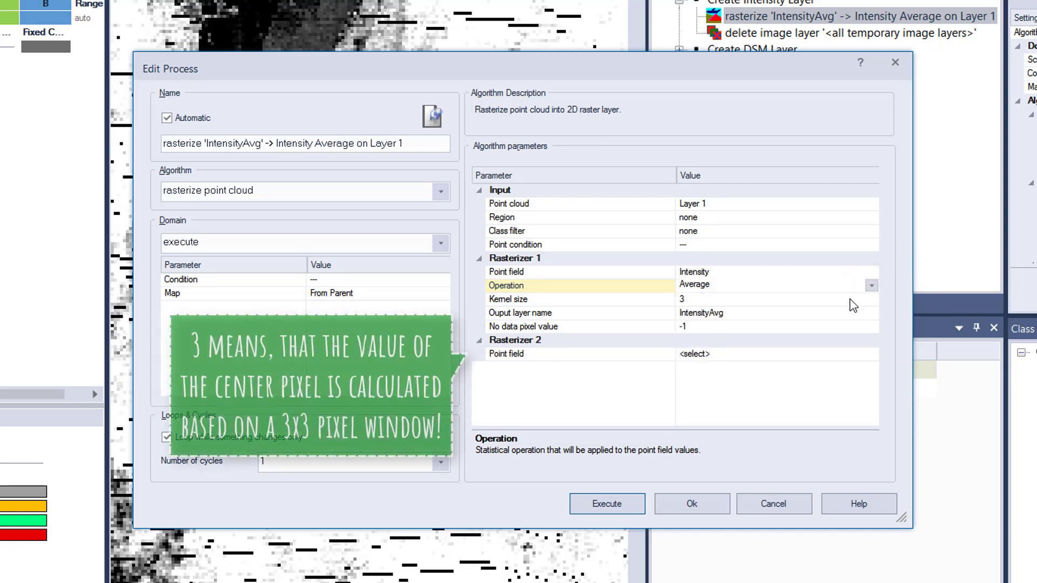
left_click(508, 299)
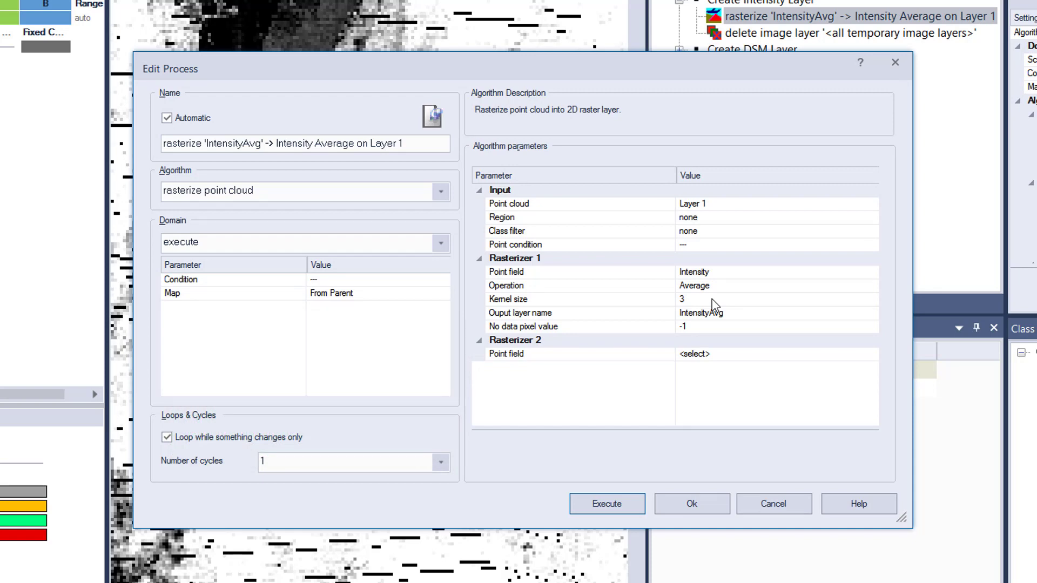
mouse_move(727, 303)
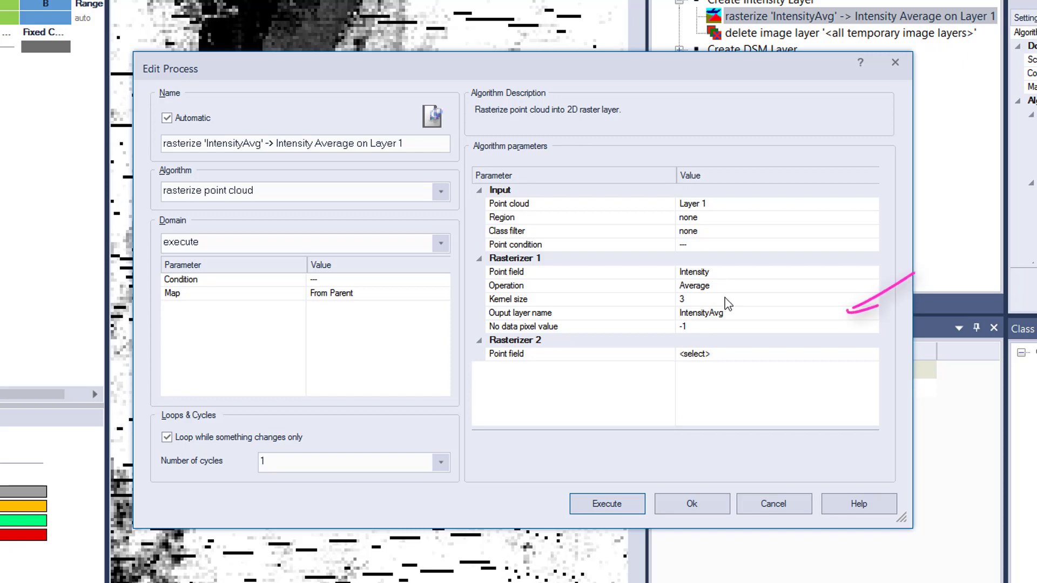
mouse_move(763, 320)
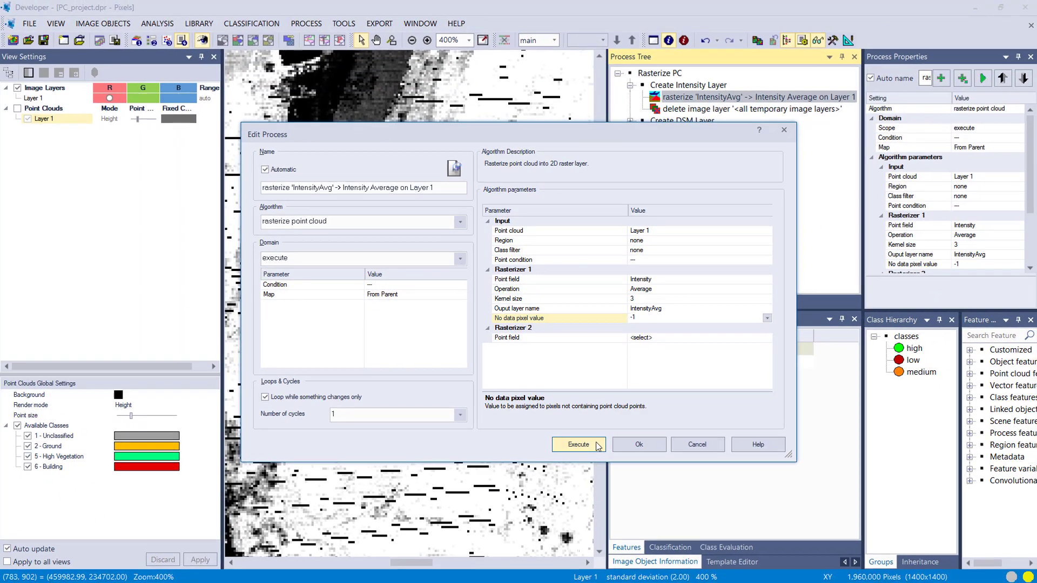
Step: Execute the intensity rasterize step and display the new IntensityAvg layer in the view
left_click(577, 444)
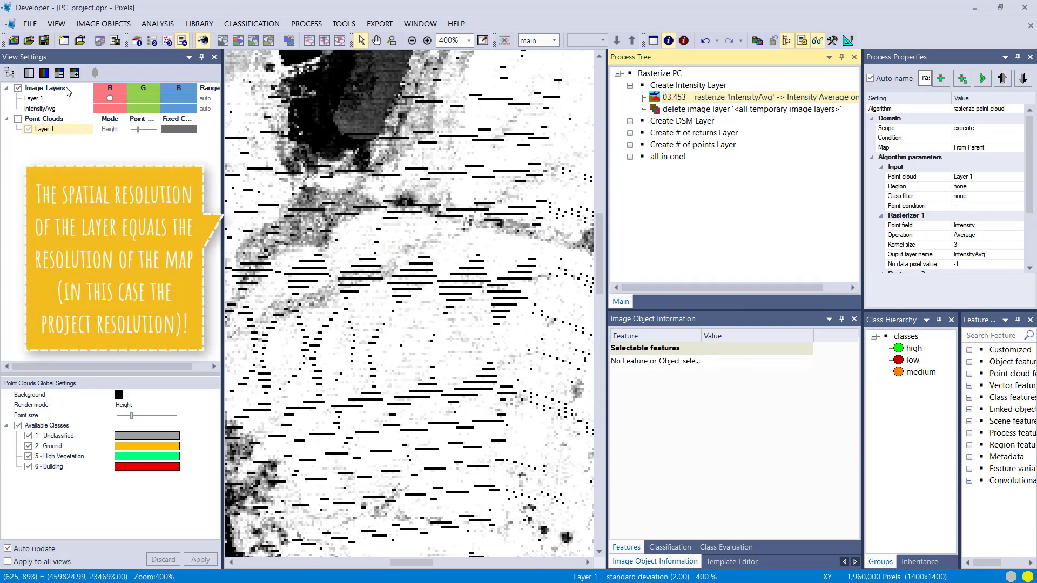
left_click(109, 109)
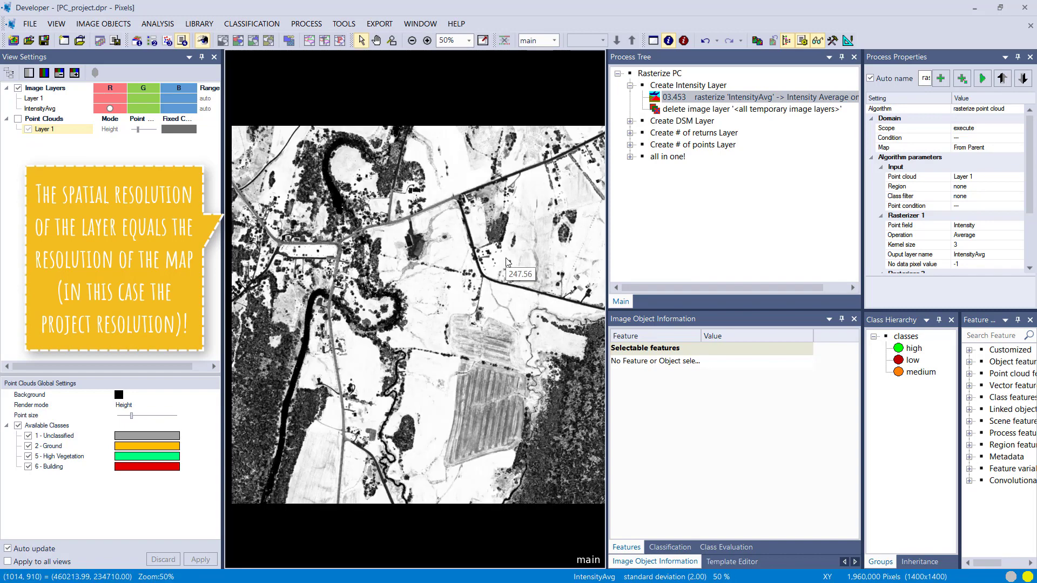
mouse_move(485, 270)
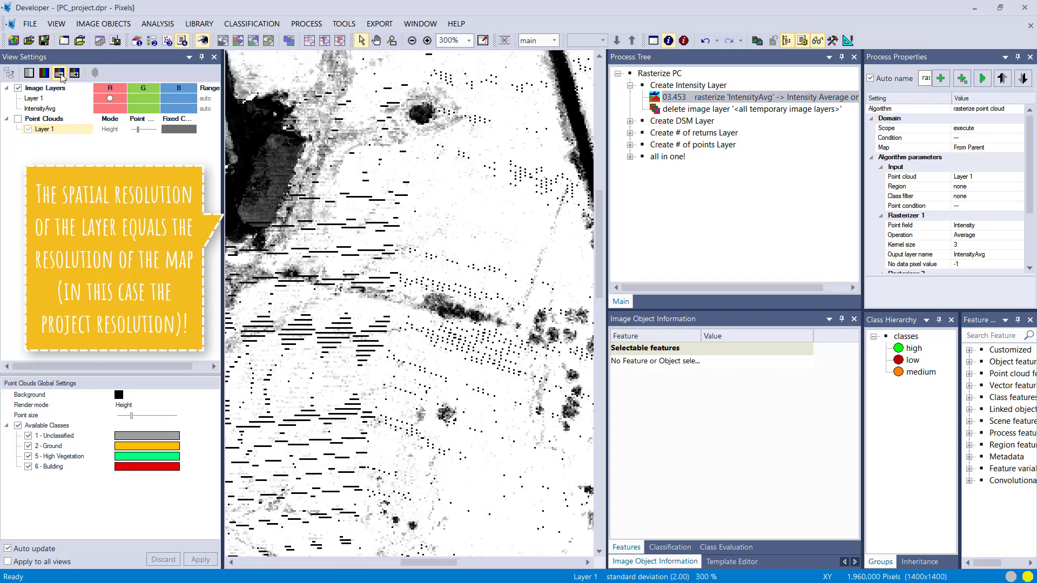
left_click(74, 73)
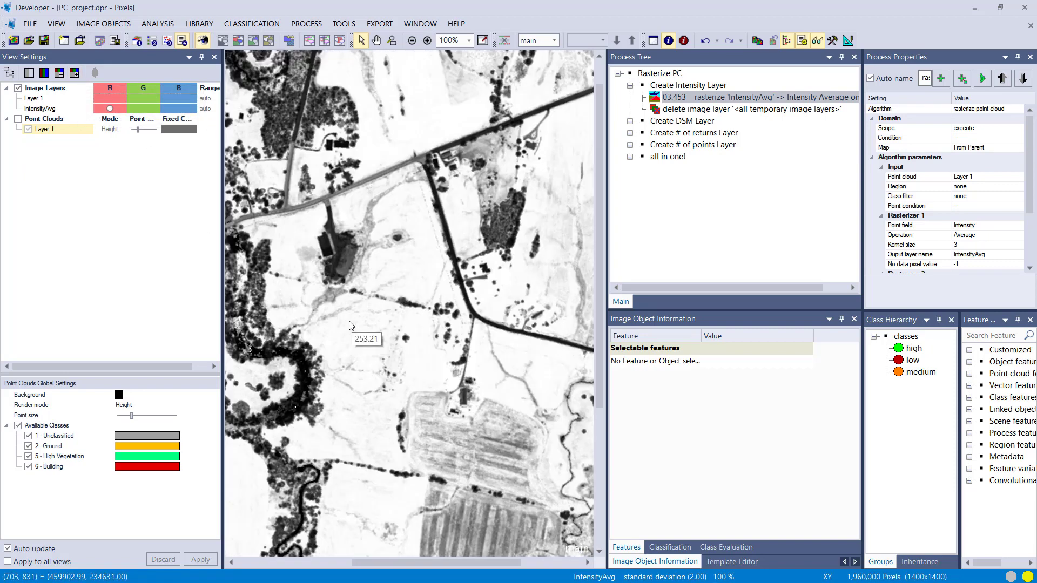
mouse_move(396, 235)
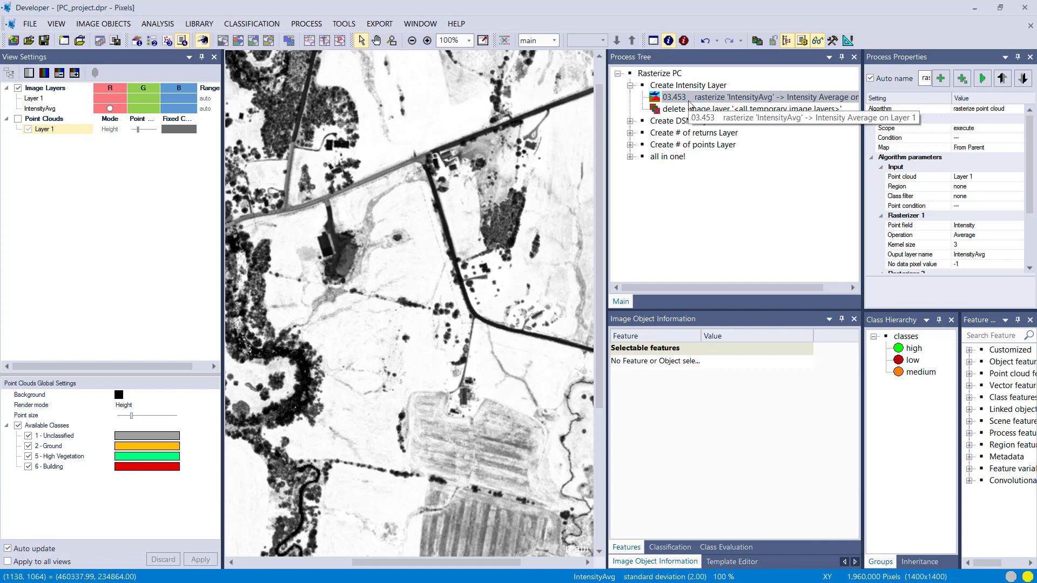
Step: Set the rasterize step's kernel size to 11 and rerun it for a smoother IntensityAvg layer
double_click(747, 97)
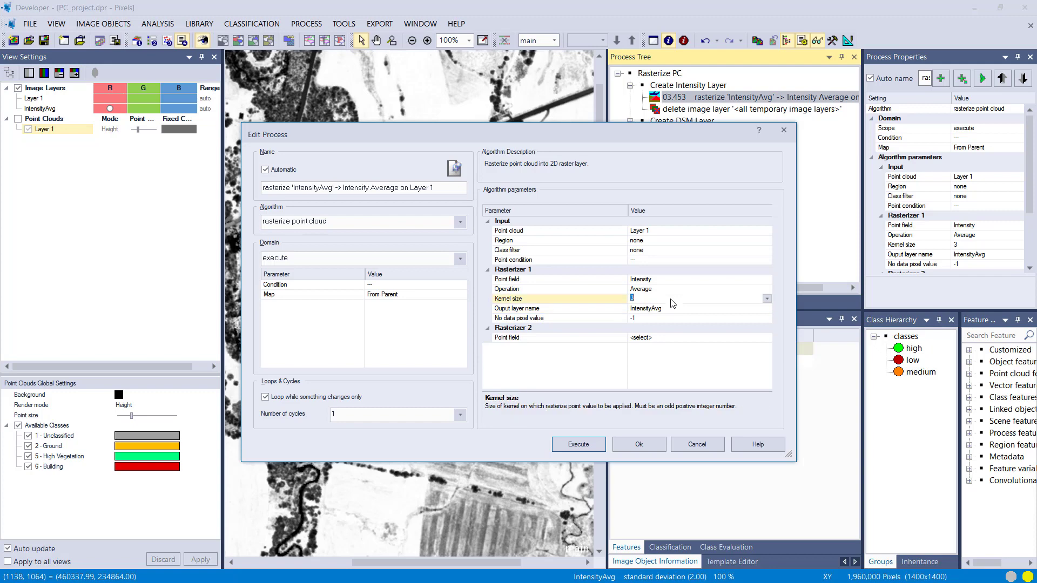
type("11")
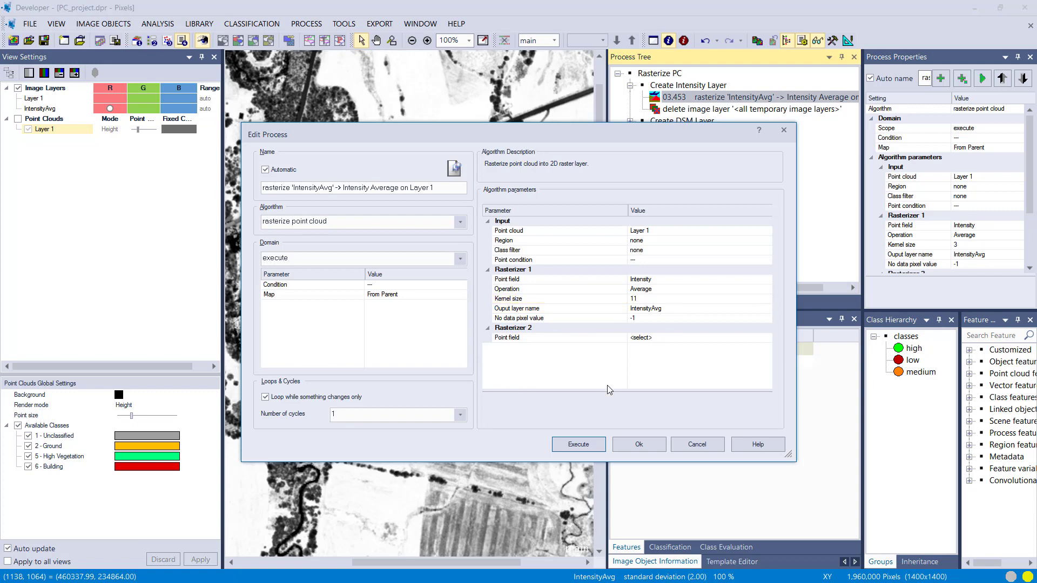
mouse_move(613, 438)
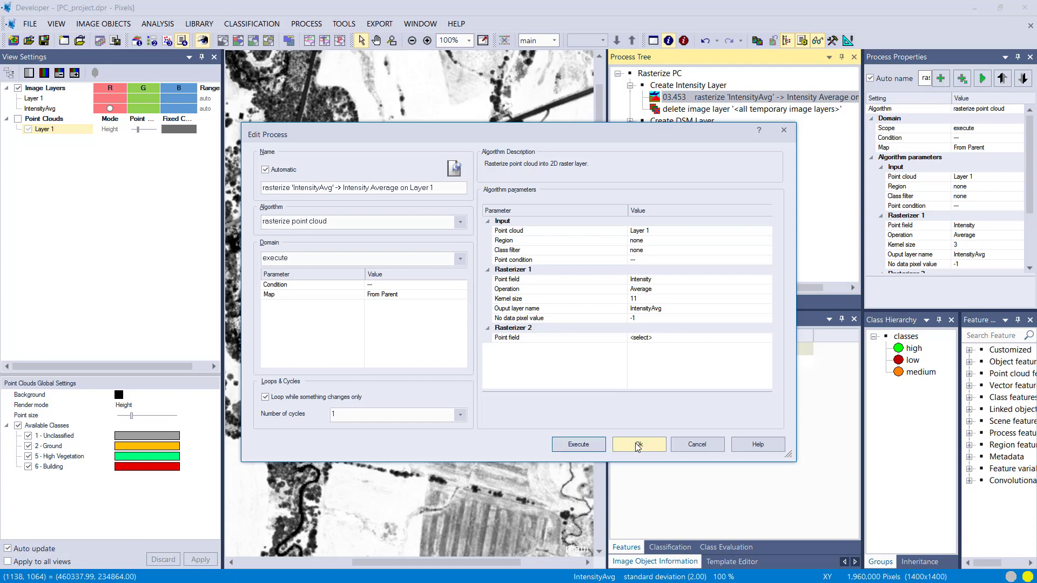
left_click(636, 444)
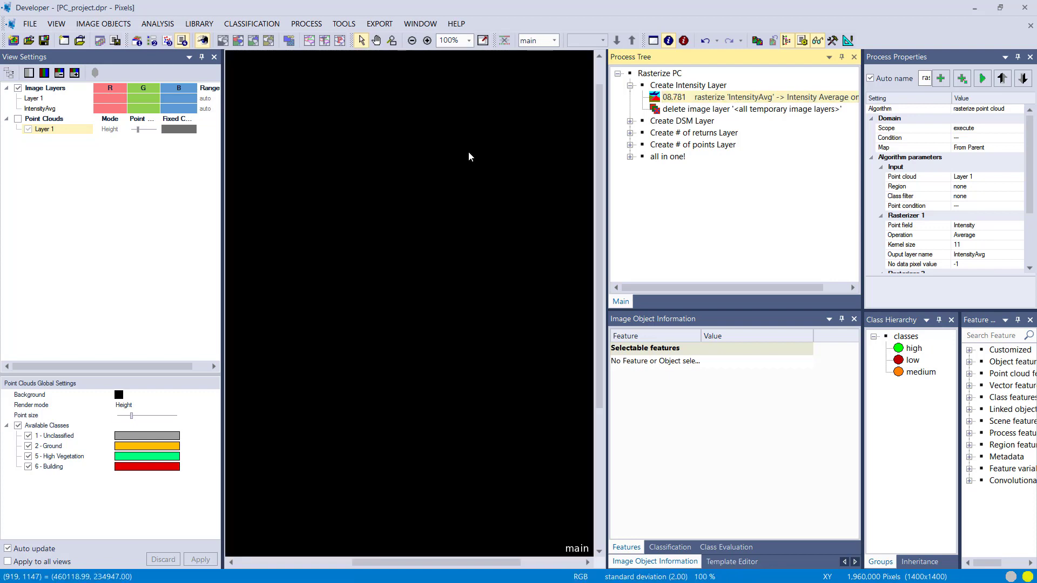
mouse_move(118, 106)
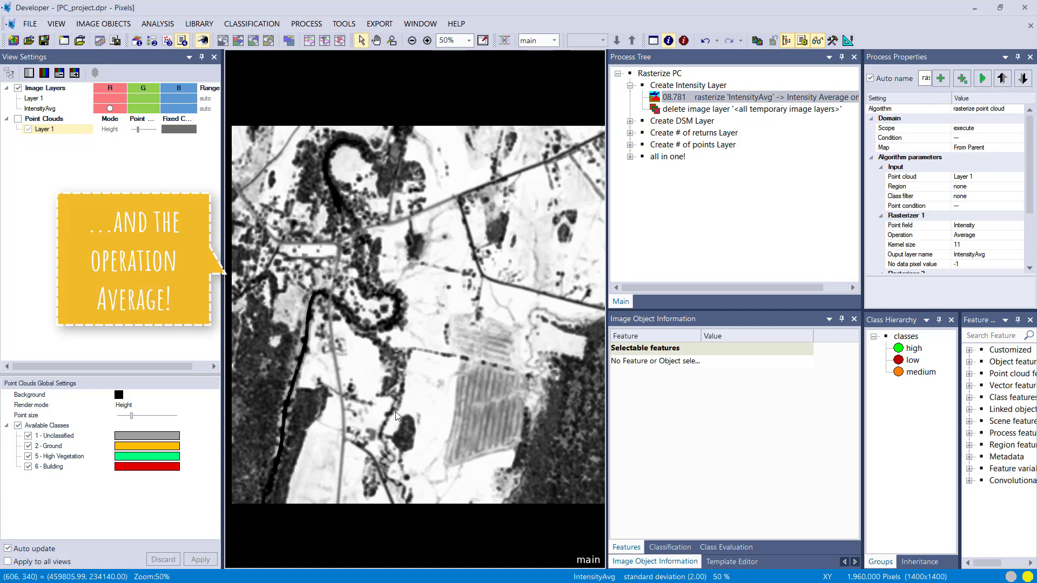
Step: Execute the delete image layer step to remove IntensityAvg and collapse the intensity steps
left_click(747, 108)
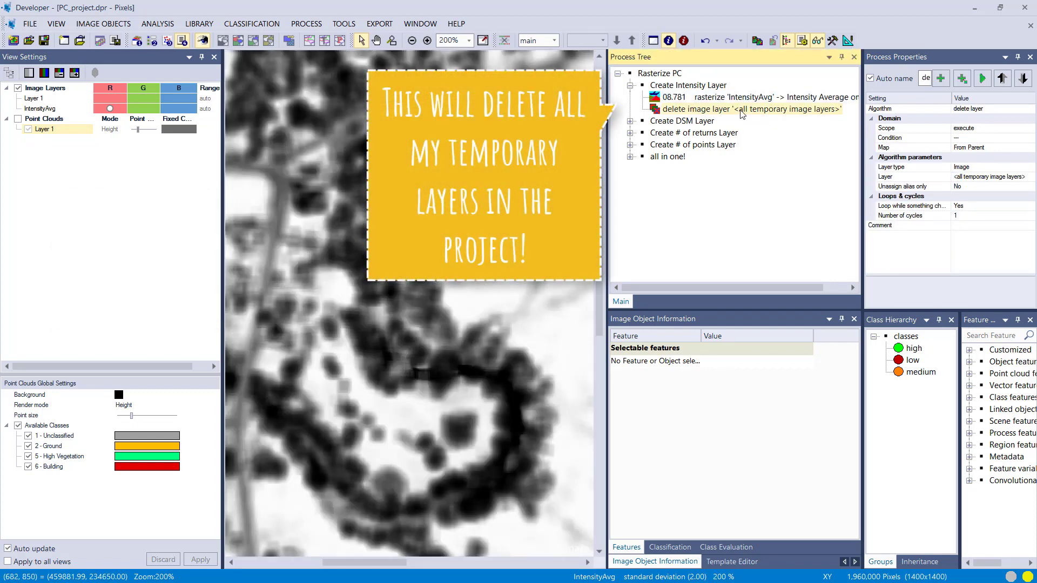
right_click(747, 109)
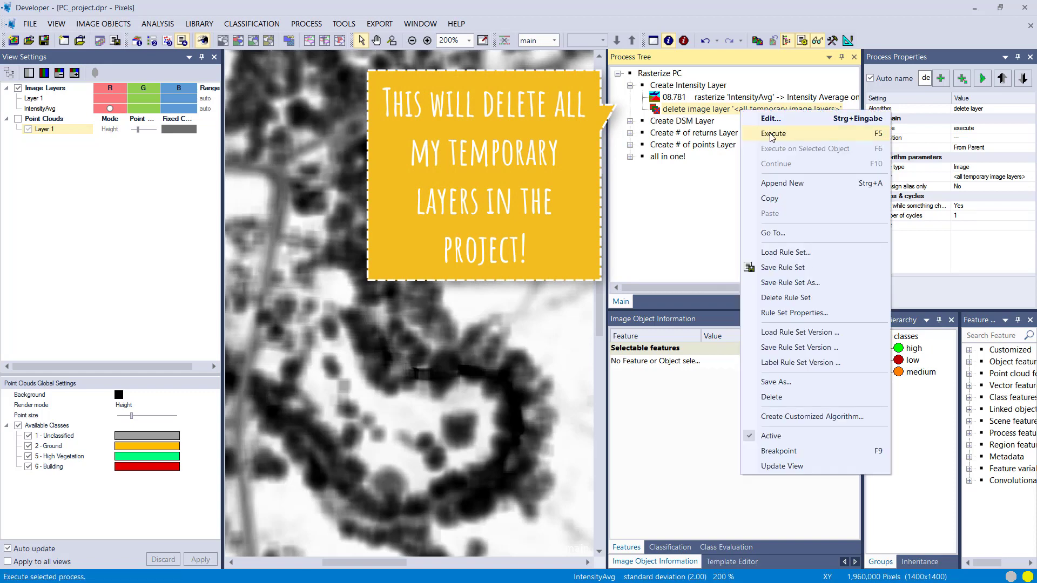
left_click(772, 133)
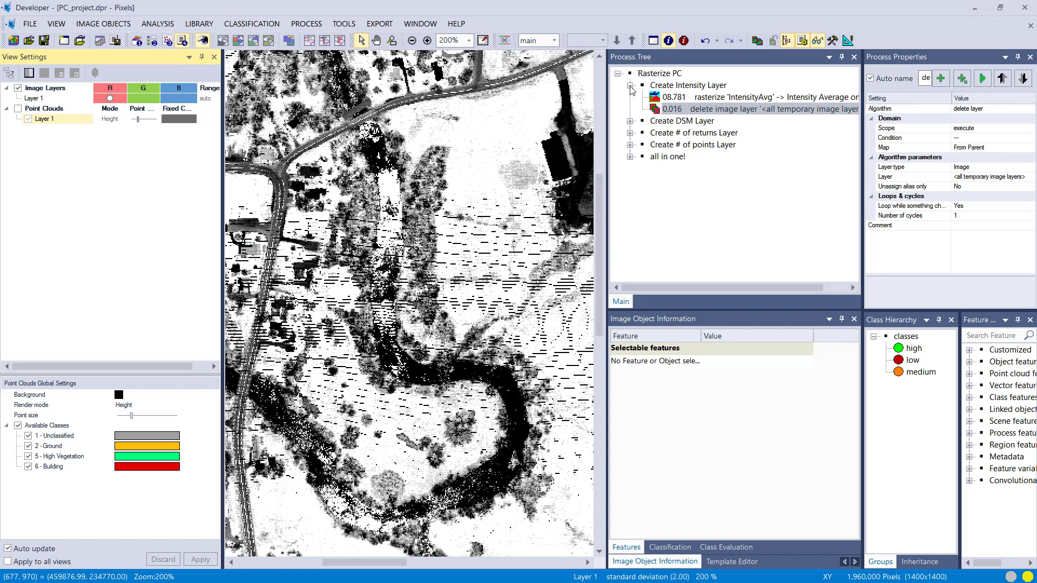
left_click(631, 97)
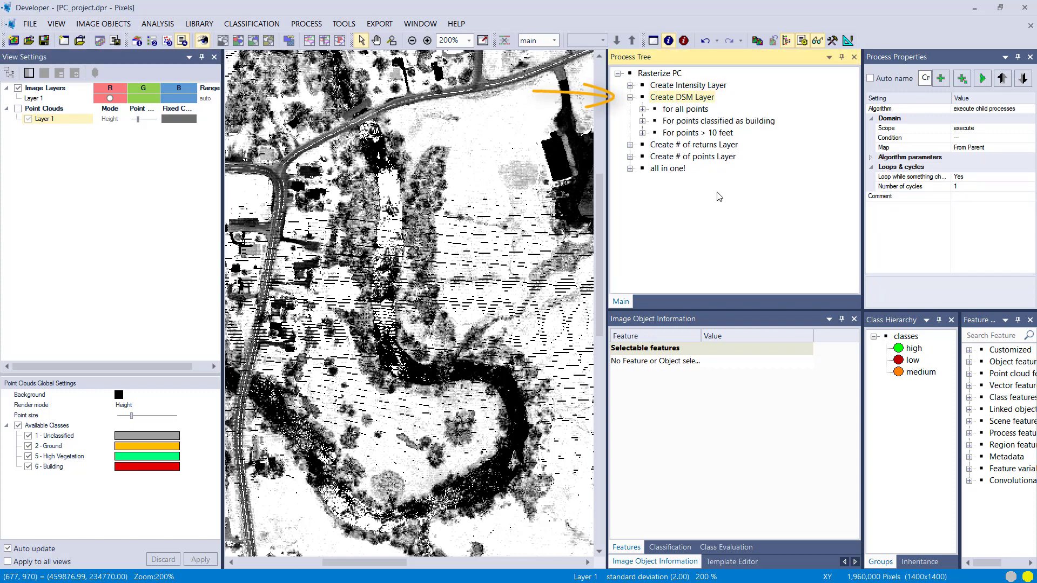
Step: Review the ZcoordinateMax rasterize step's point field options under 'for all points' and execute it
left_click(641, 109)
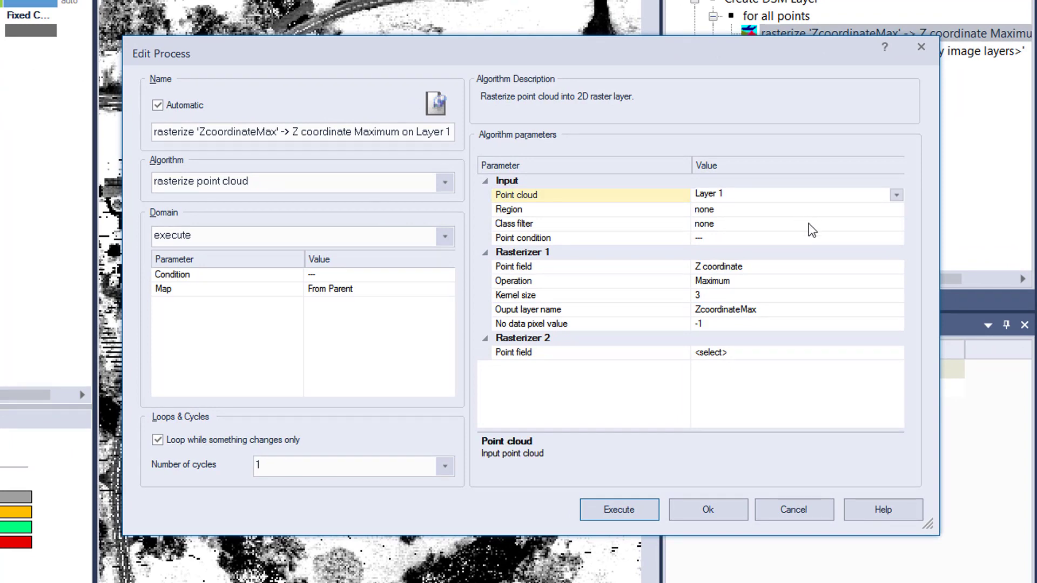
left_click(896, 266)
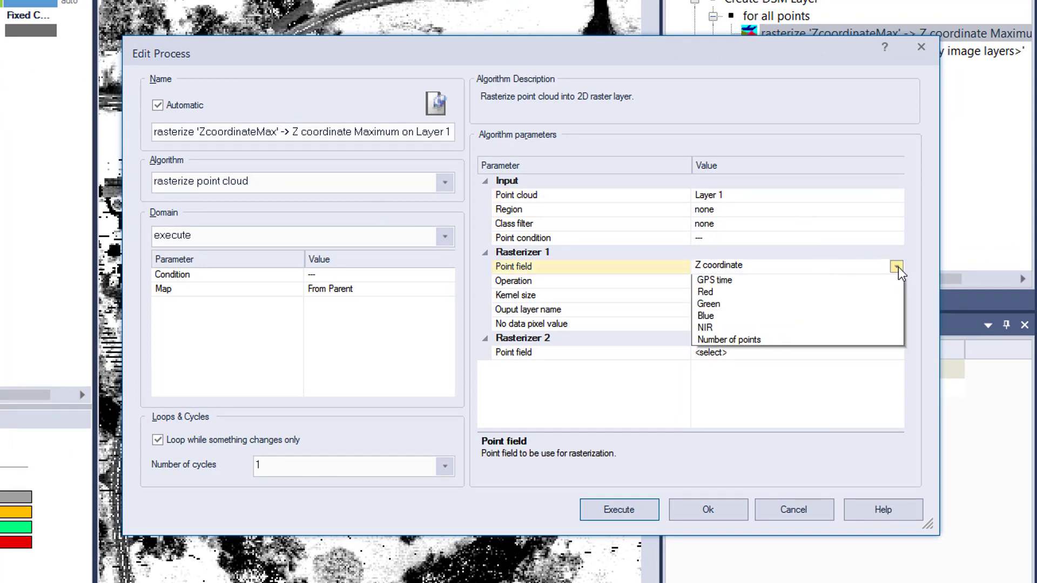
left_click(718, 266)
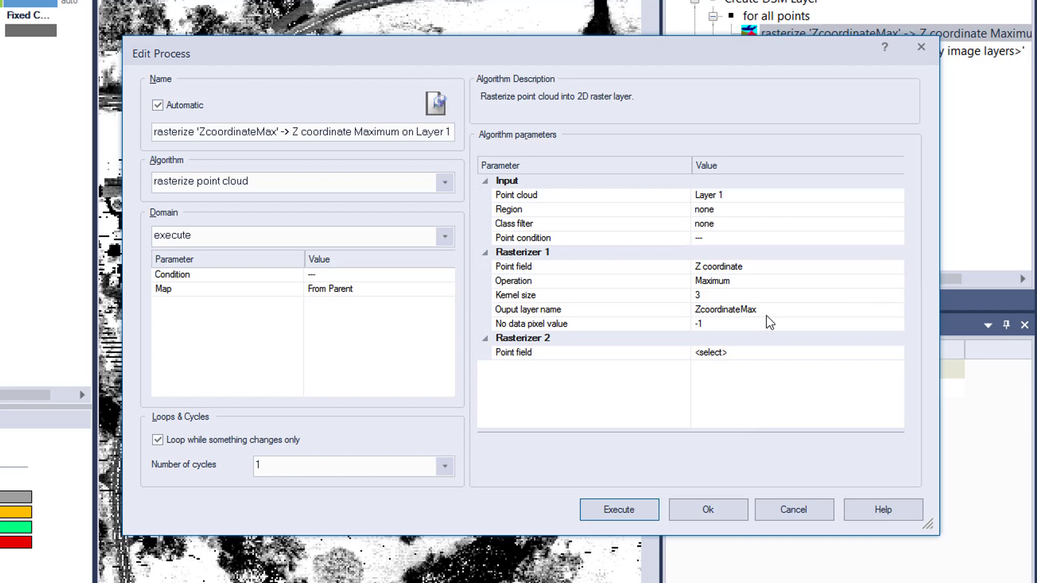
mouse_move(762, 404)
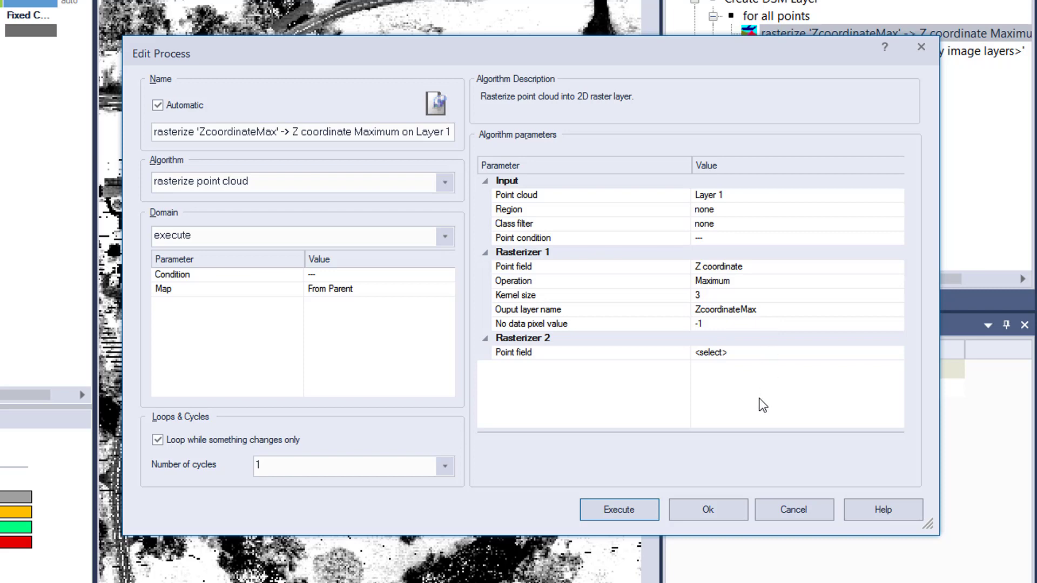
mouse_move(718, 435)
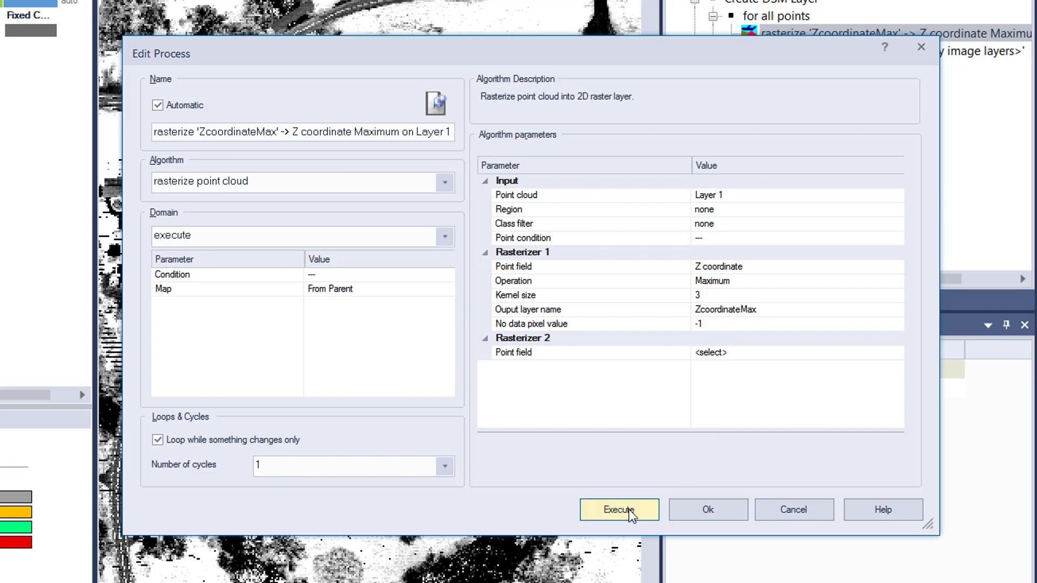
left_click(619, 509)
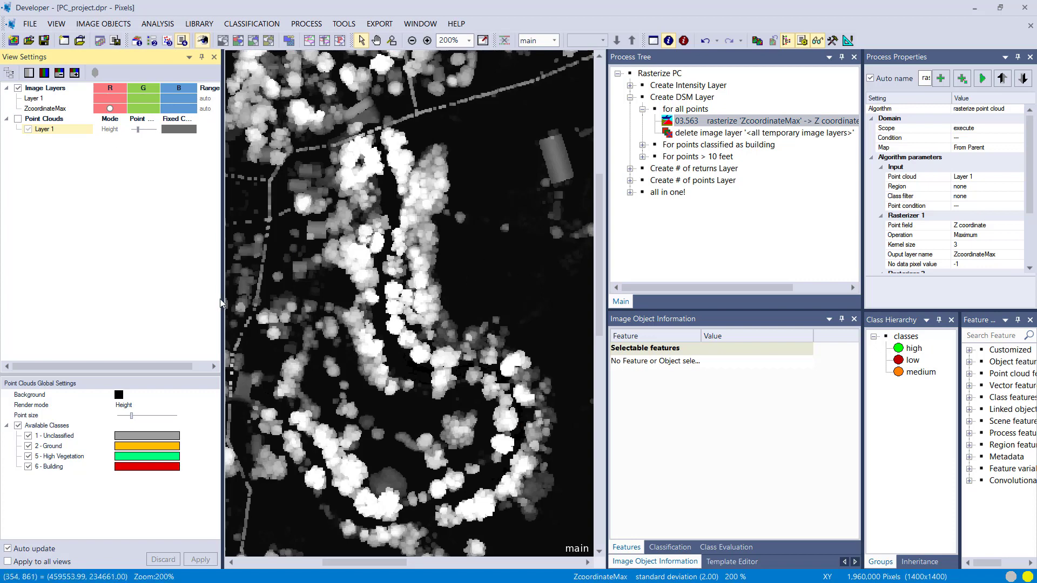
Step: Show the ZcoordinateMax height layer with false color (rainbow) equalization
left_click(45, 88)
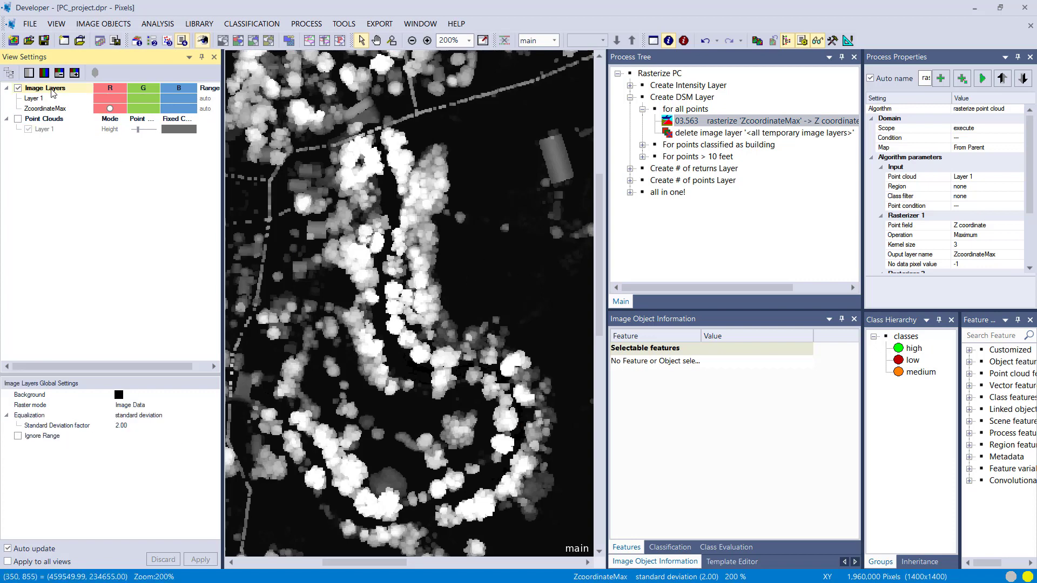
left_click(175, 415)
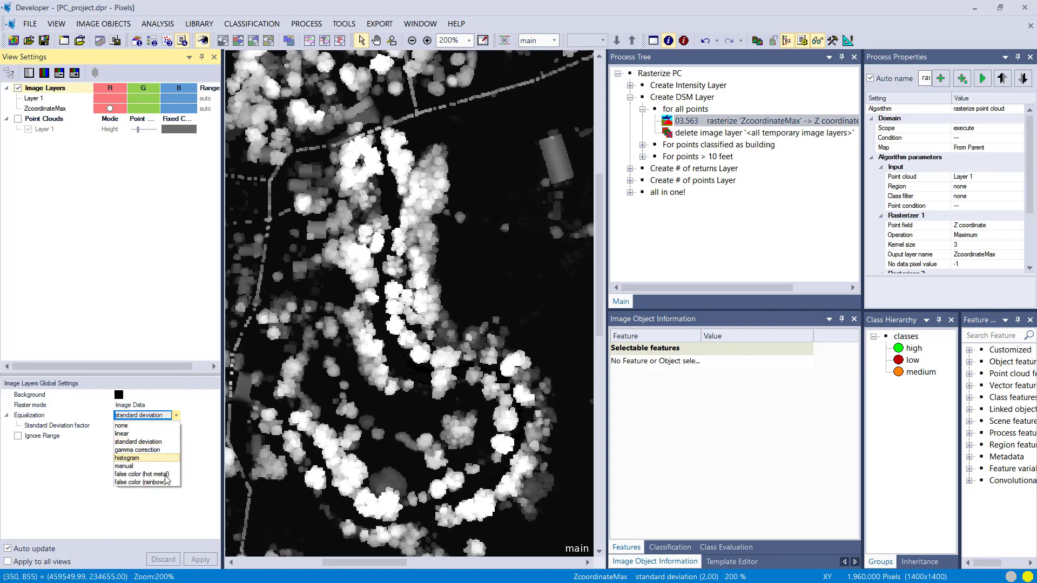
left_click(139, 482)
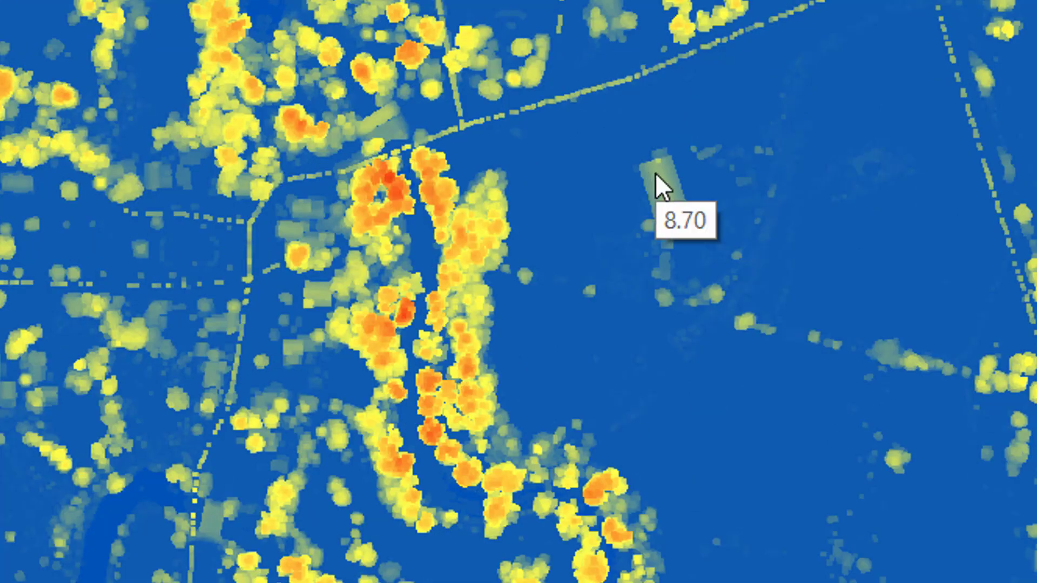
Step: Delete the temporary height layer and return Layer 1 to standard deviation stretching
right_click(899, 27)
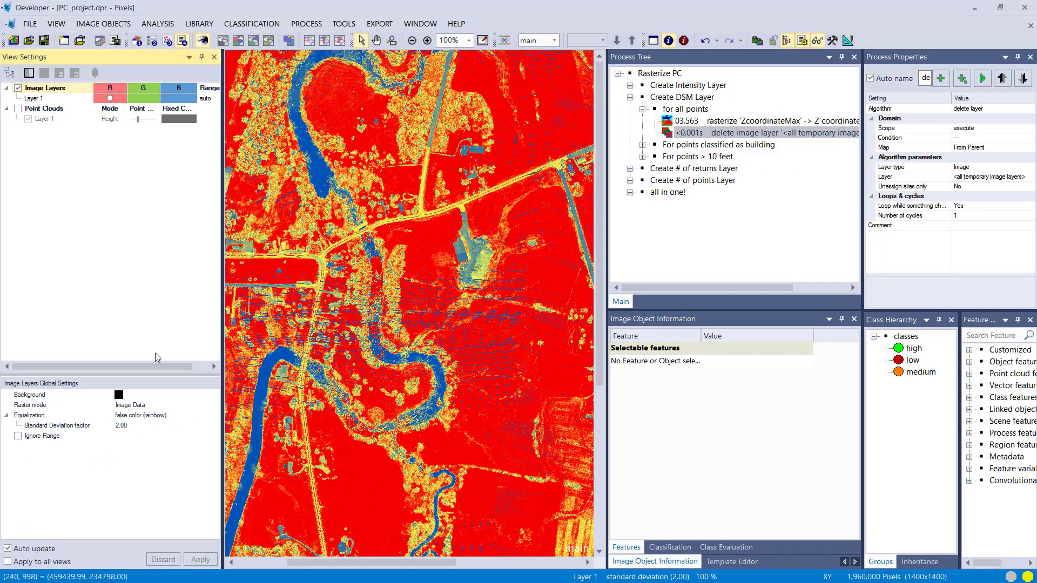
left_click(175, 415)
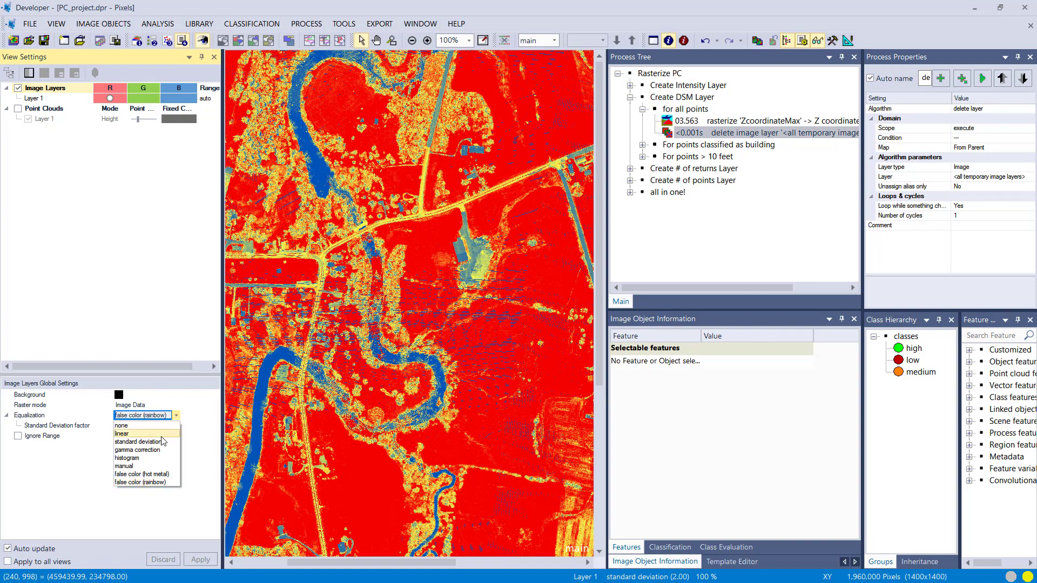
left_click(137, 441)
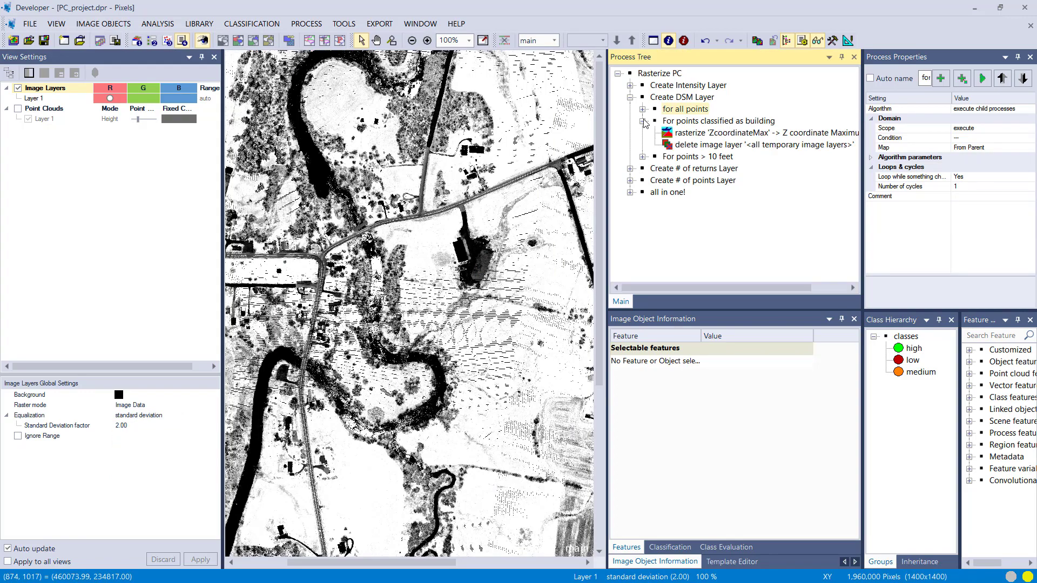
Step: Confirm the class filter 6 - Building and execute the building-only ZcoordinateMax rasterization
double_click(763, 132)
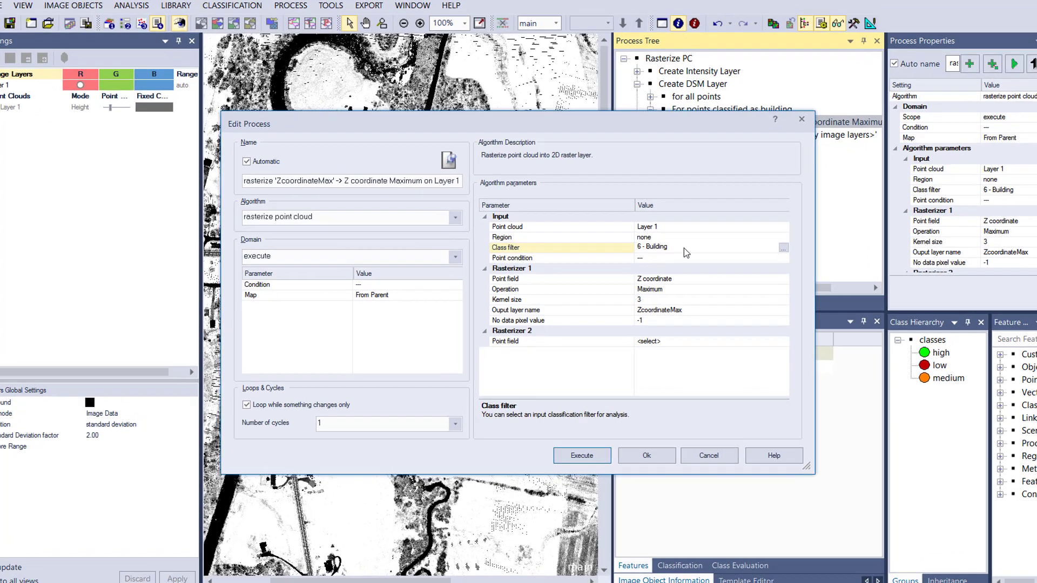
left_click(783, 247)
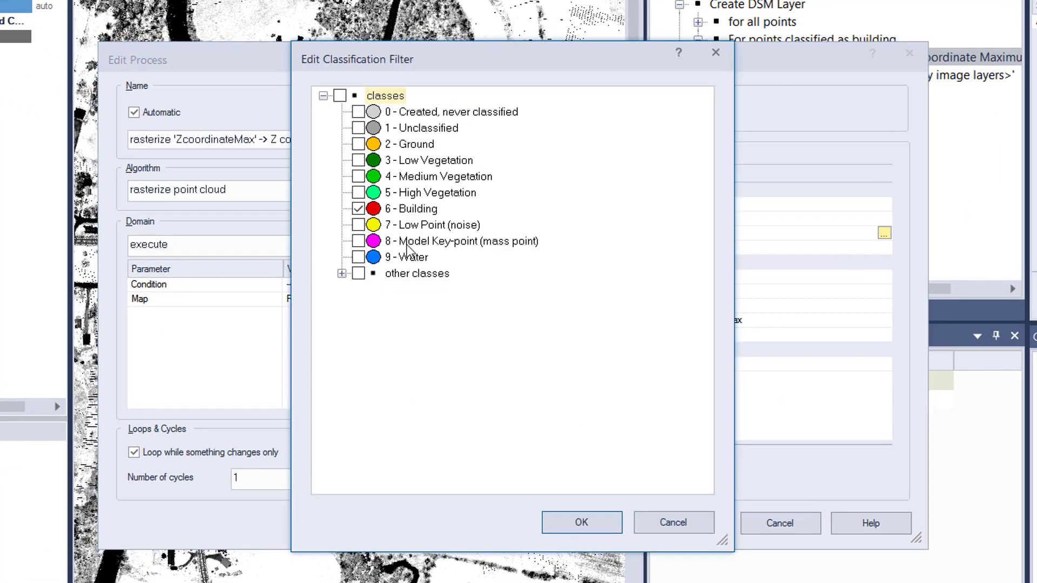
left_click(359, 208)
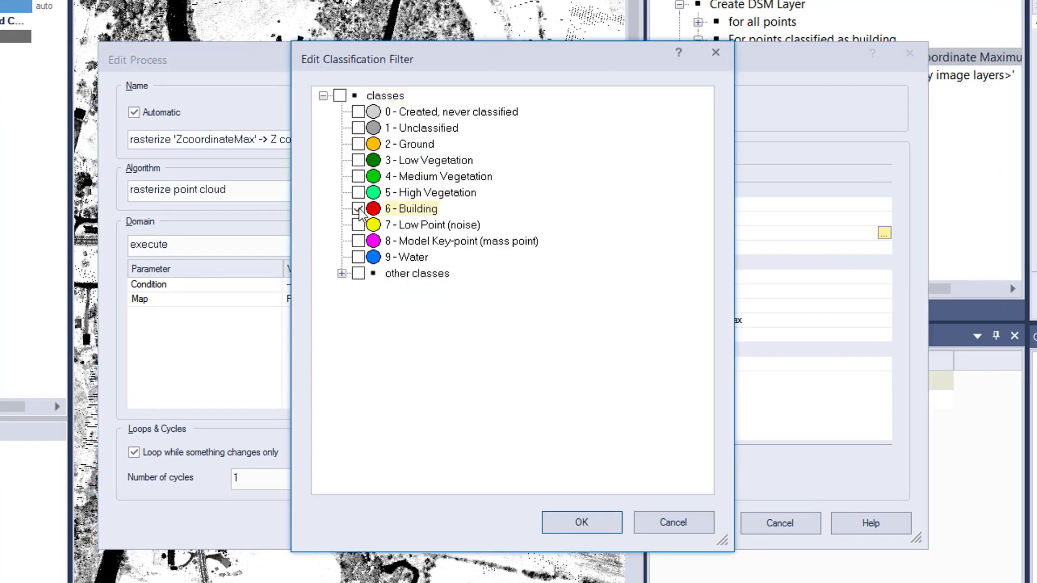
left_click(581, 522)
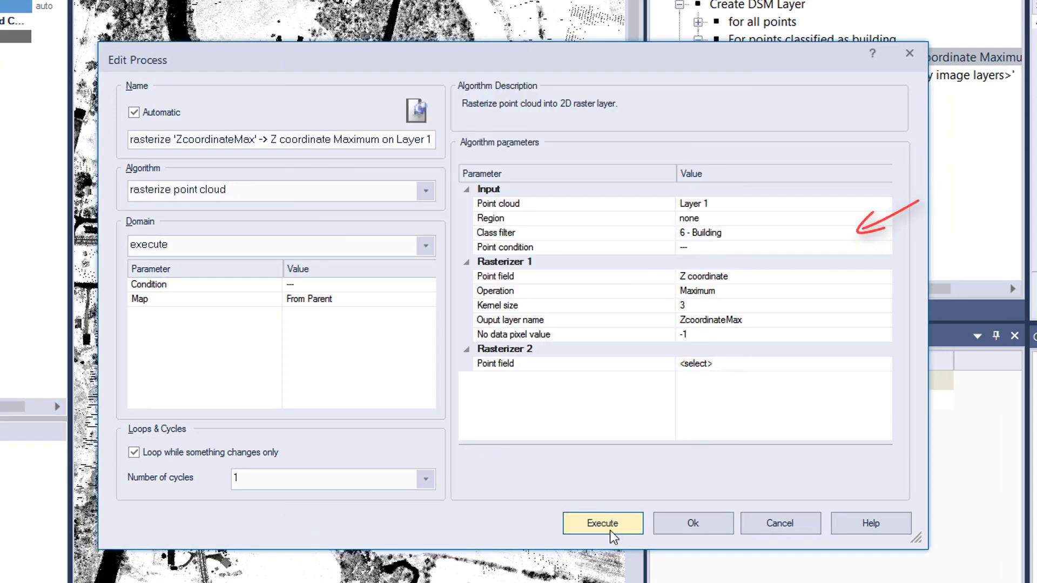
left_click(600, 524)
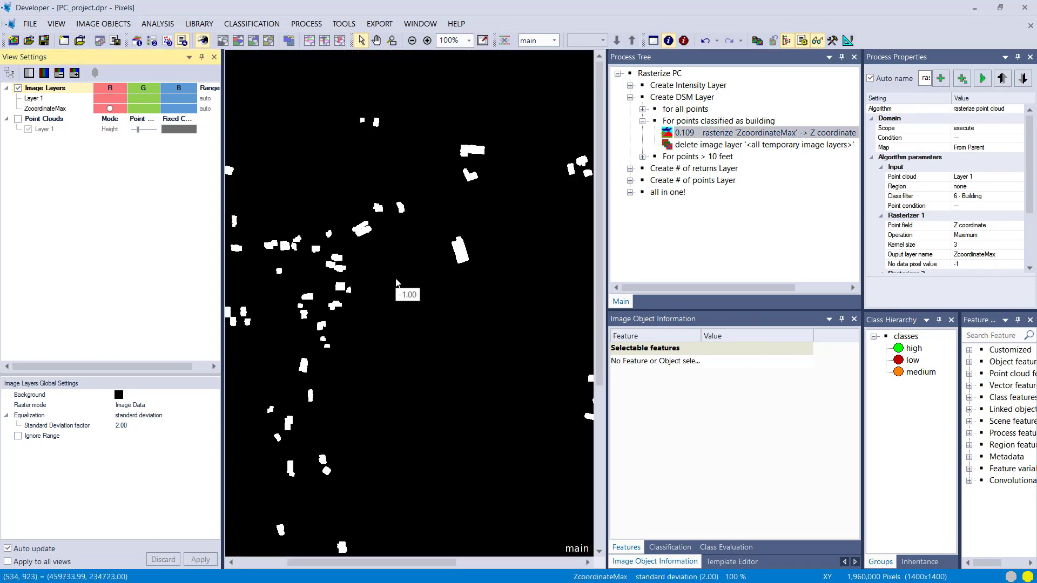
Step: Stretch the building height layer manually with the lower limit raised above the no-data value
left_click(467, 40)
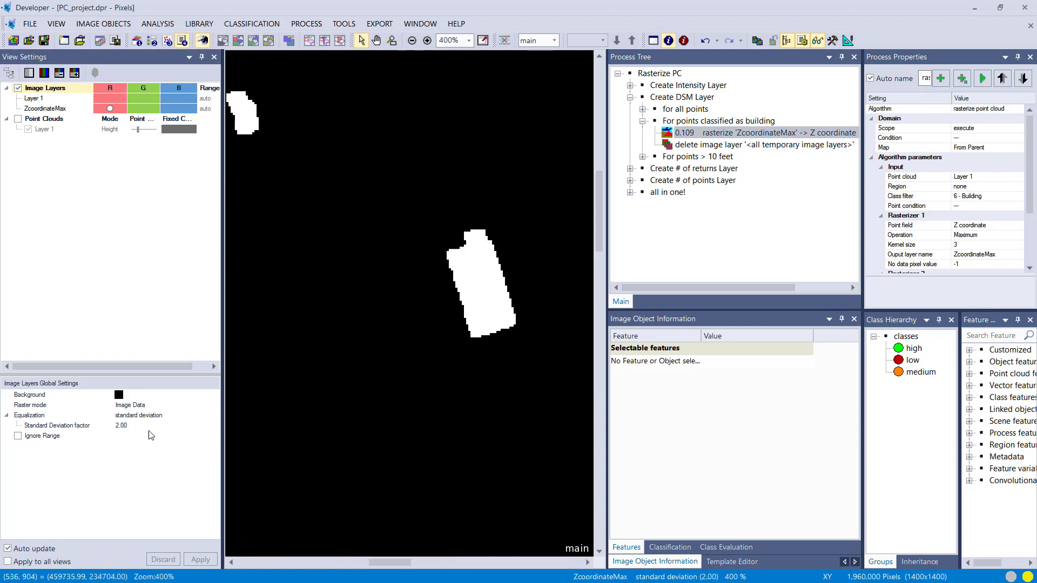
left_click(174, 415)
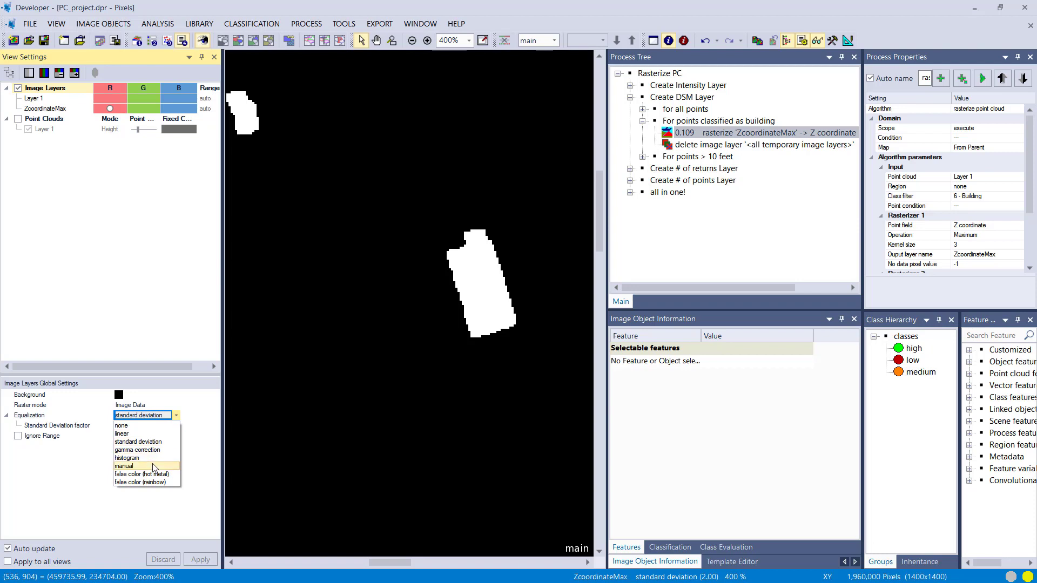
left_click(124, 466)
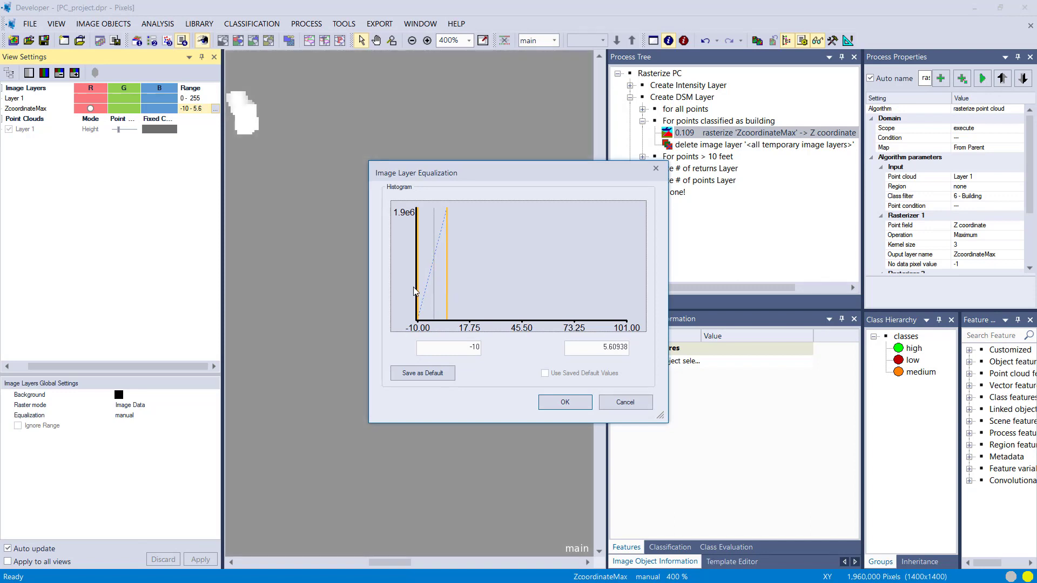
left_click_drag(416, 291, 447, 291)
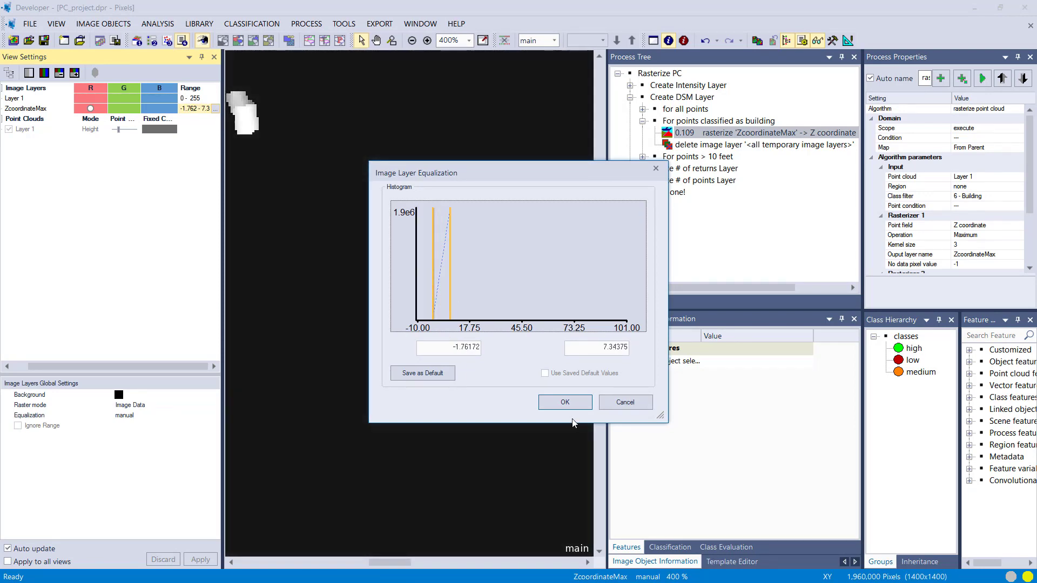
left_click(563, 401)
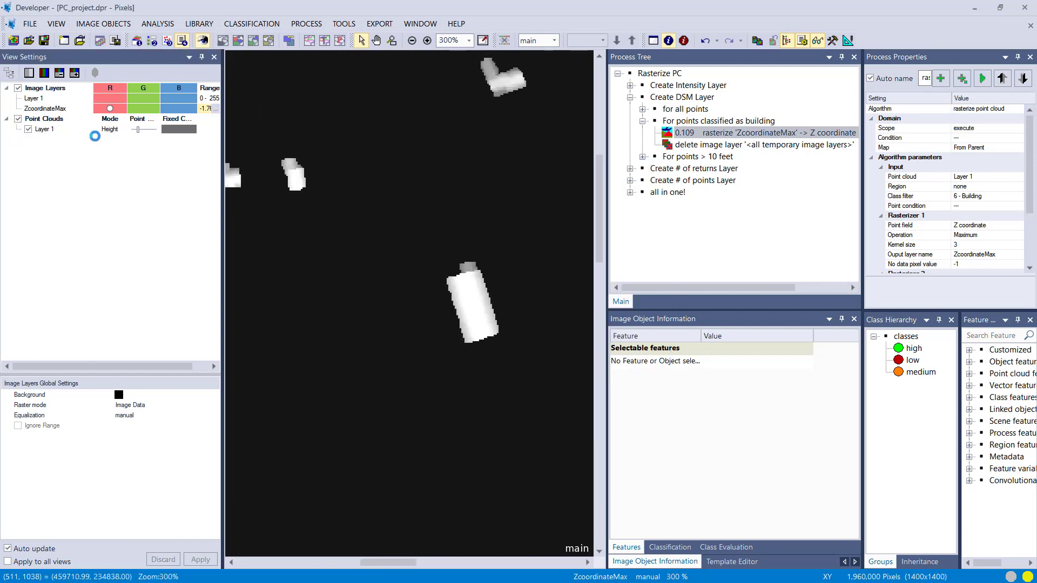
Step: Compare with the classified point cloud, delete the temporary layer, and expand 'For points > 10 feet'
left_click(109, 129)
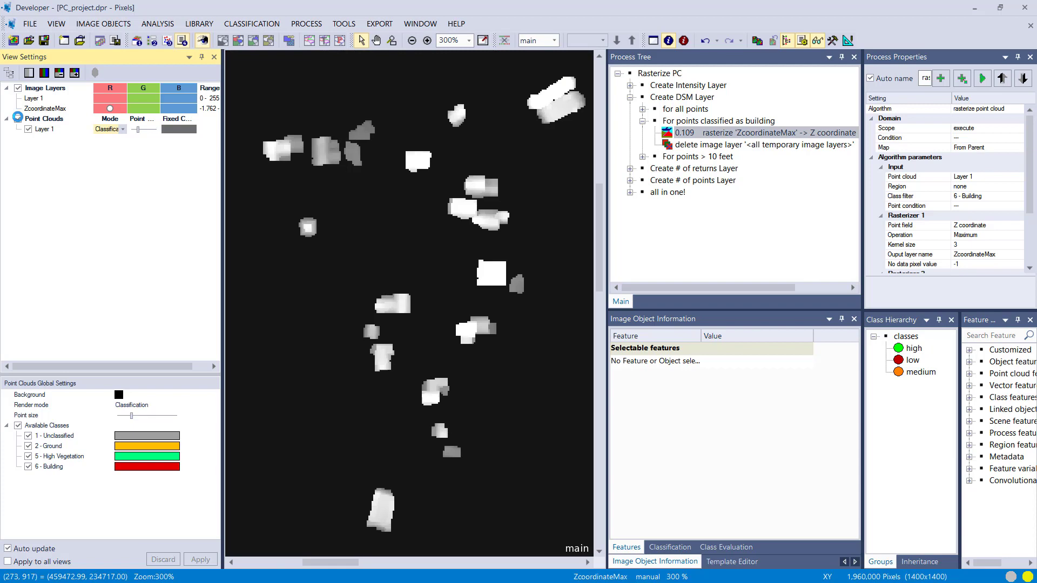
left_click(95, 72)
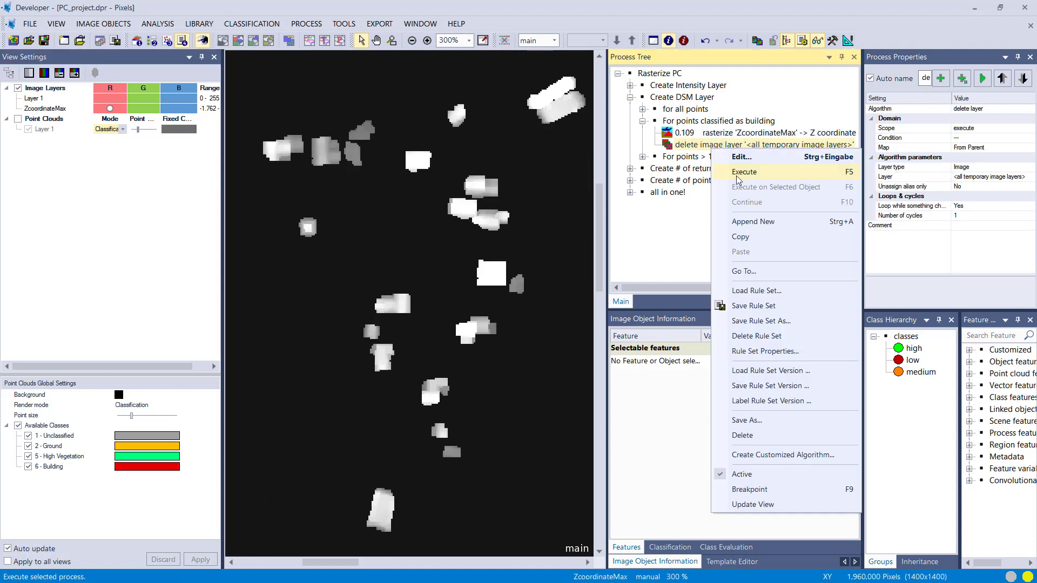
left_click(743, 171)
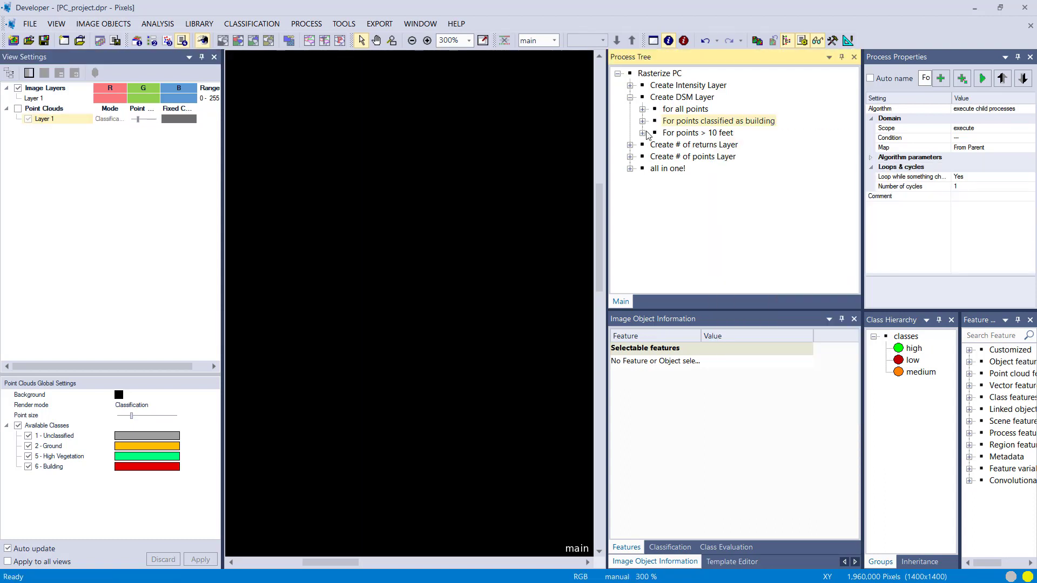
left_click(650, 127)
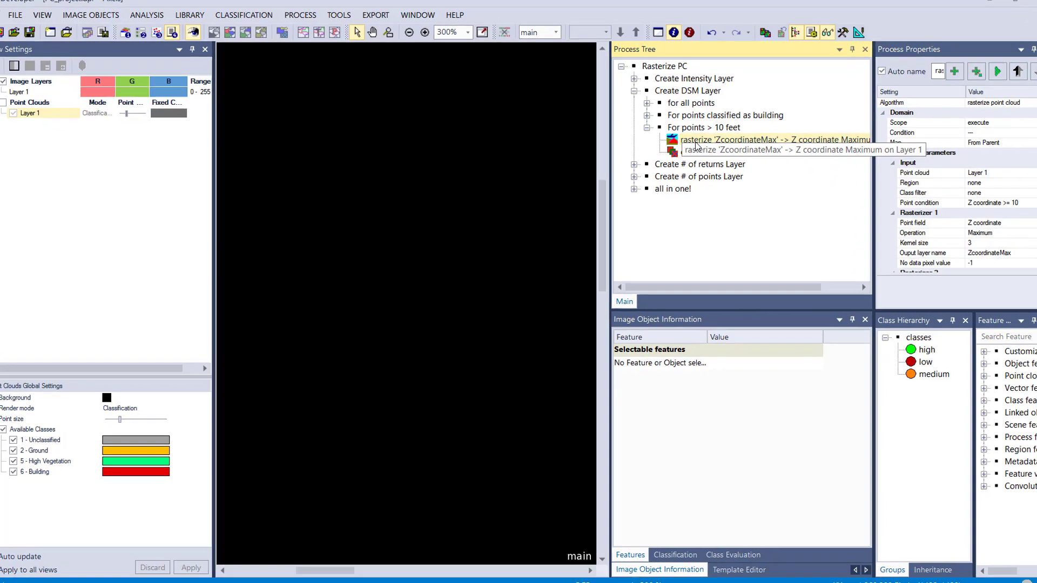
Step: Verify the above-10-feet rasterize step's point condition Z coordinate >= 10 and confirm it
double_click(773, 139)
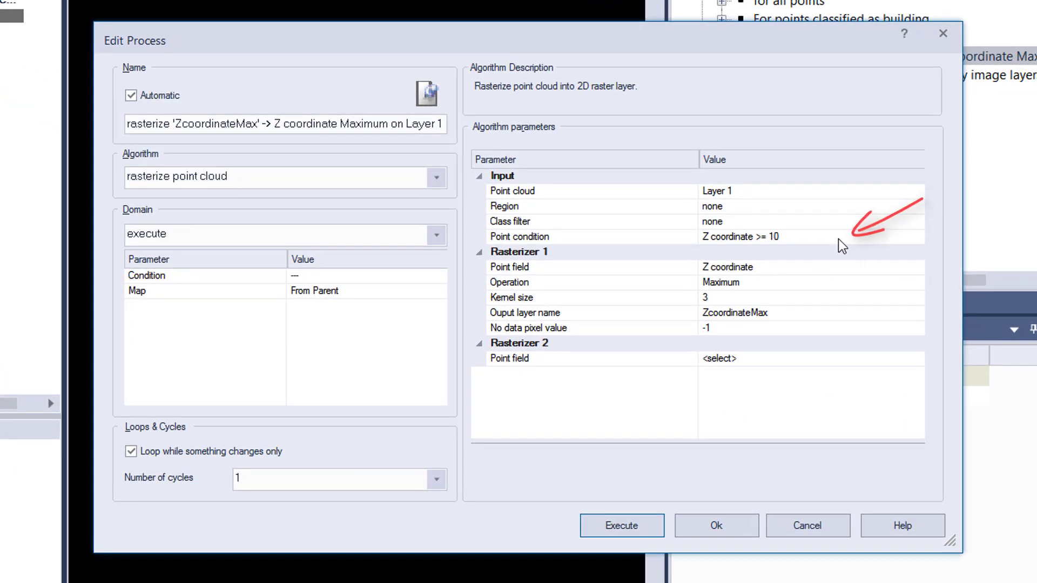
mouse_move(833, 244)
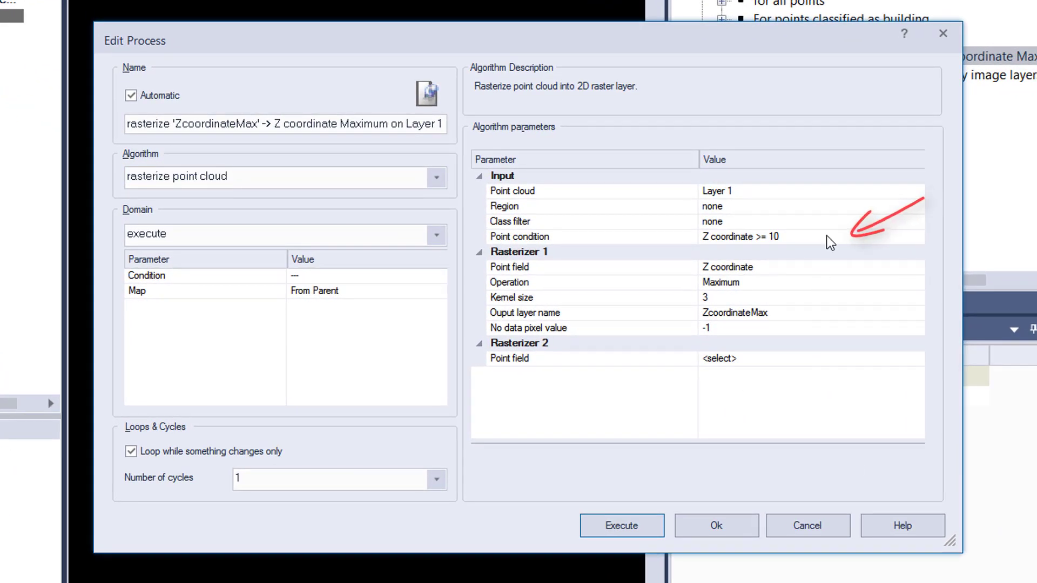
left_click(519, 236)
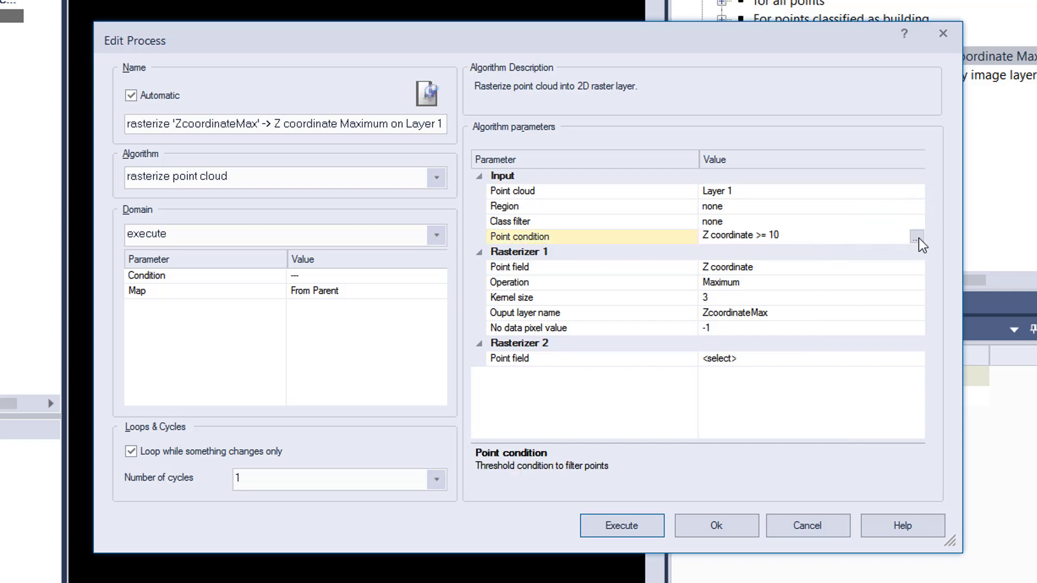
left_click(916, 236)
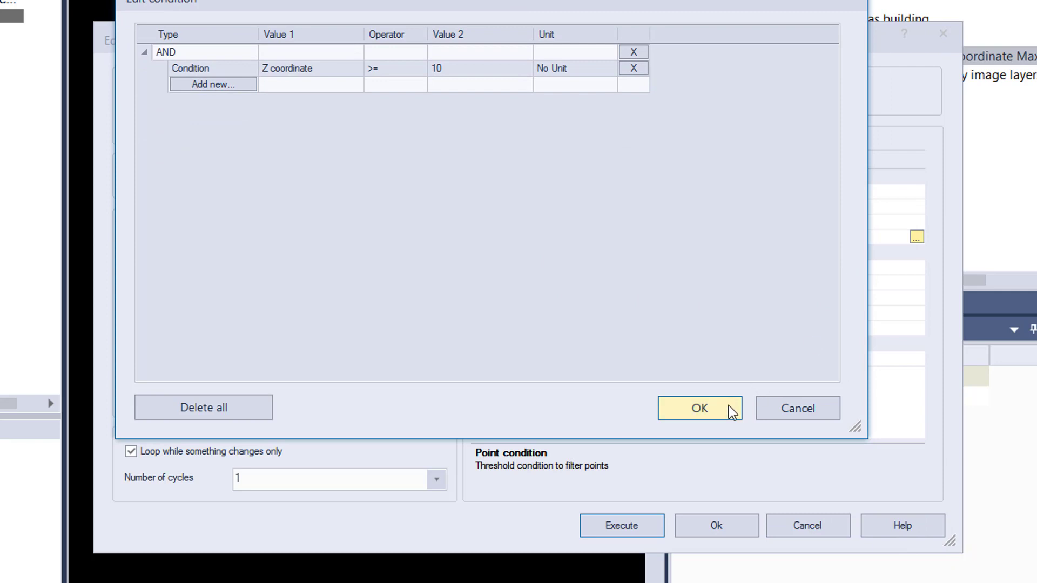
left_click(698, 409)
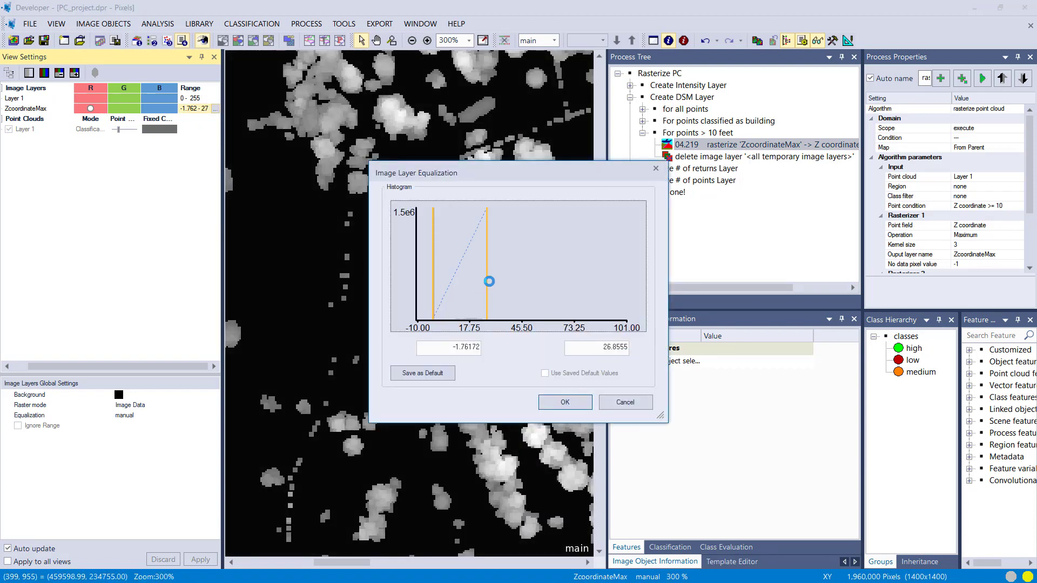
Step: Set the tall-features ZcoordinateMax layer to a manual range of about 8.2 to 23
left_click_drag(490, 280, 452, 280)
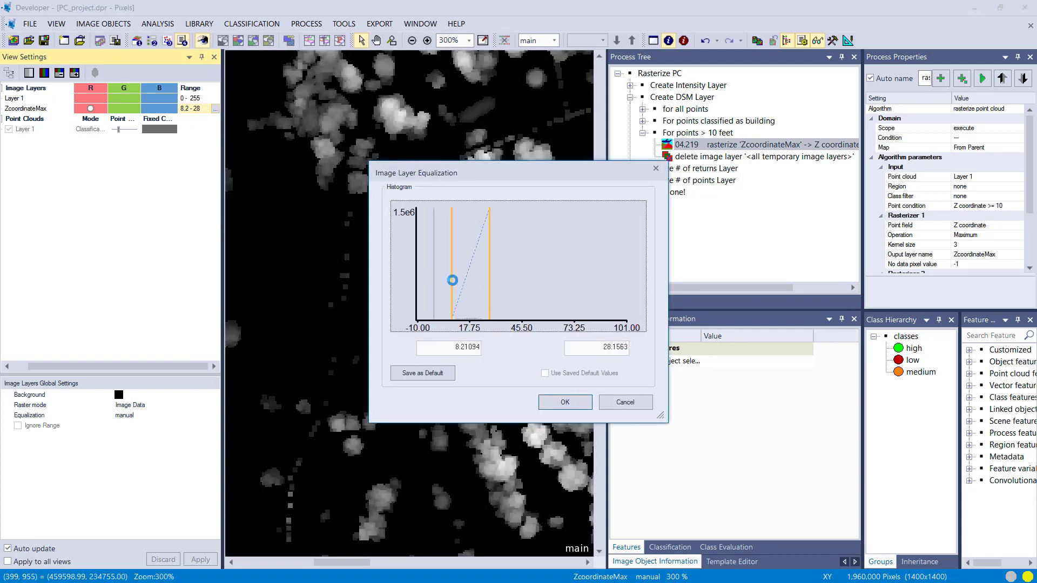
left_click_drag(451, 280, 483, 279)
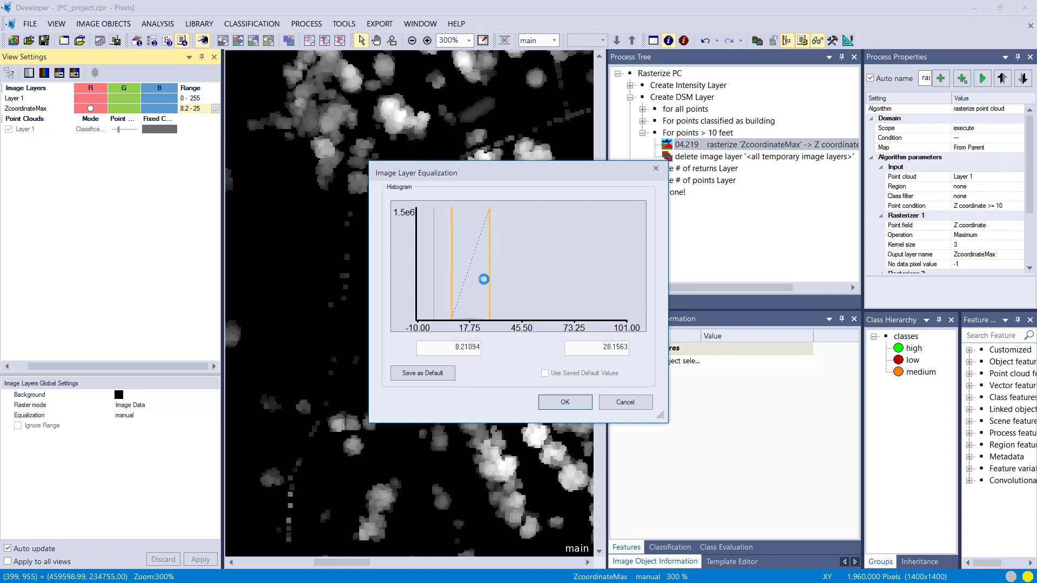
left_click(563, 401)
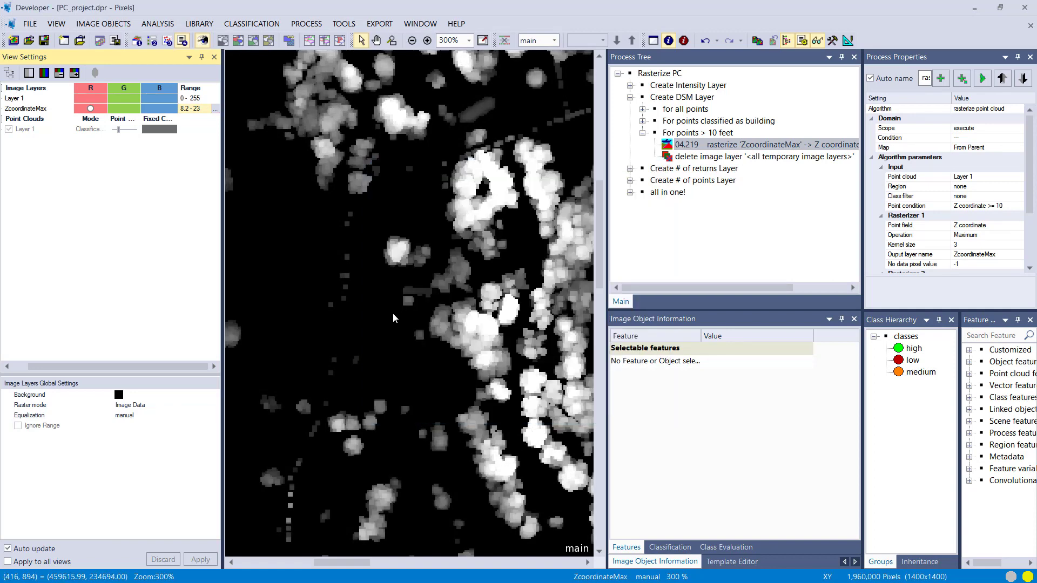
mouse_move(406, 262)
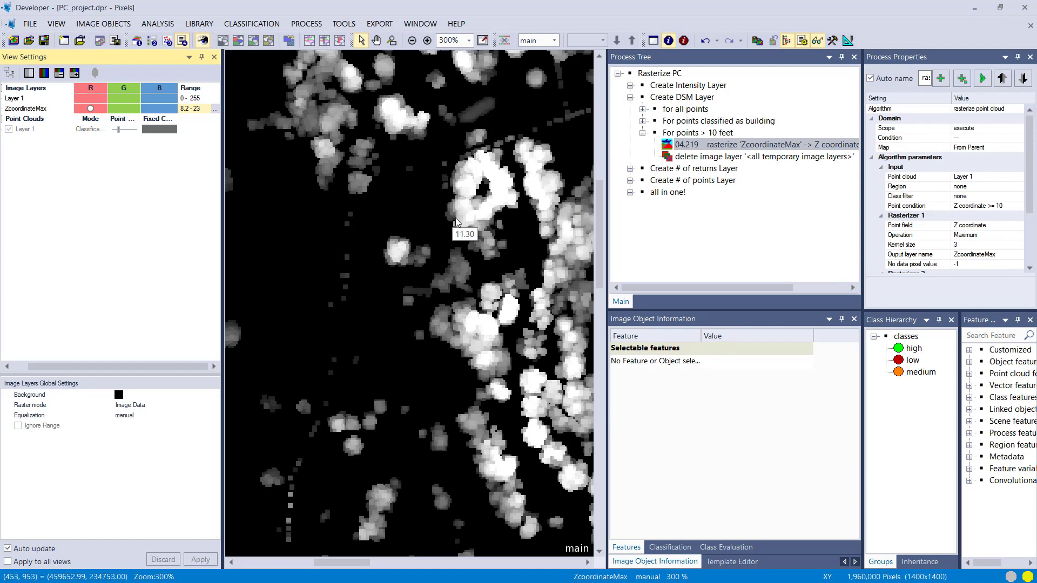
mouse_move(509, 201)
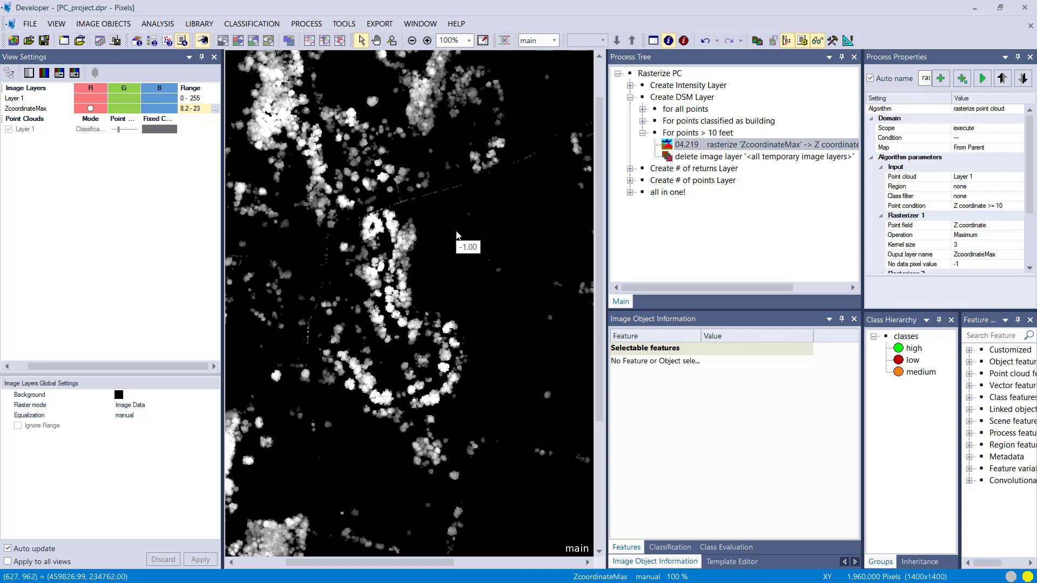
left_click(759, 156)
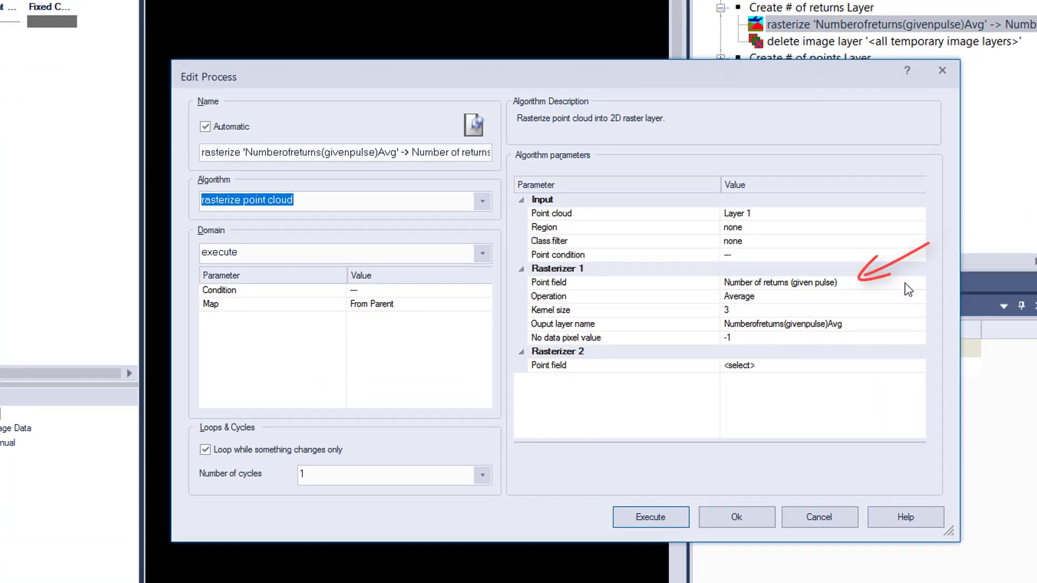
Step: Run the returns rasterization and display NumberofreturnsAvg with a manual 1.2–2.9 stretch
left_click(918, 281)
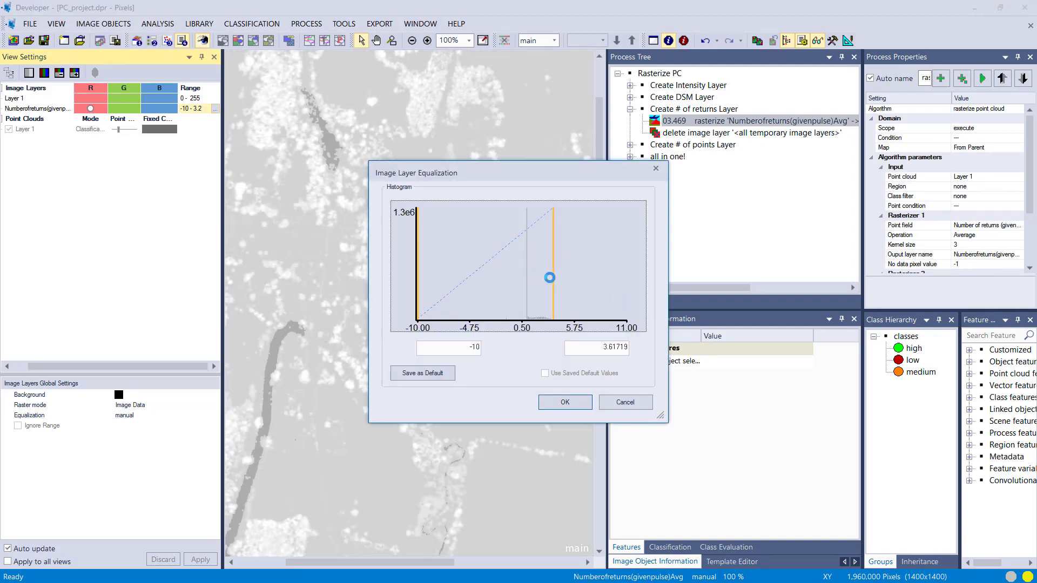
left_click_drag(549, 277, 528, 292)
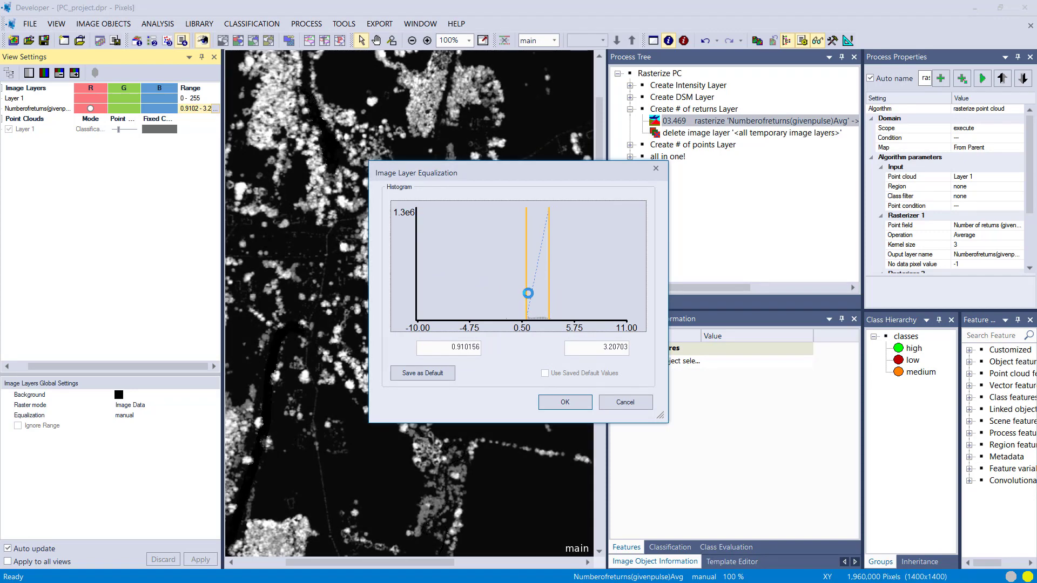
left_click_drag(527, 292, 548, 290)
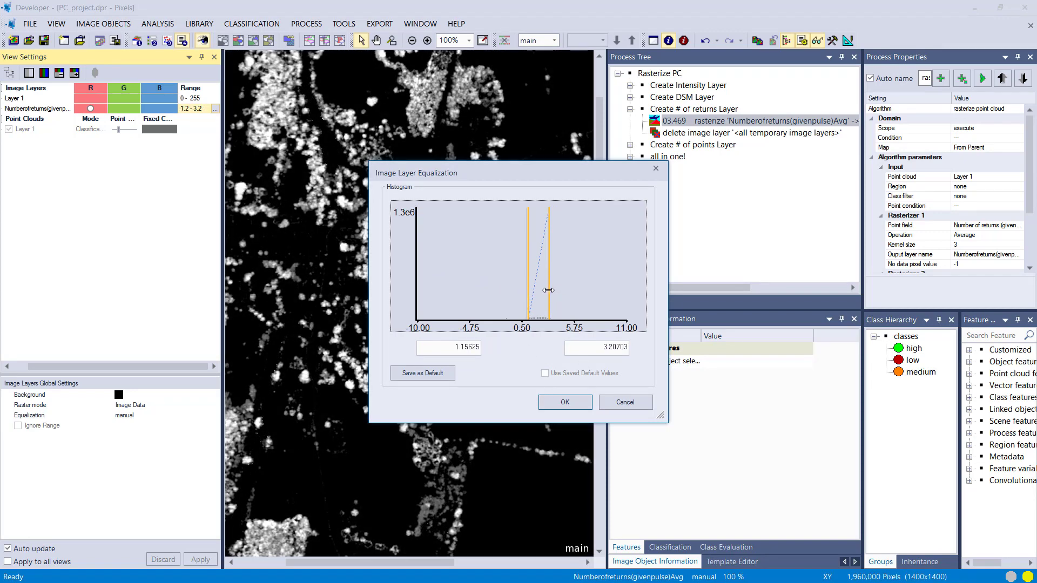
left_click(564, 401)
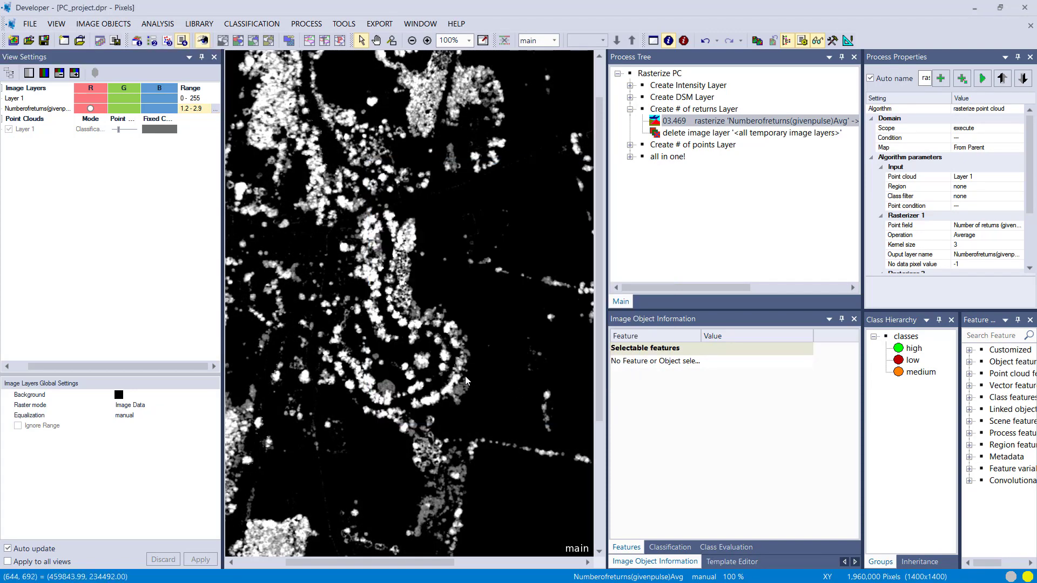
left_click(410, 41)
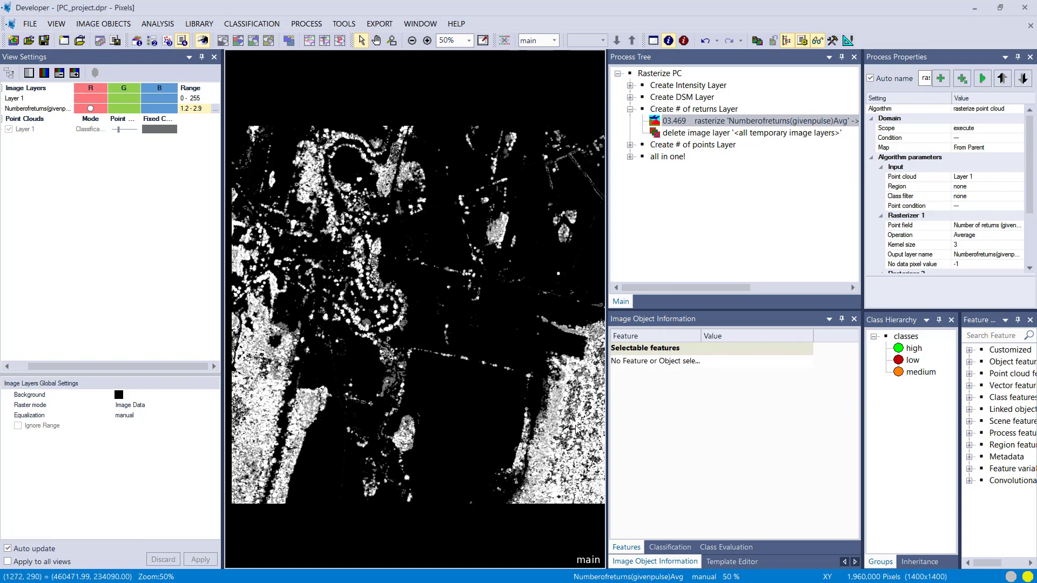
mouse_move(465, 406)
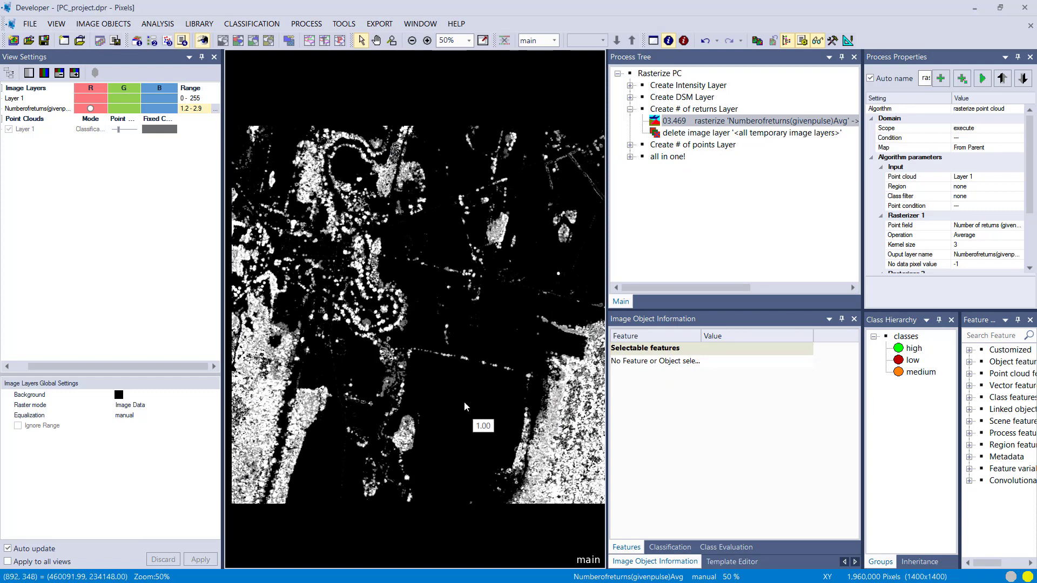
mouse_move(411, 232)
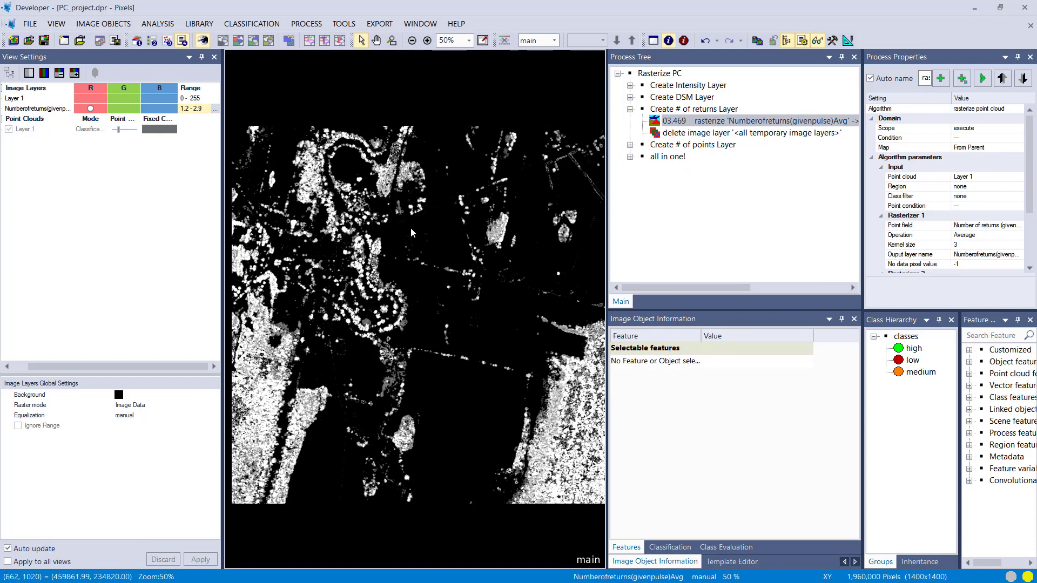
mouse_move(339, 224)
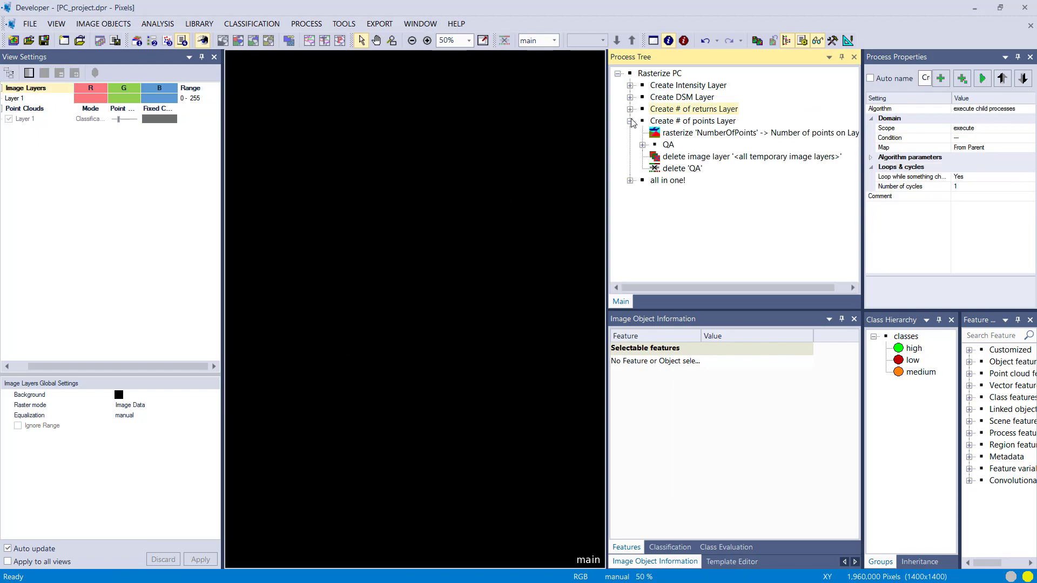
Step: Rasterize Number of points into a NumberOfPoints layer and narrow its display range to 0–7
left_click(692, 120)
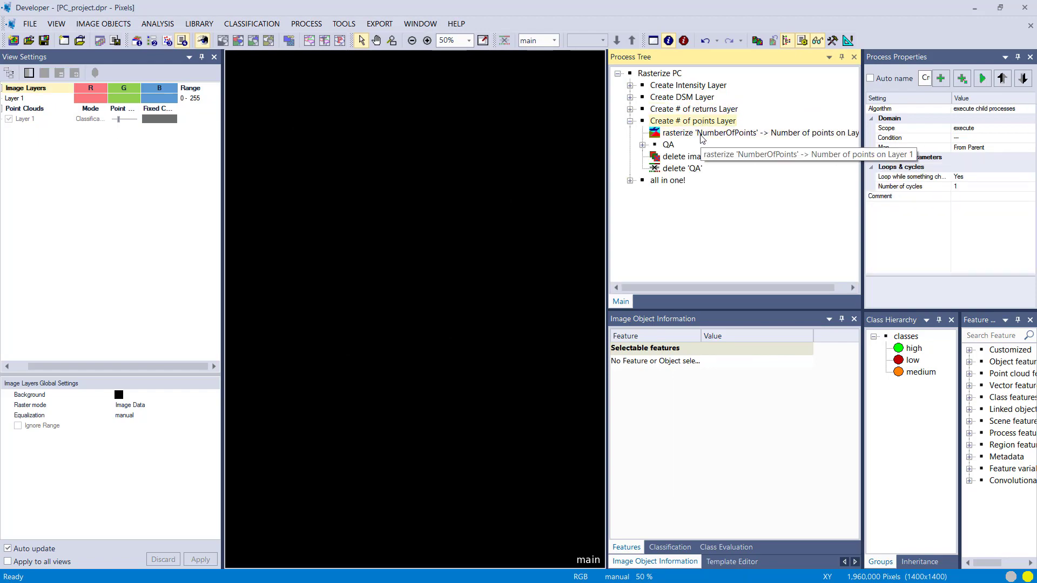
double_click(754, 132)
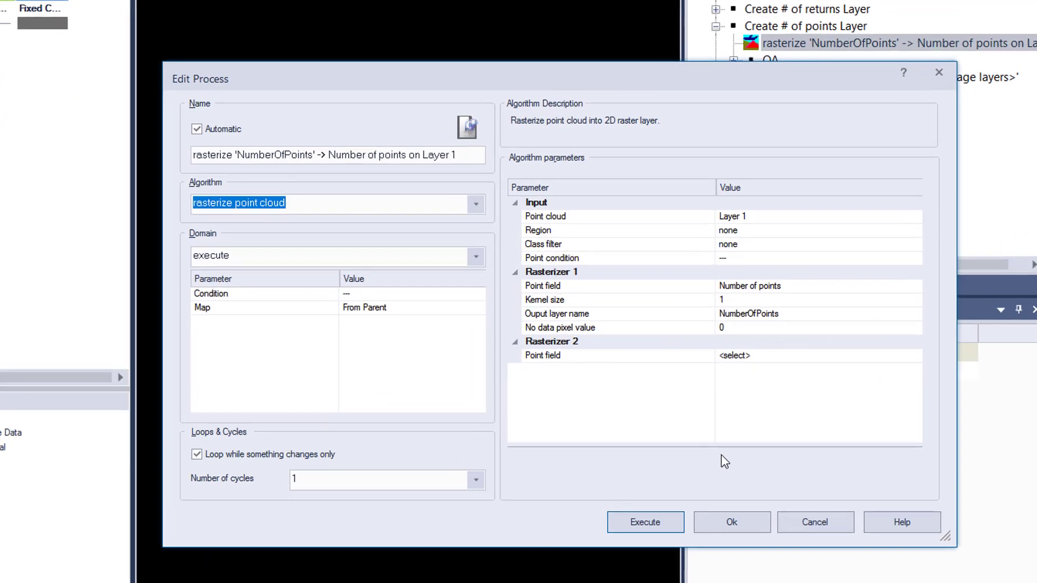
left_click(932, 283)
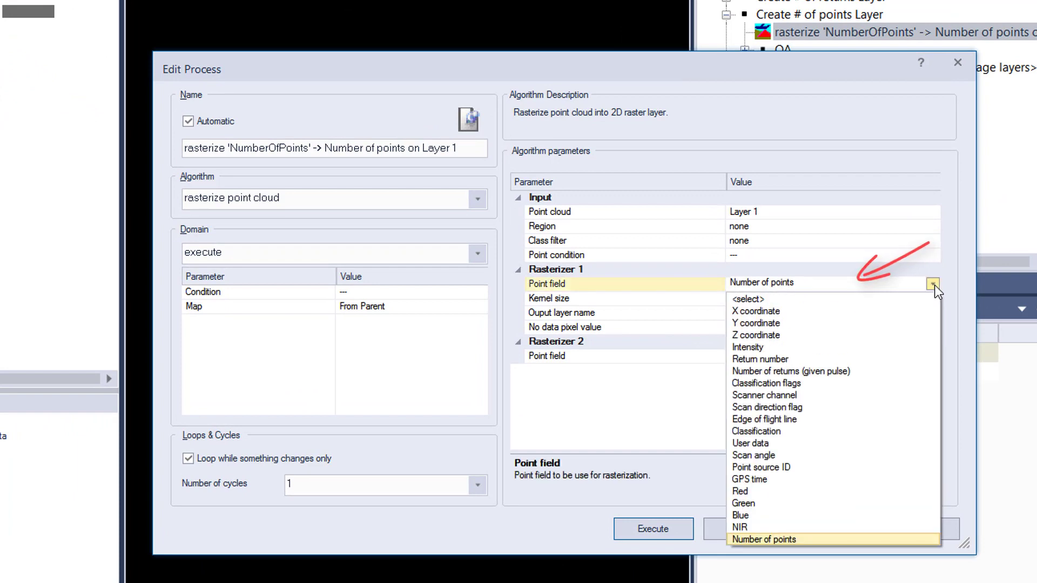
left_click(763, 540)
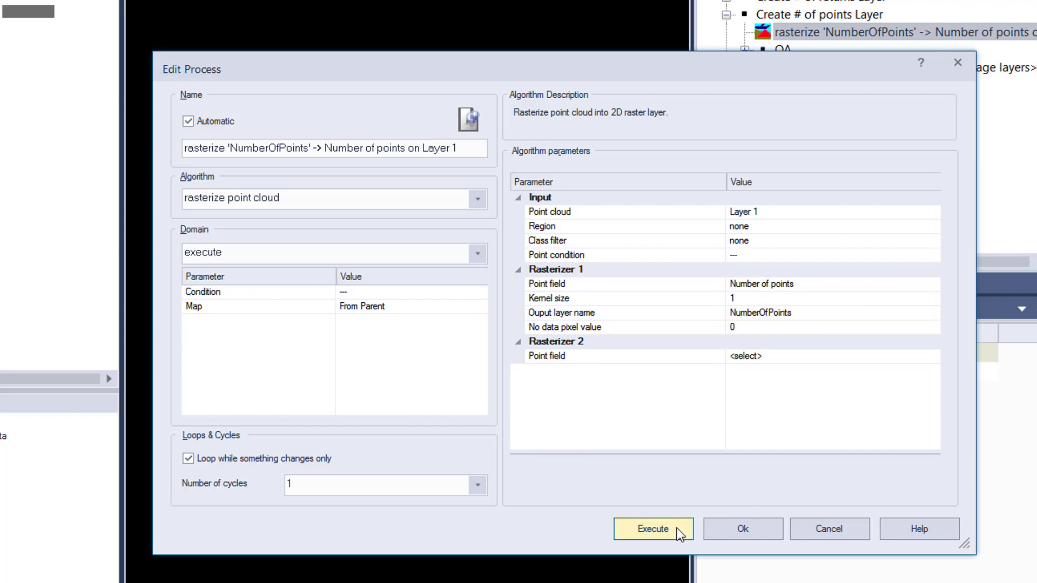
left_click(652, 528)
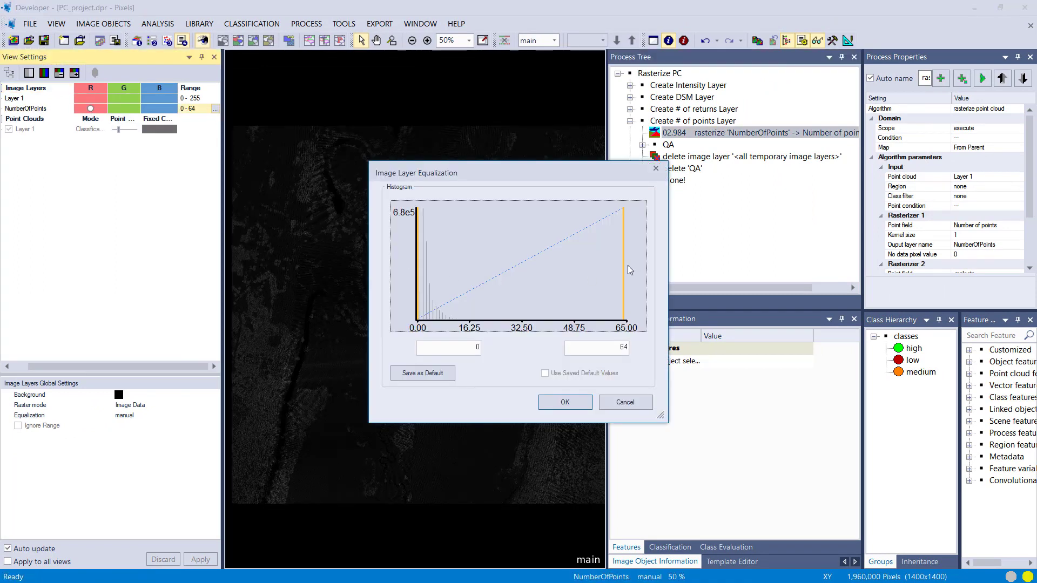
left_click_drag(621, 212, 439, 264)
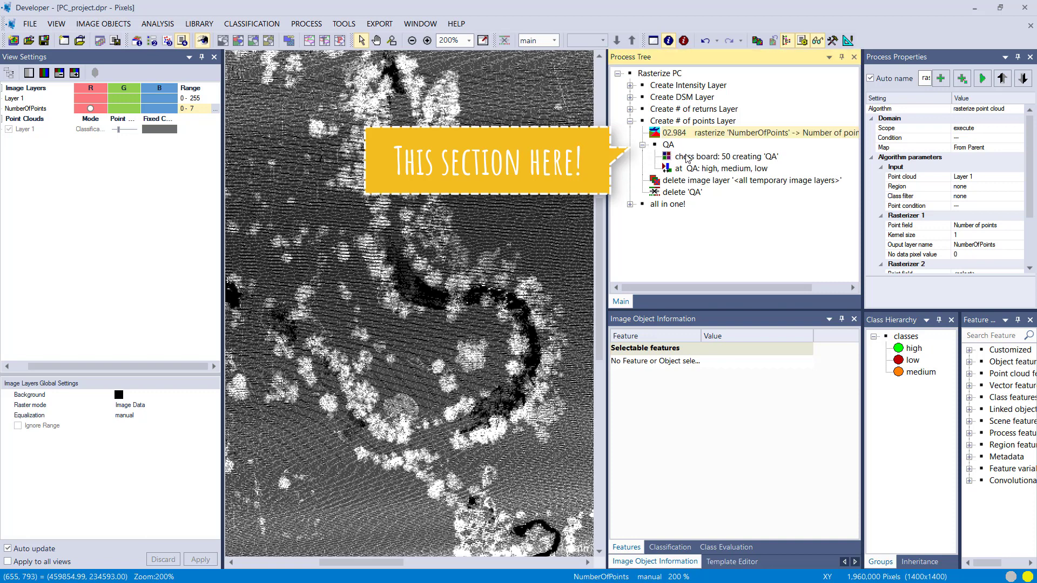
Step: Create 50-pixel chessboard tiles and classify them high, medium and low by point count
left_click(726, 156)
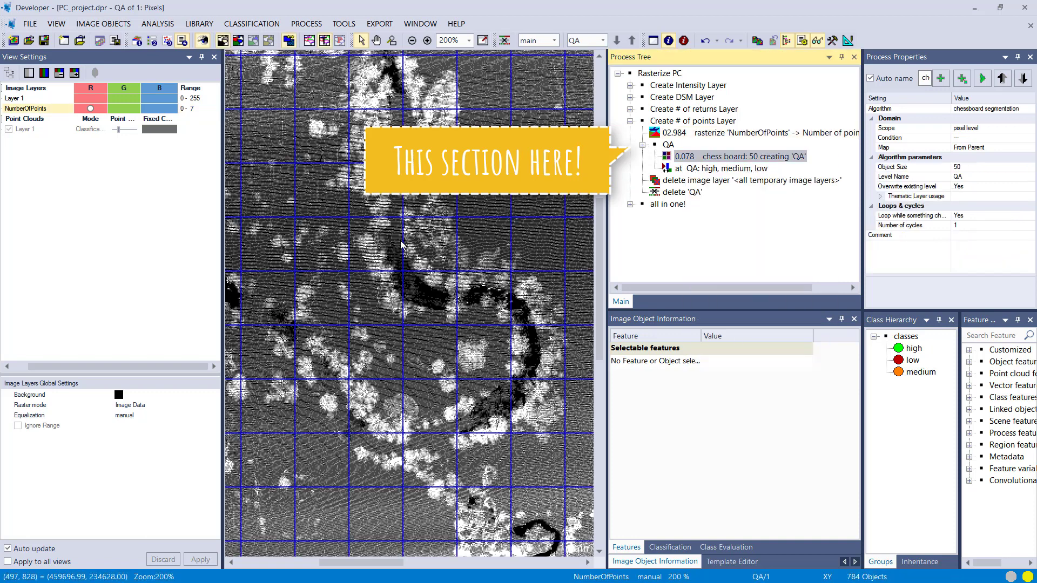
left_click(482, 297)
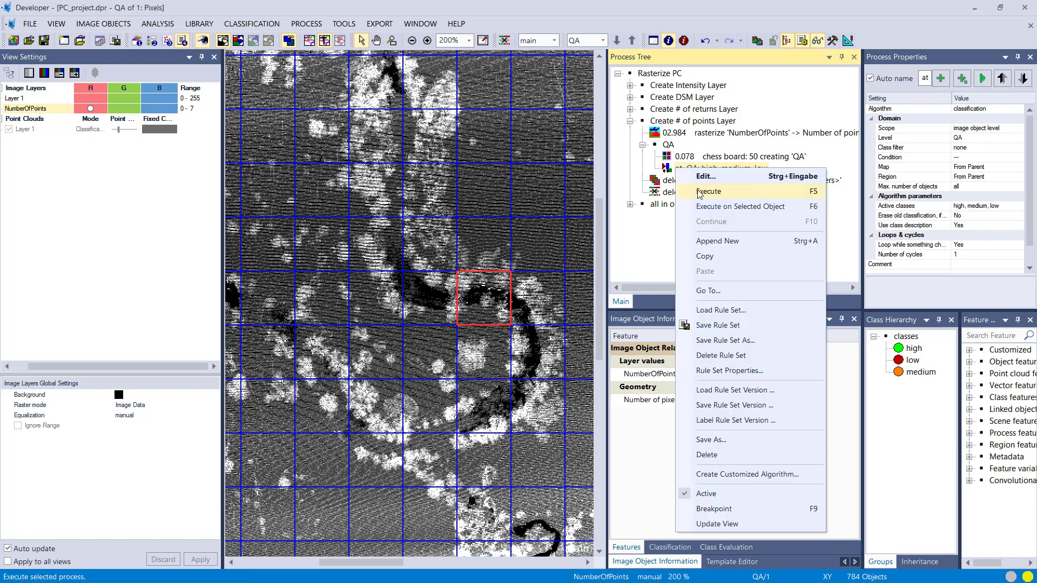
left_click(708, 191)
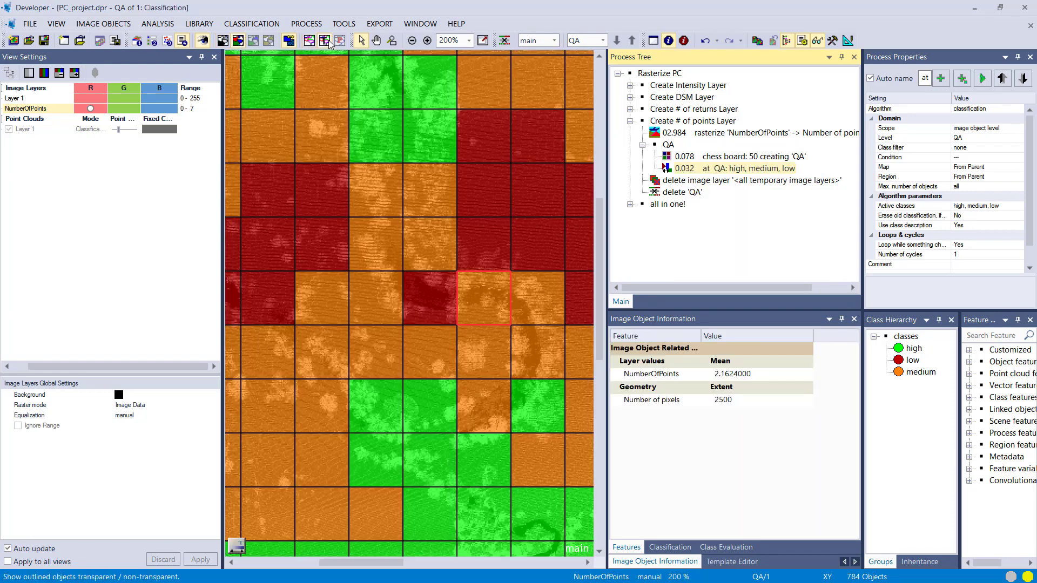
Step: Show the whole classified scene without tile outlines and delete the temporary image layers
left_click(410, 40)
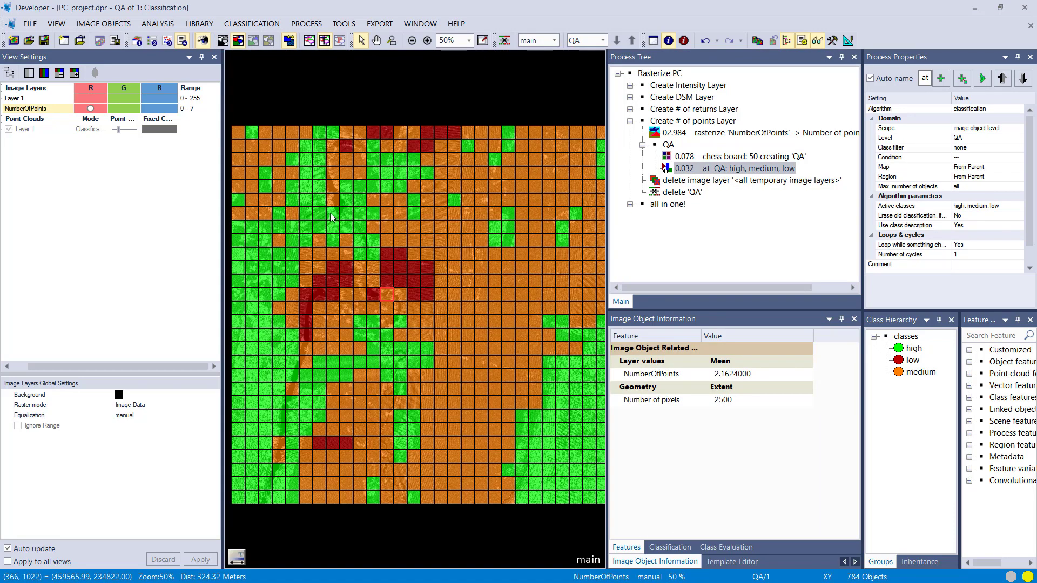
left_click(323, 41)
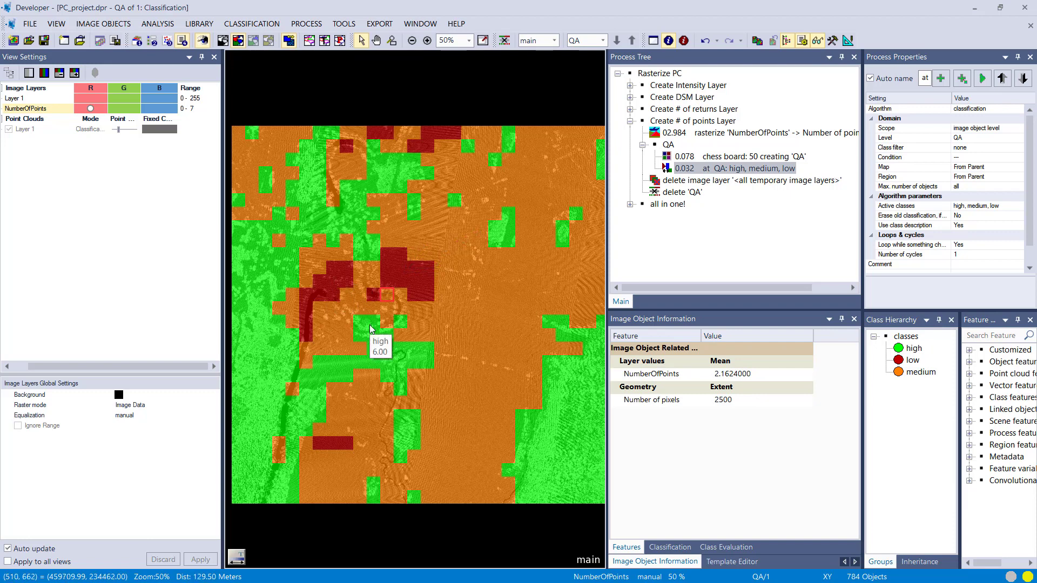
mouse_move(427, 225)
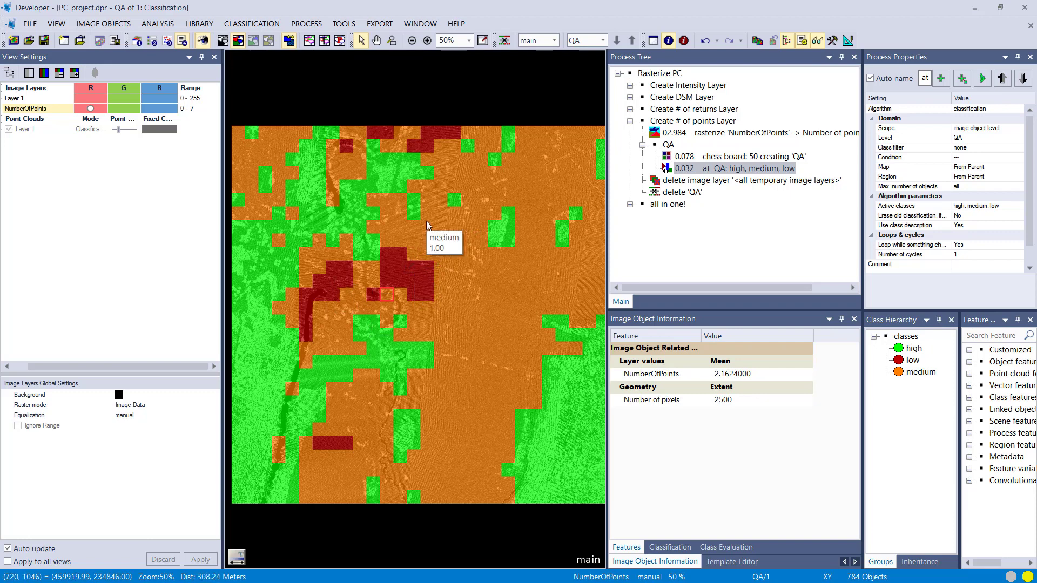
mouse_move(518, 202)
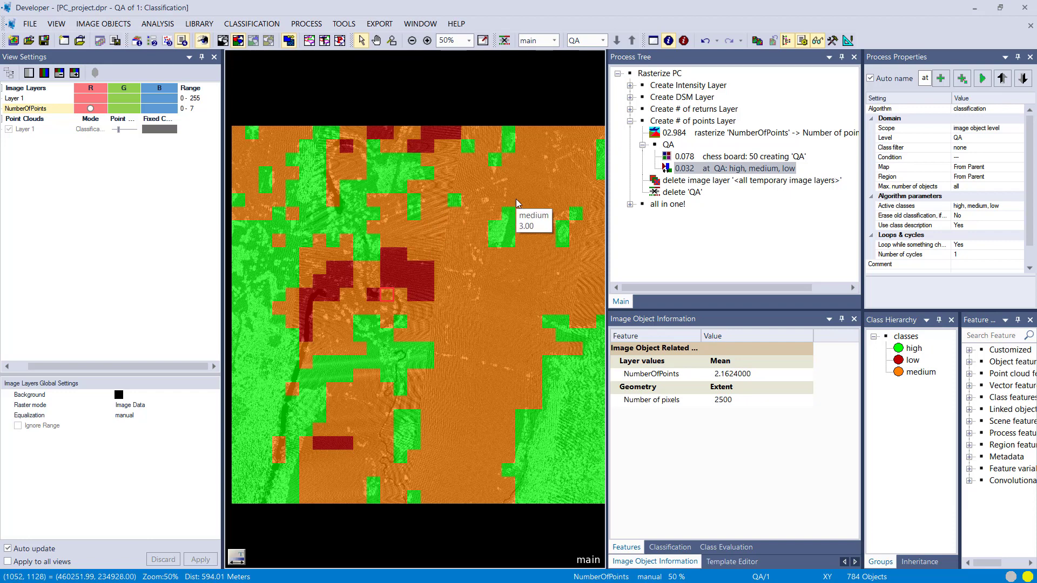
mouse_move(436, 136)
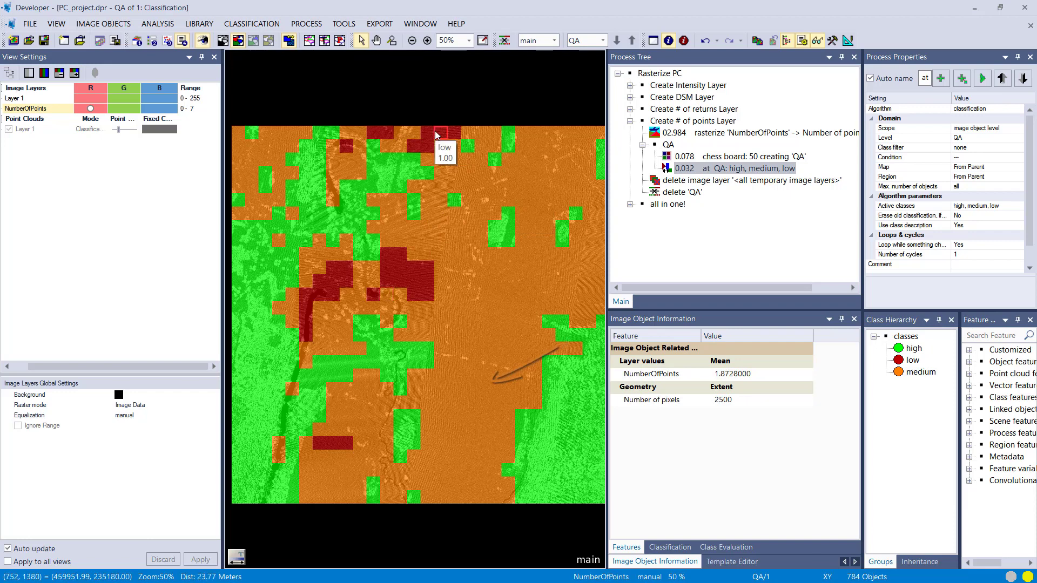
mouse_move(473, 243)
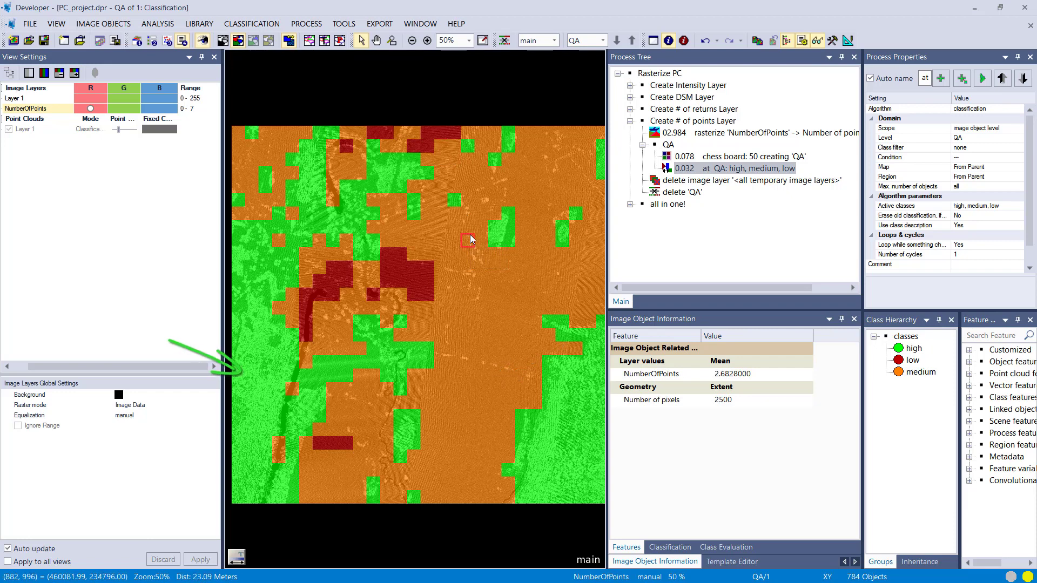
mouse_move(470, 239)
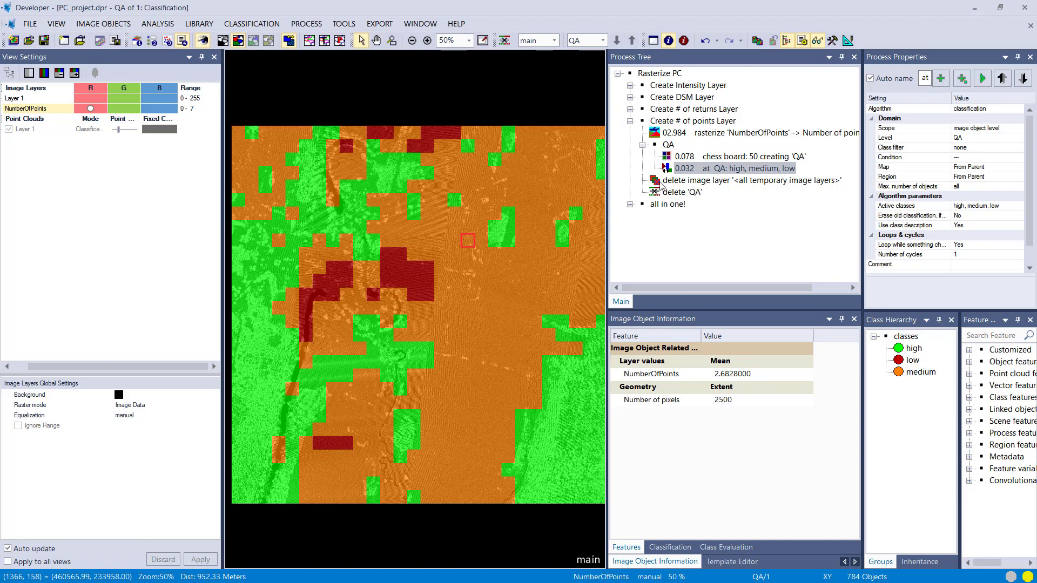
left_click(750, 179)
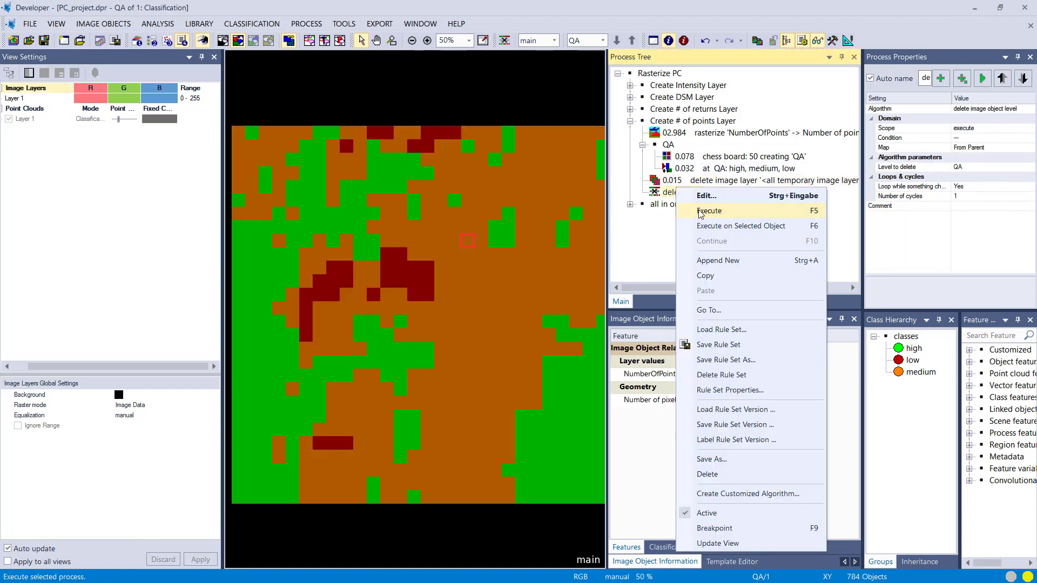
Step: Delete the QA level and review the all-in-one rasterize process with its four rasterizers
left_click(708, 210)
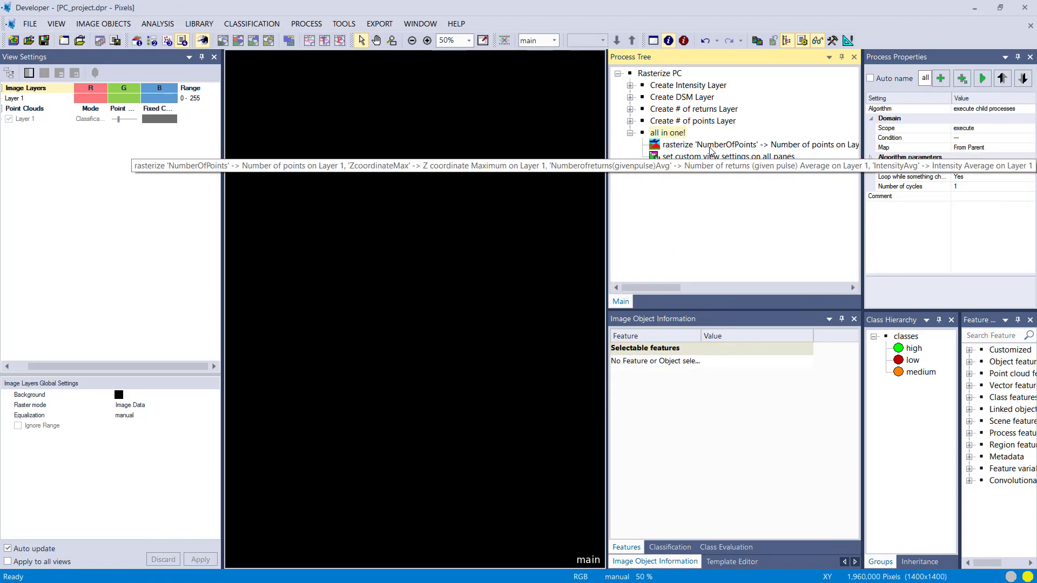
double_click(714, 145)
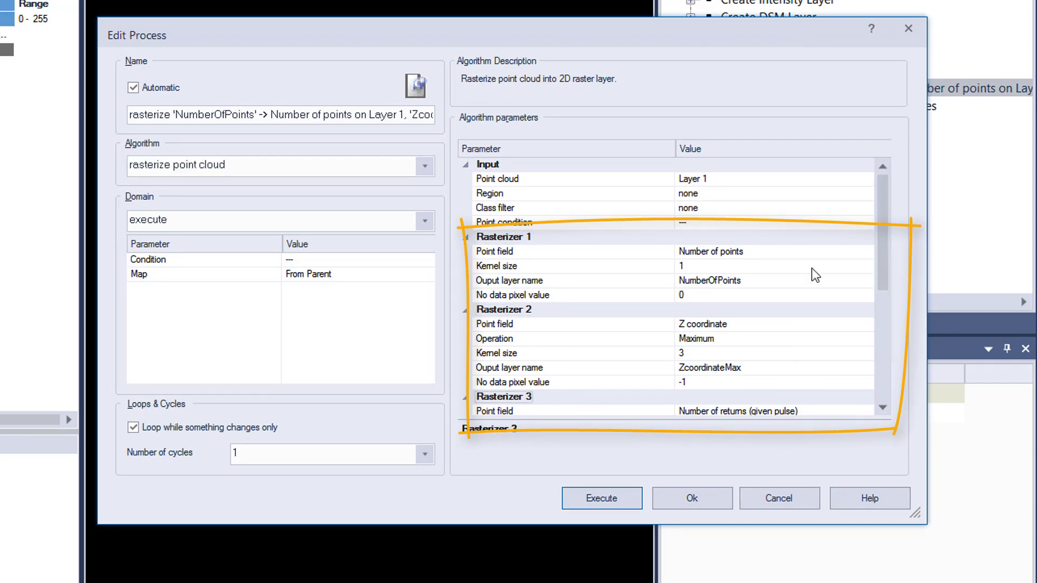
scroll("down", 3)
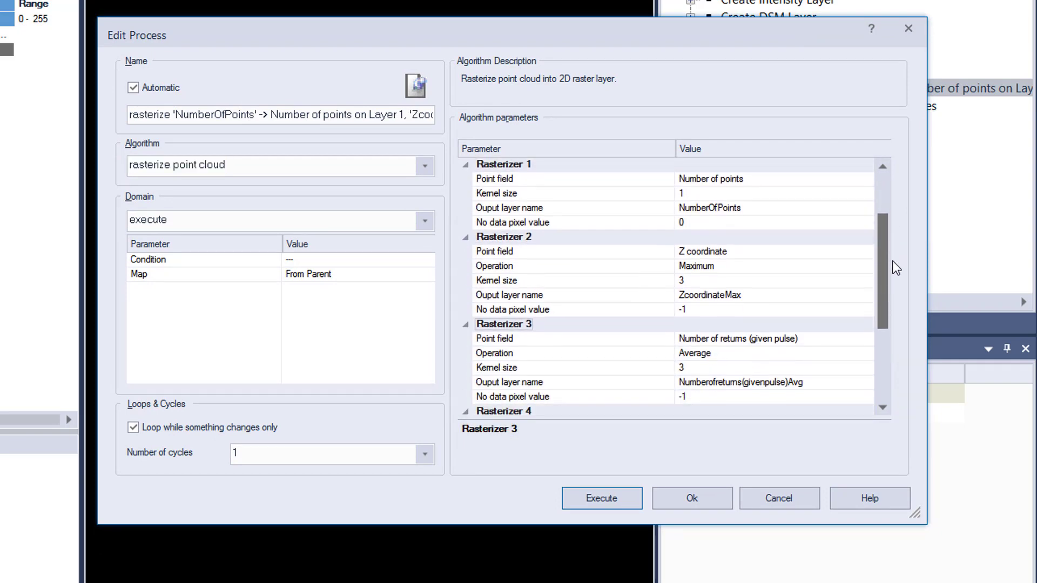
scroll("down", 3)
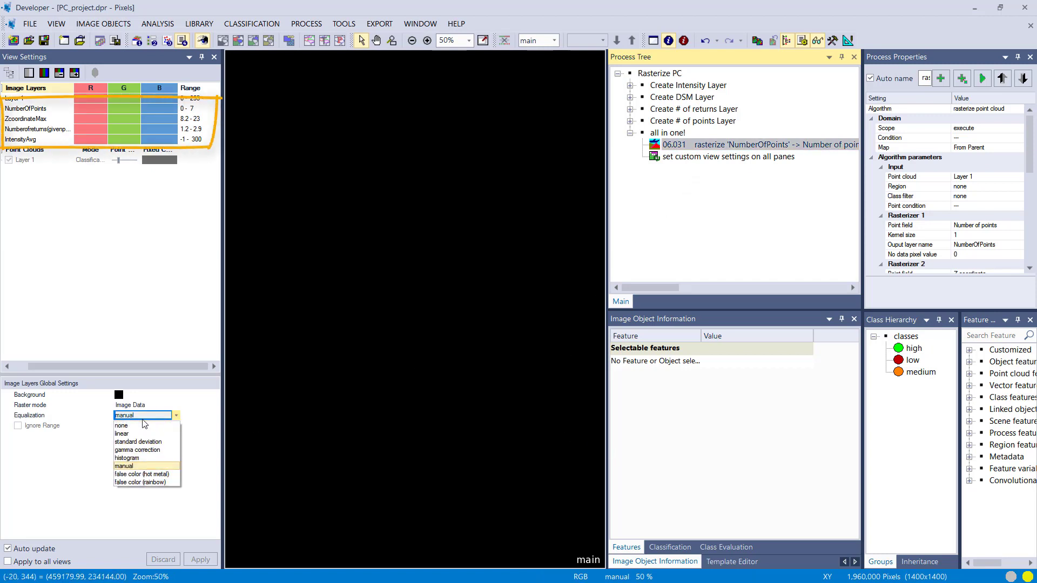
Step: Apply standard-deviation equalization and run custom view settings to show the false-color composite
left_click(138, 442)
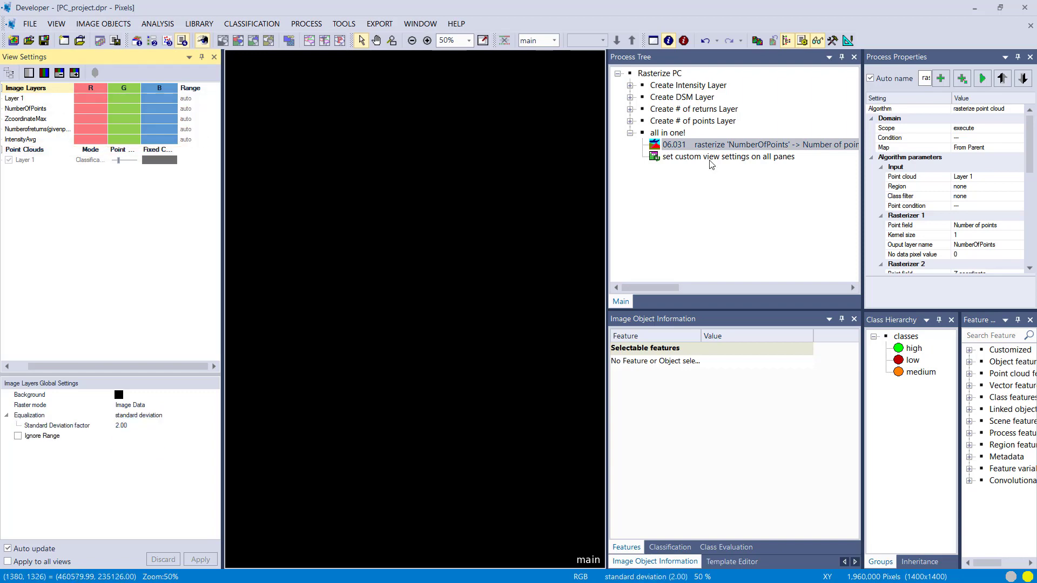
left_click(726, 156)
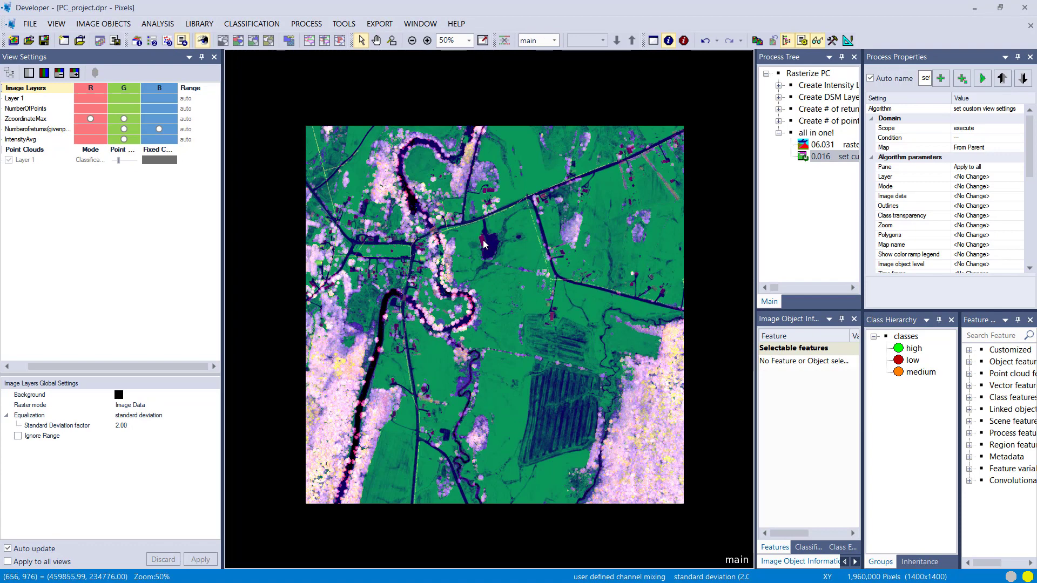
mouse_move(523, 268)
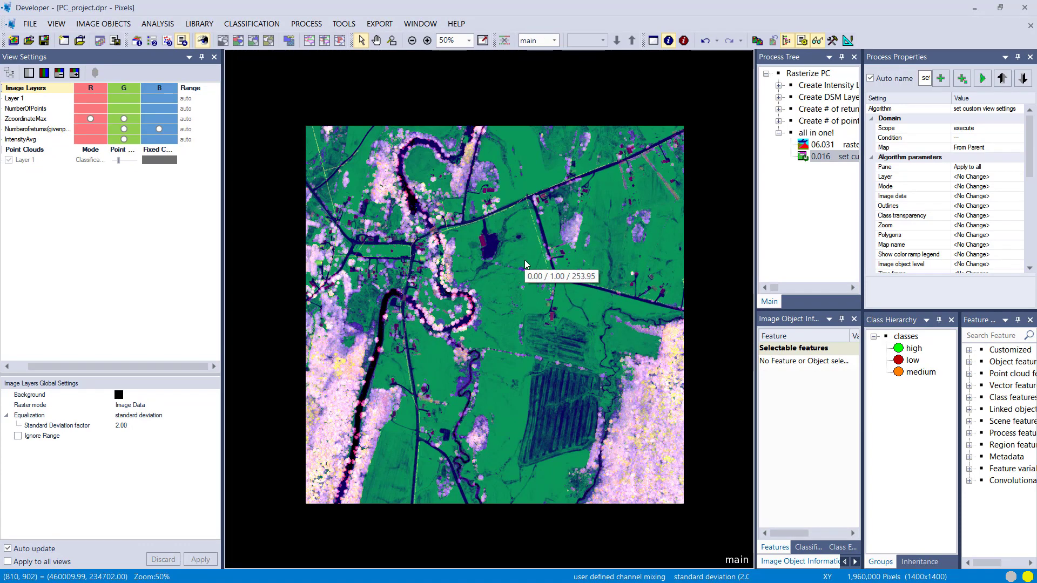
mouse_move(626, 224)
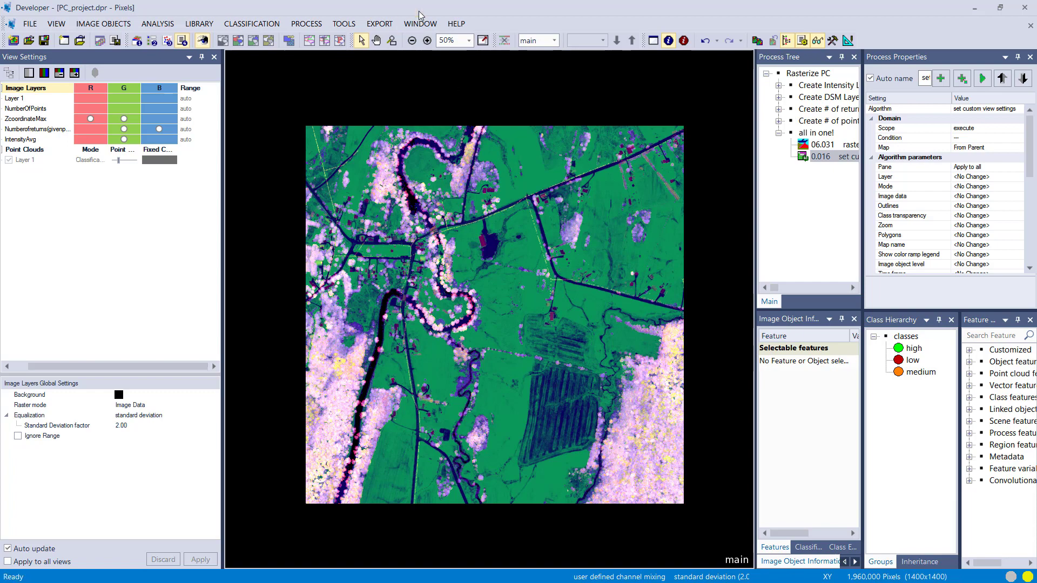
left_click(420, 23)
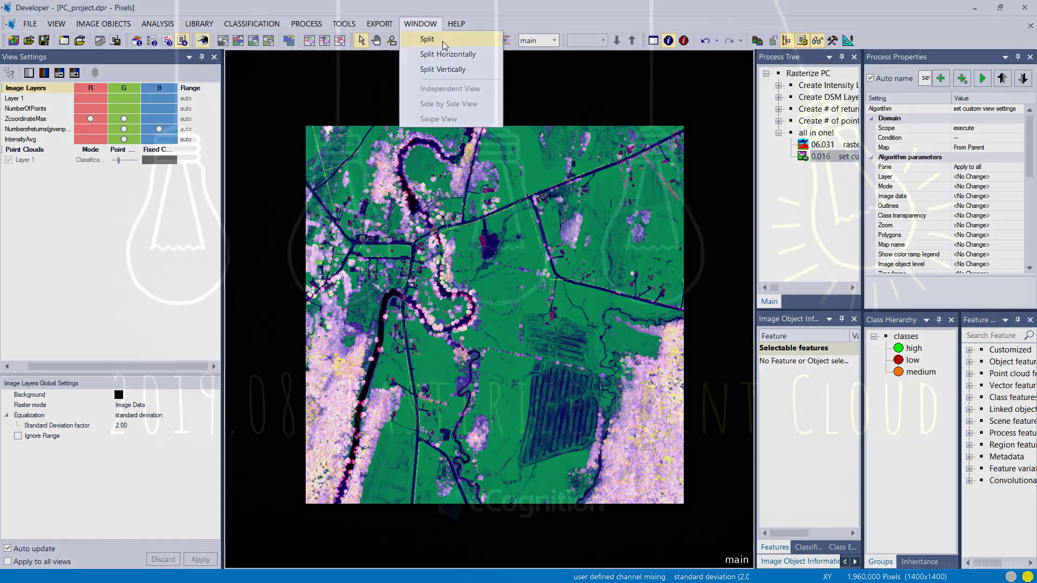